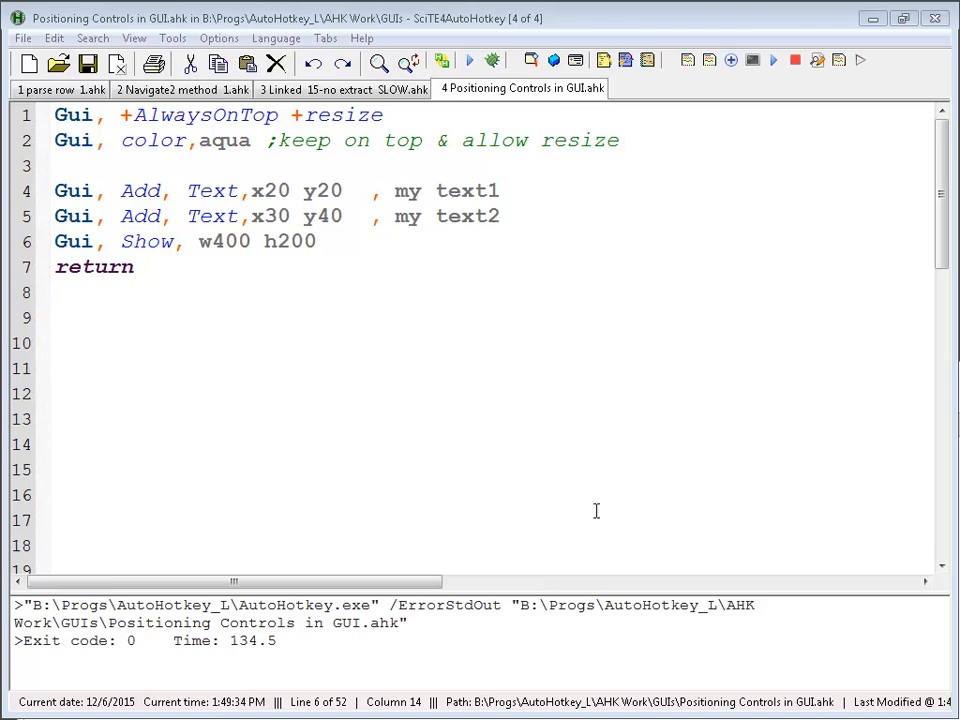
mouse_move(468, 383)
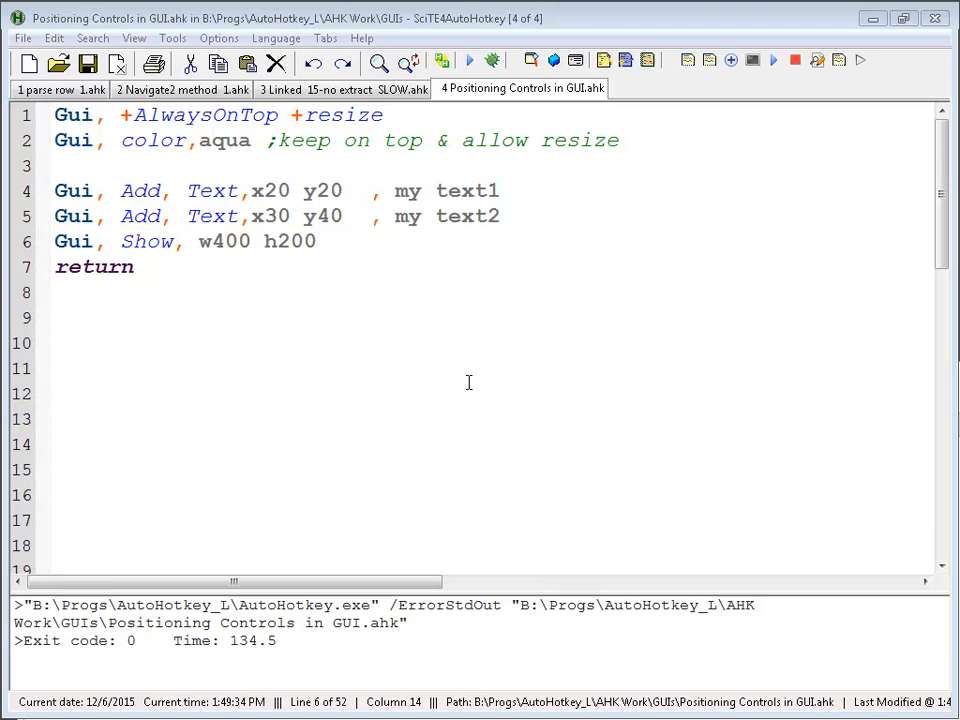
mouse_move(422, 357)
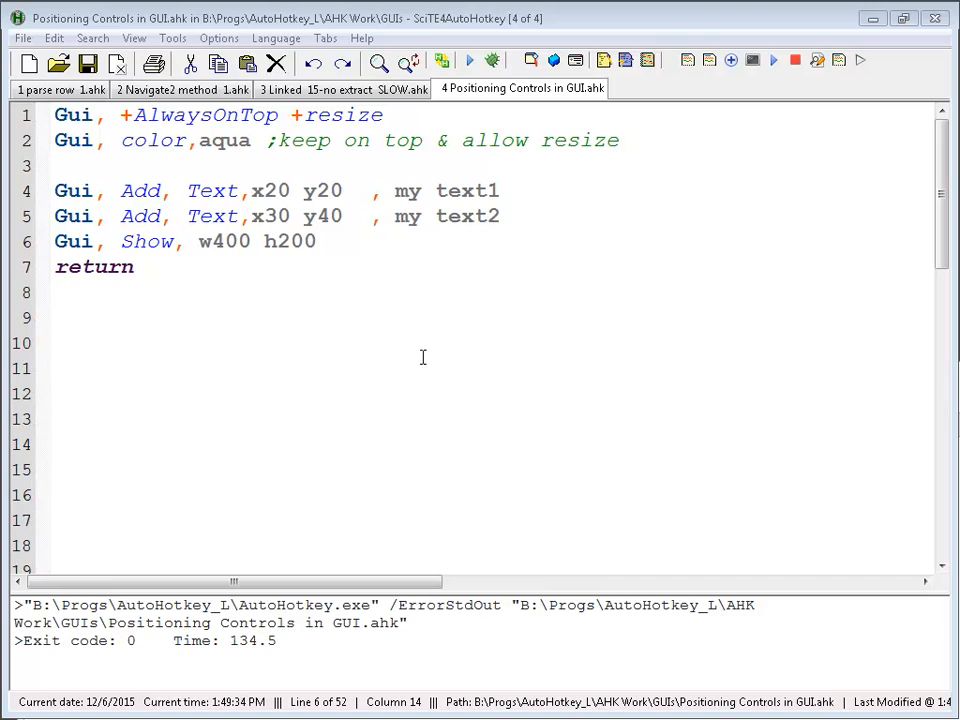
mouse_move(392, 318)
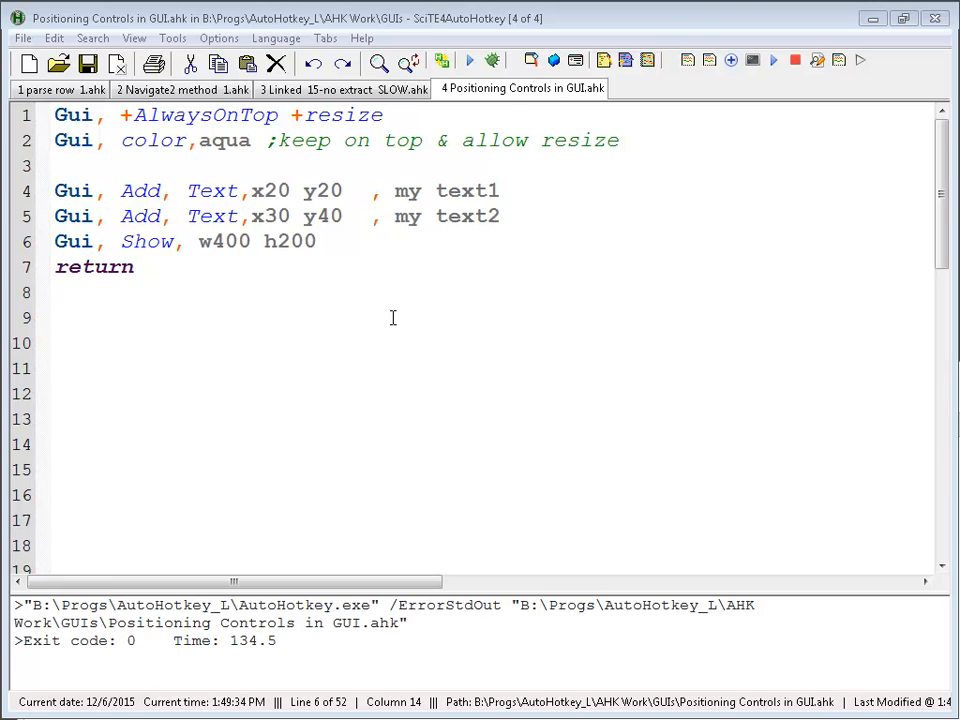
mouse_move(404, 318)
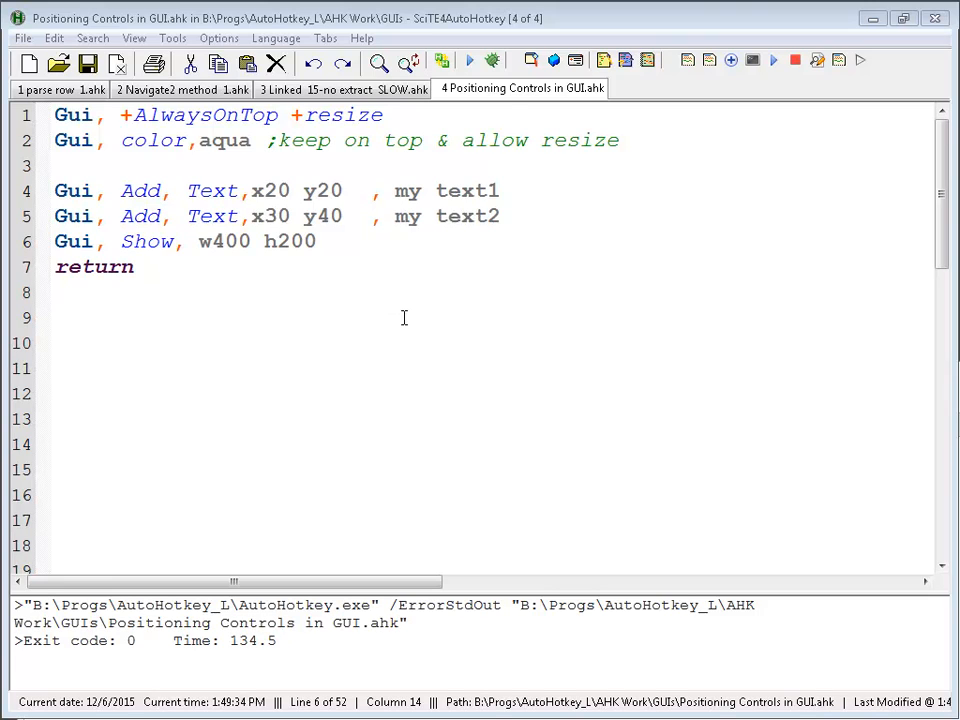
mouse_move(378, 311)
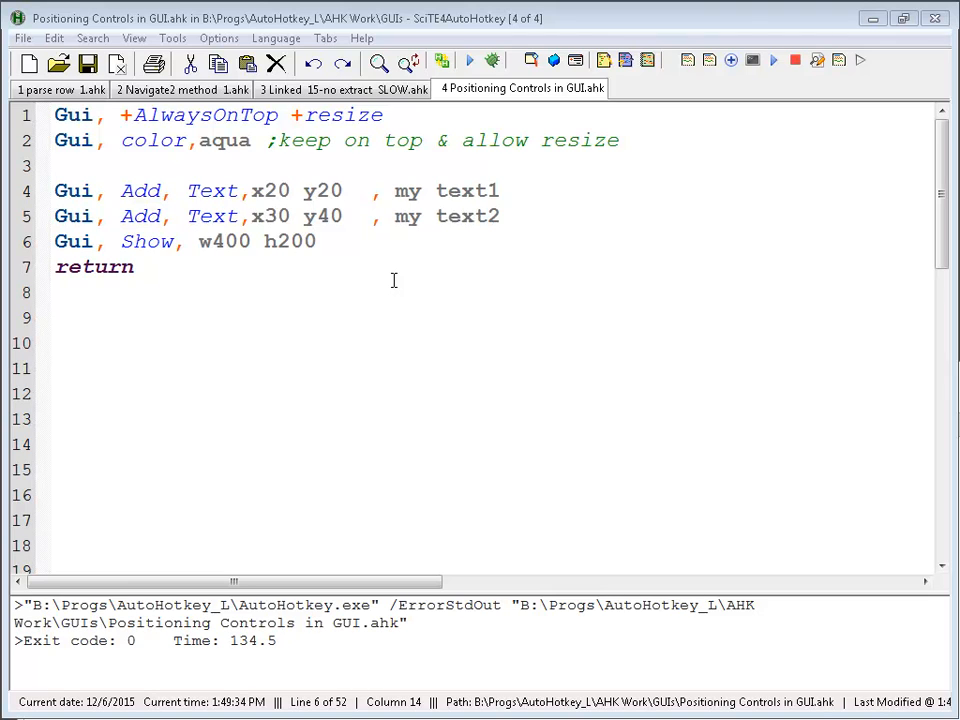
- Run the script to show the aqua window with both labels, highlighting the +resize and aqua options
left_click(383, 216)
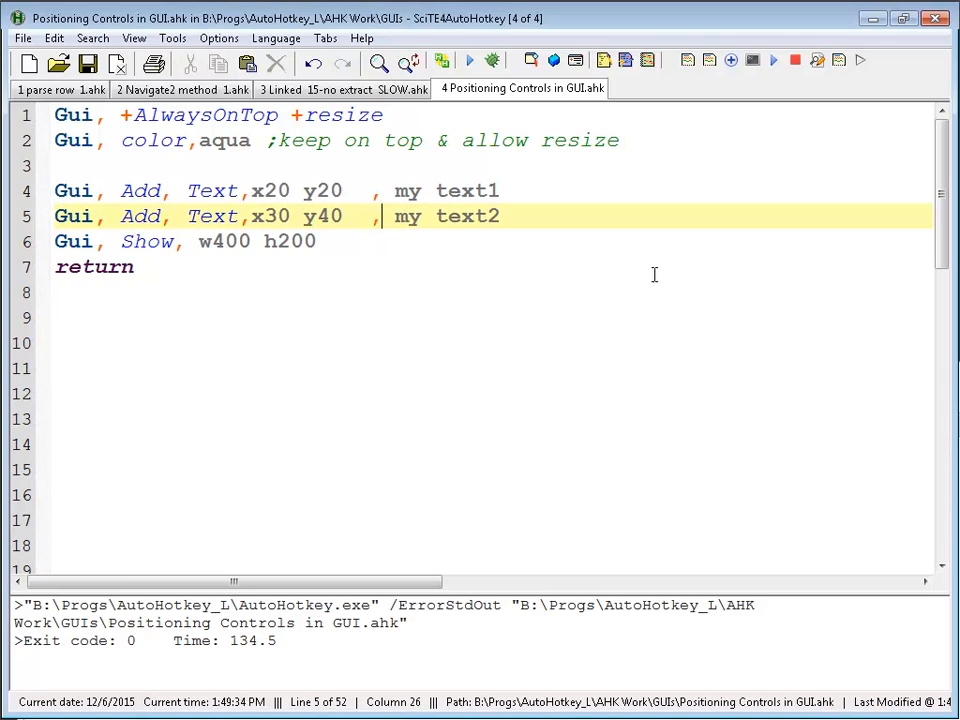
left_click(469, 61)
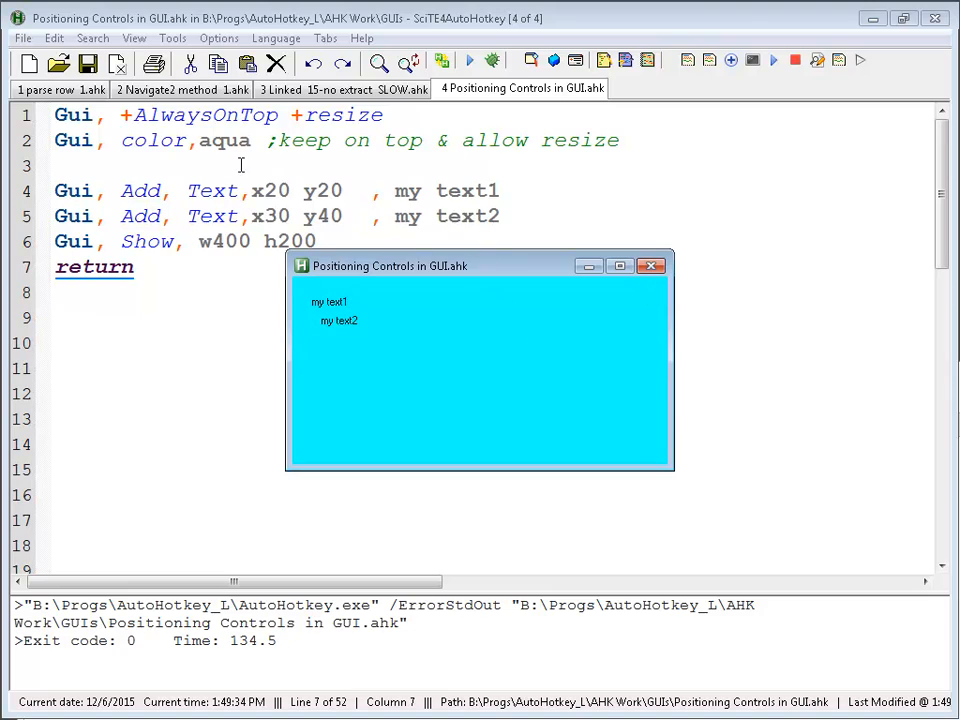
left_click(375, 115)
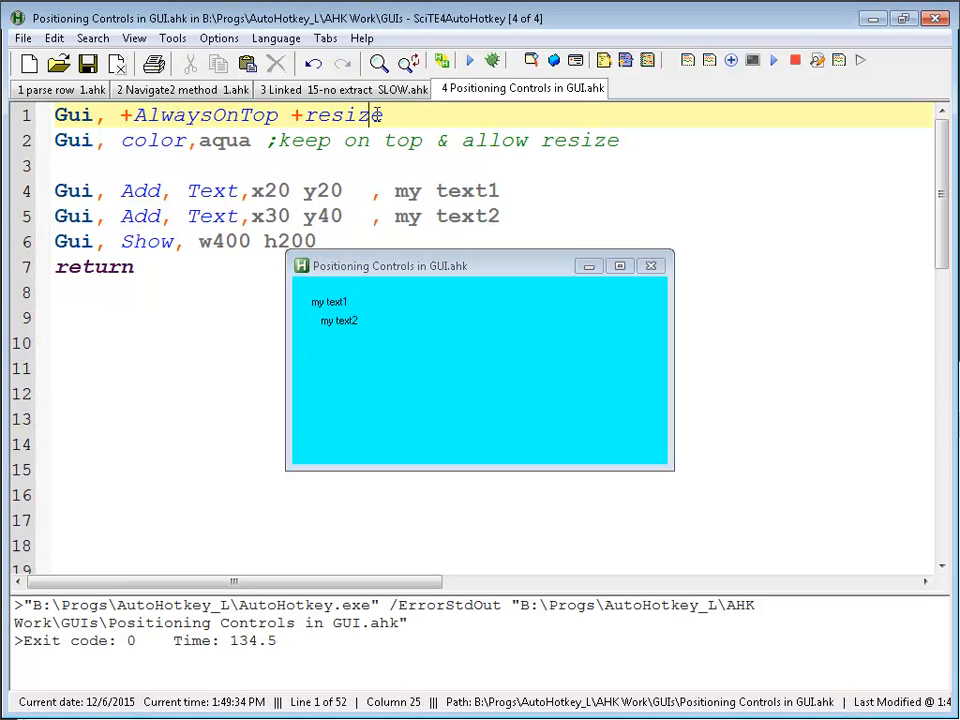
double_click(340, 115)
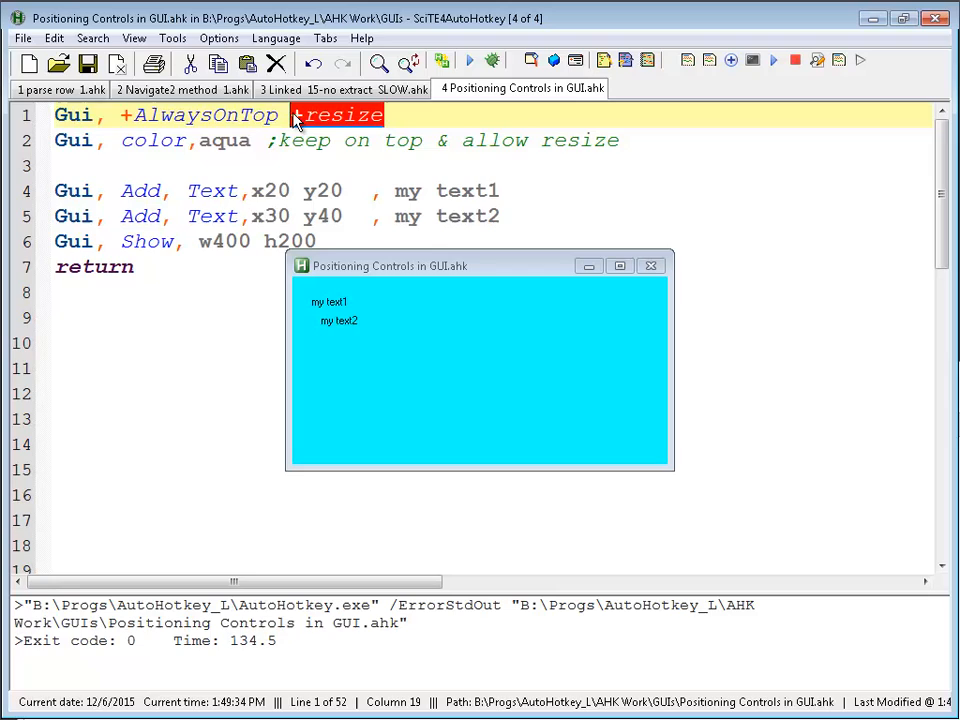
double_click(224, 140)
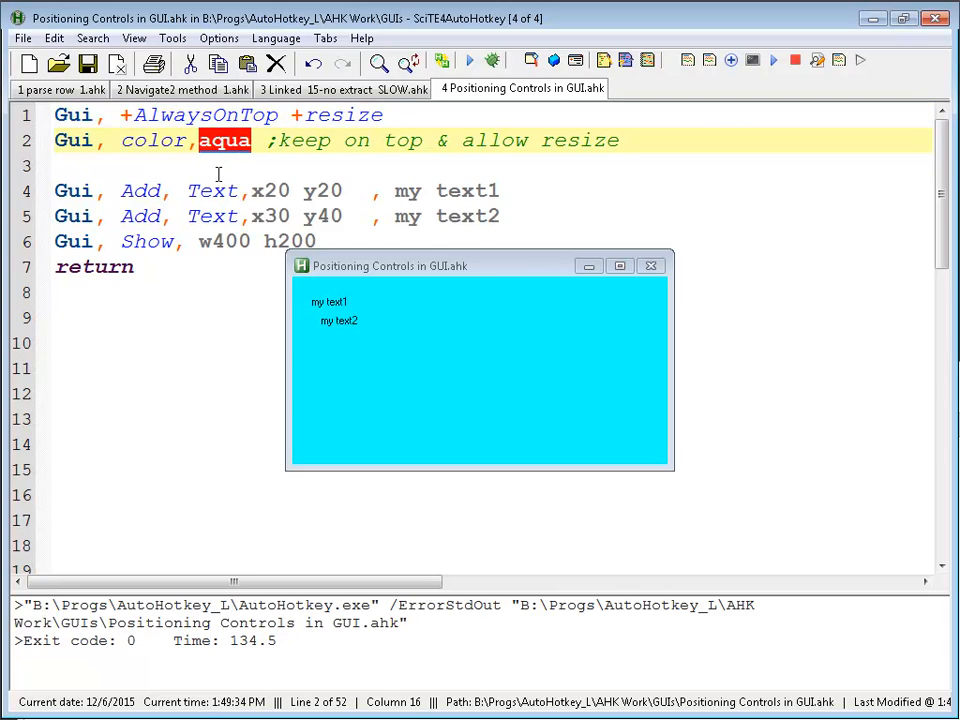
mouse_move(546, 395)
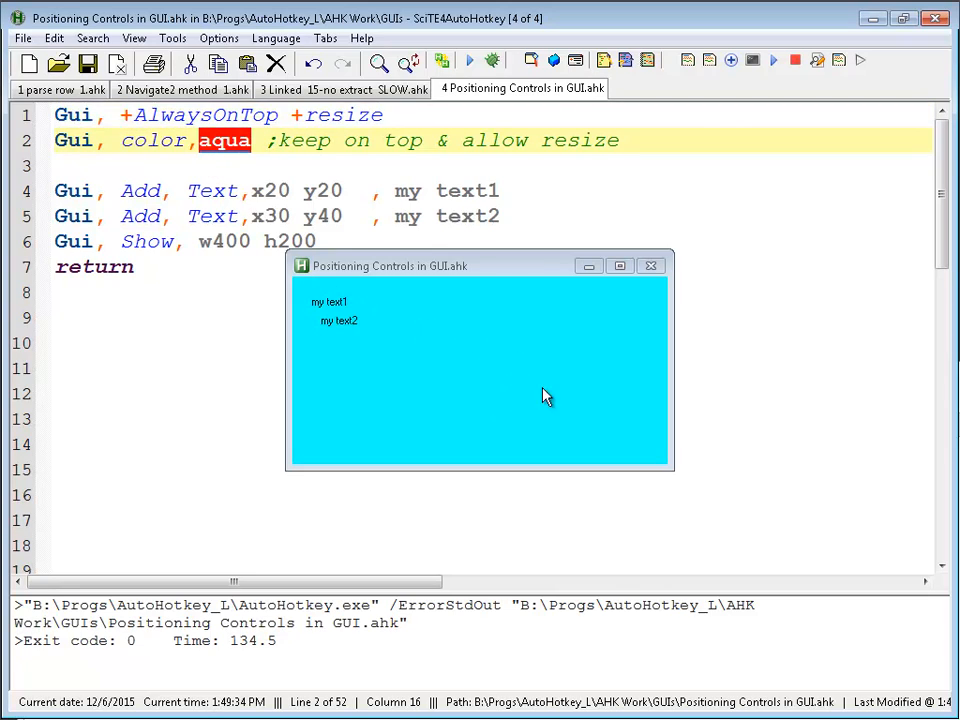
mouse_move(335, 278)
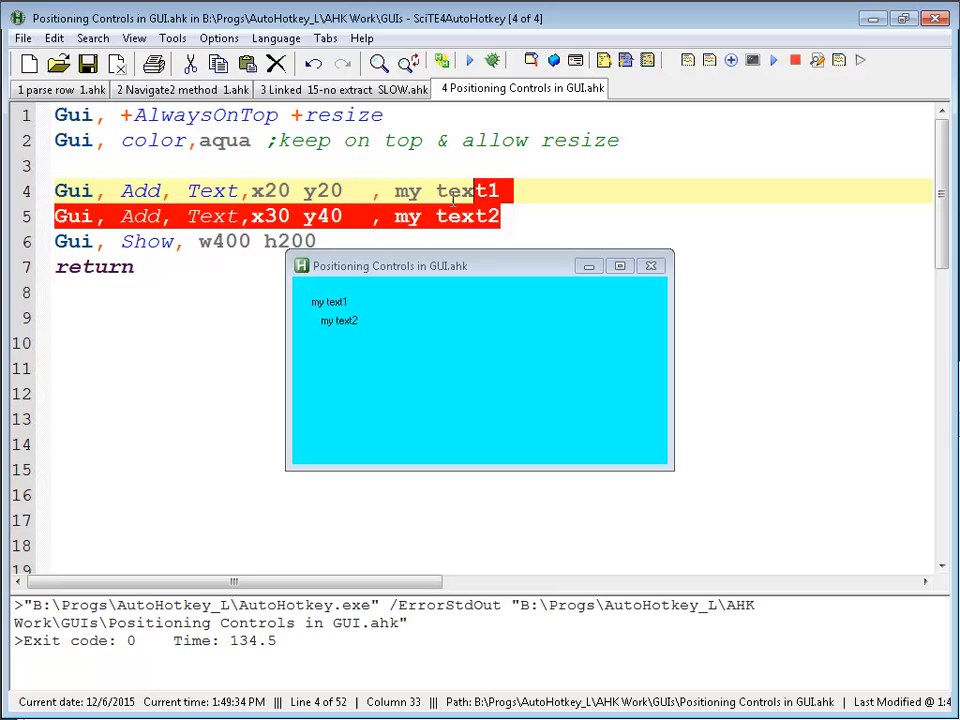
left_click(120, 216)
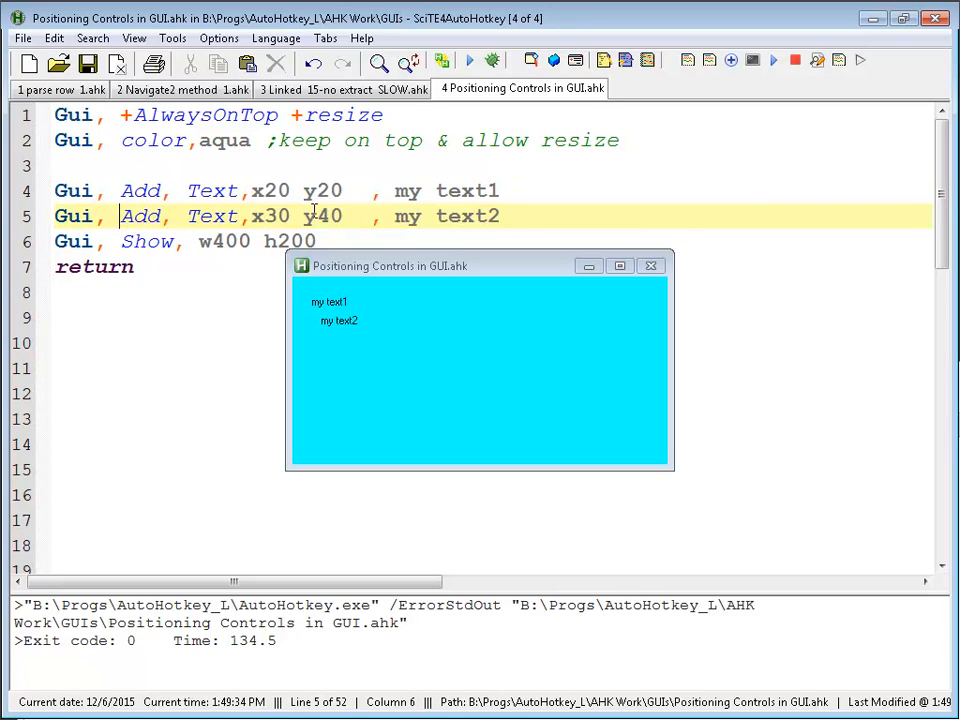
- Align both labels at x20 and add a 'my text0' label at y15
left_click(271, 191)
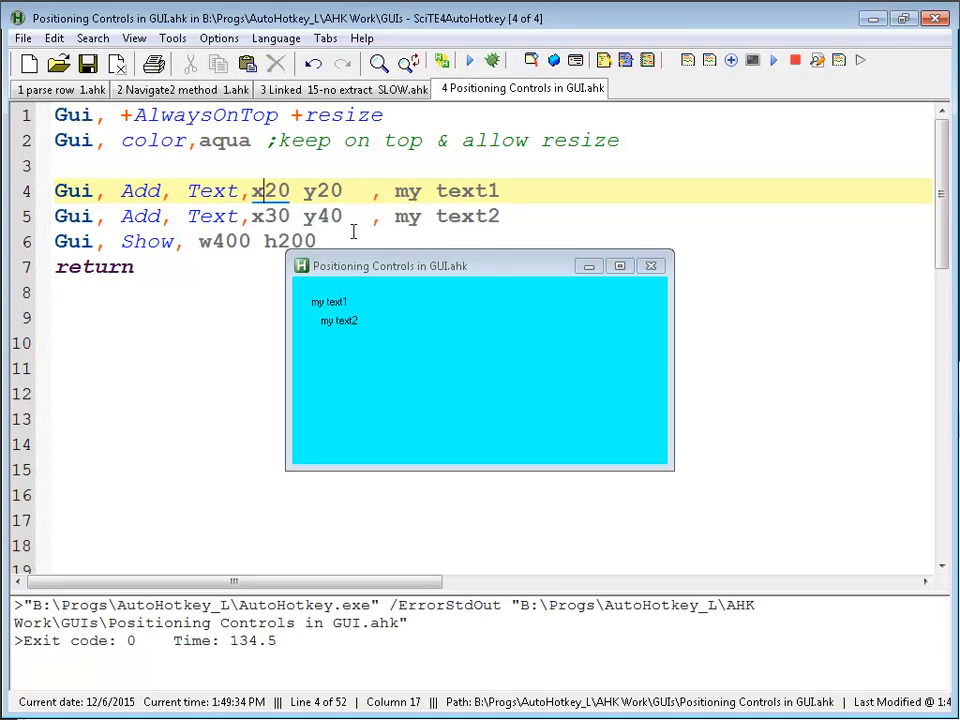
mouse_move(363, 318)
type("2")
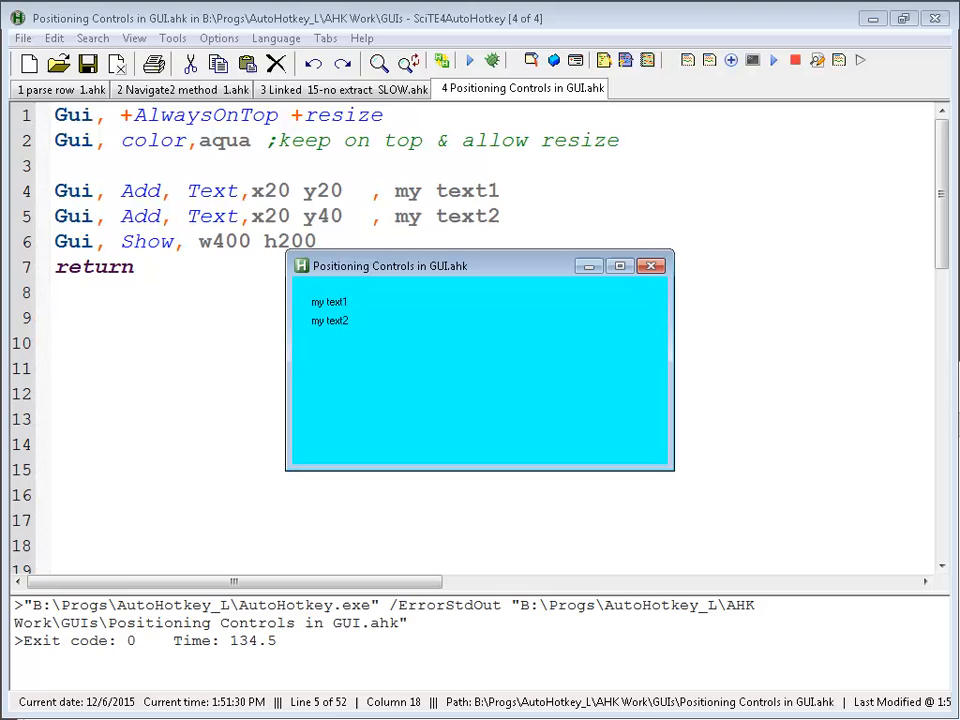
mouse_move(345, 276)
type("0")
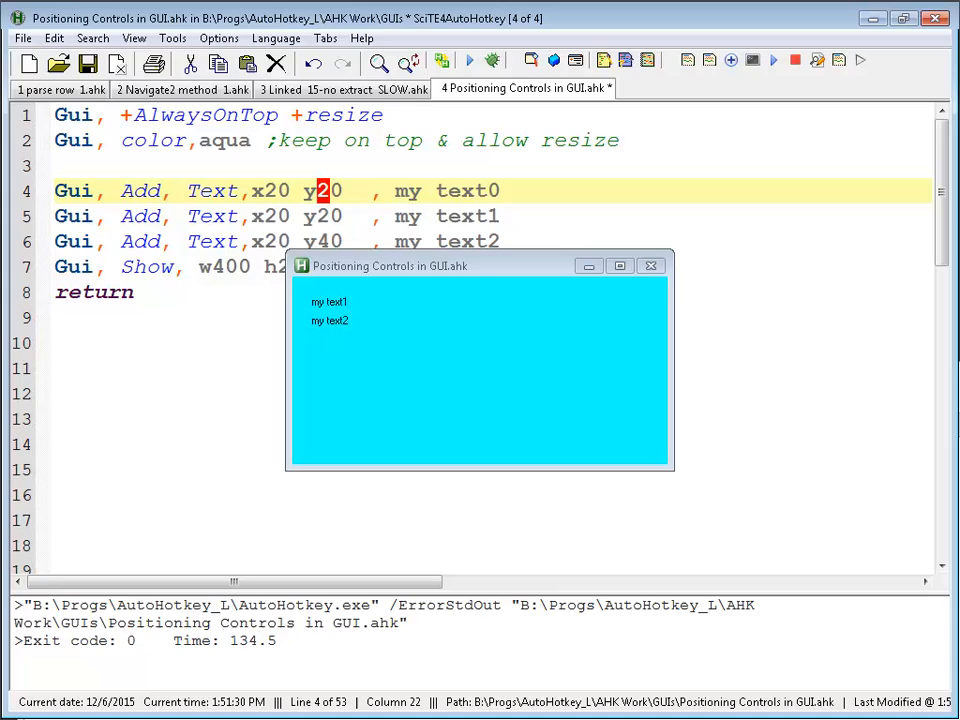
type("1")
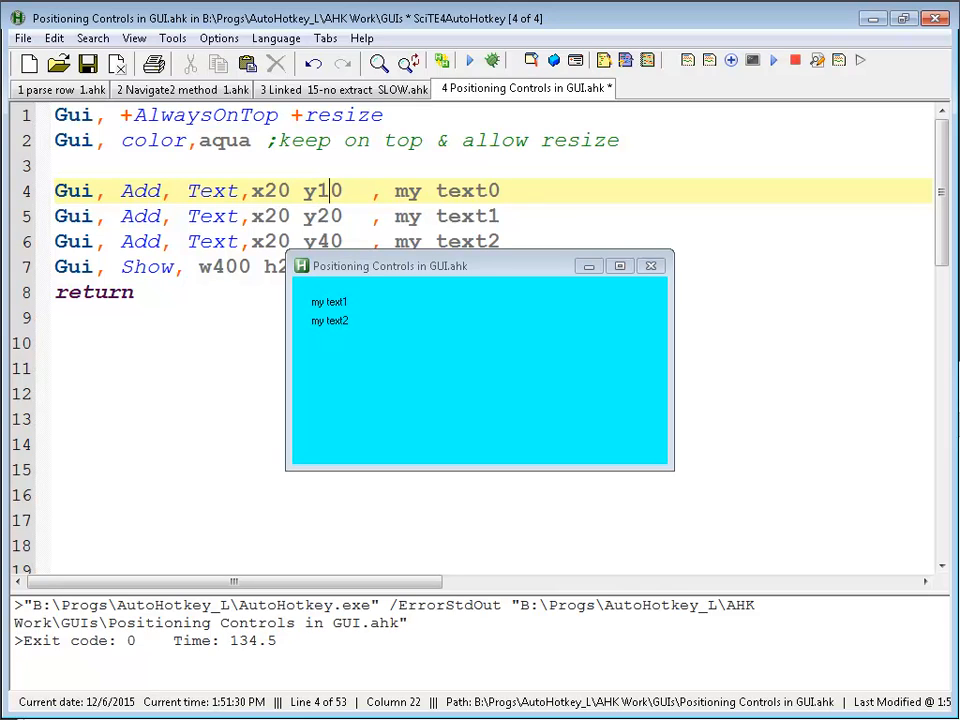
type("5")
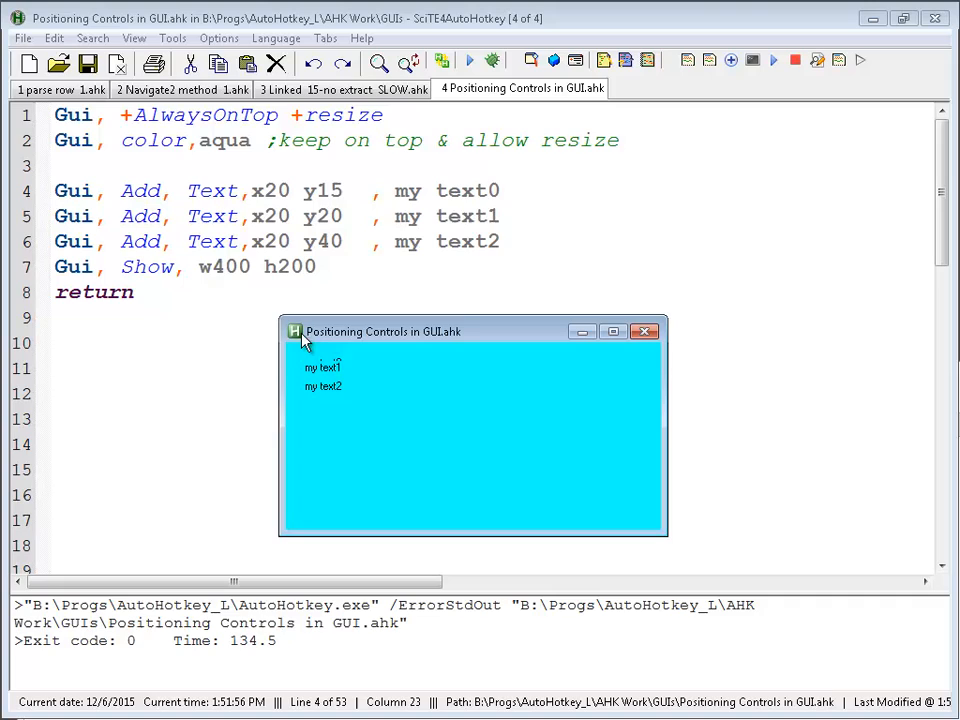
mouse_move(660, 227)
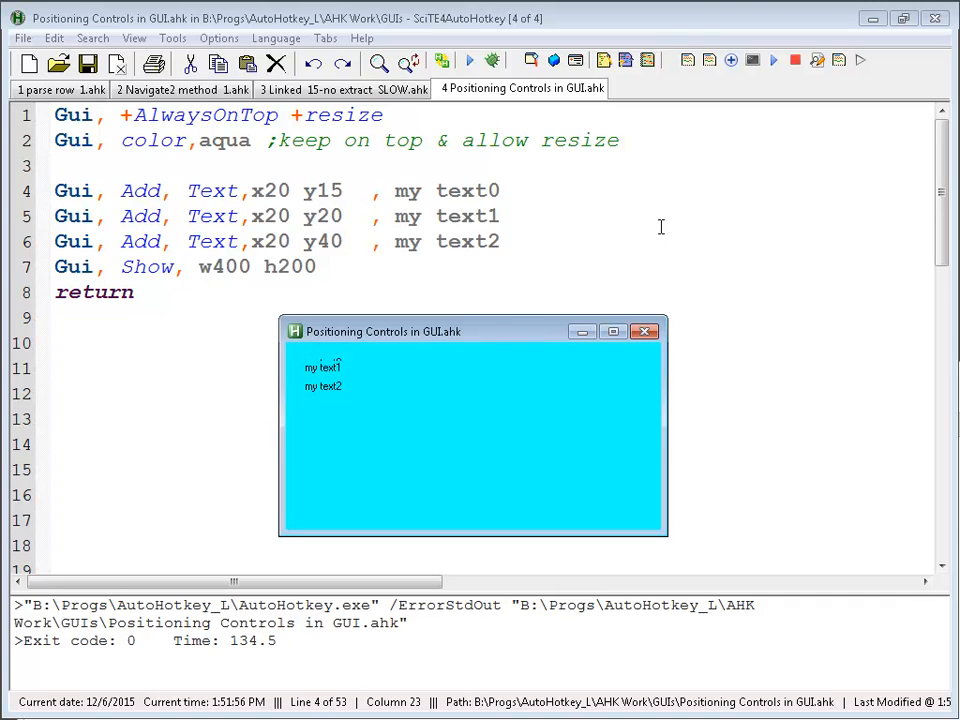
mouse_move(368, 405)
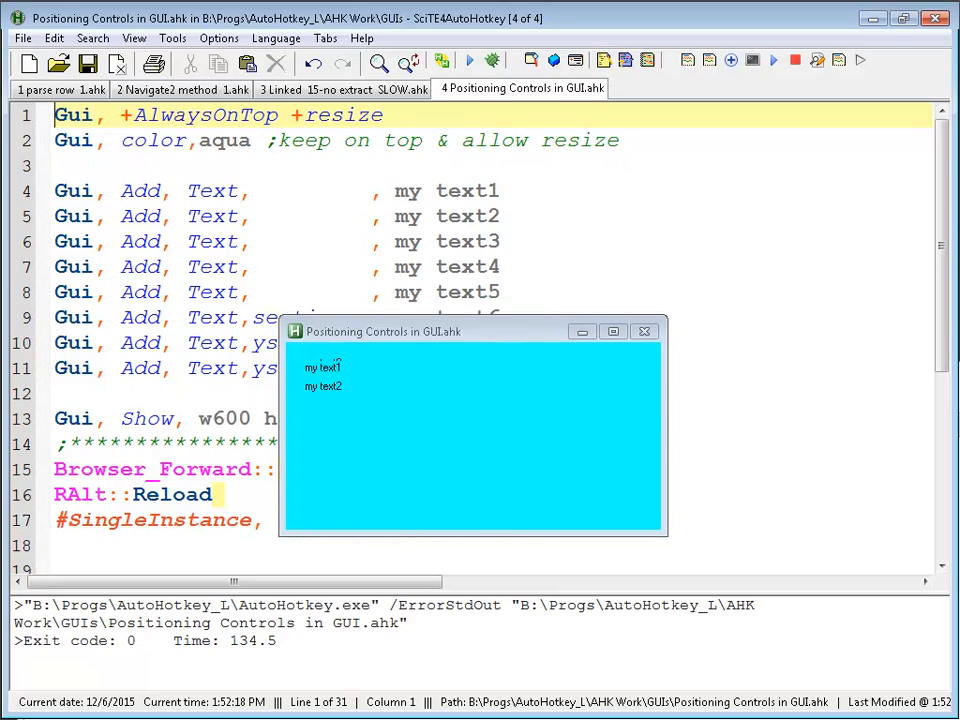
mouse_move(551, 331)
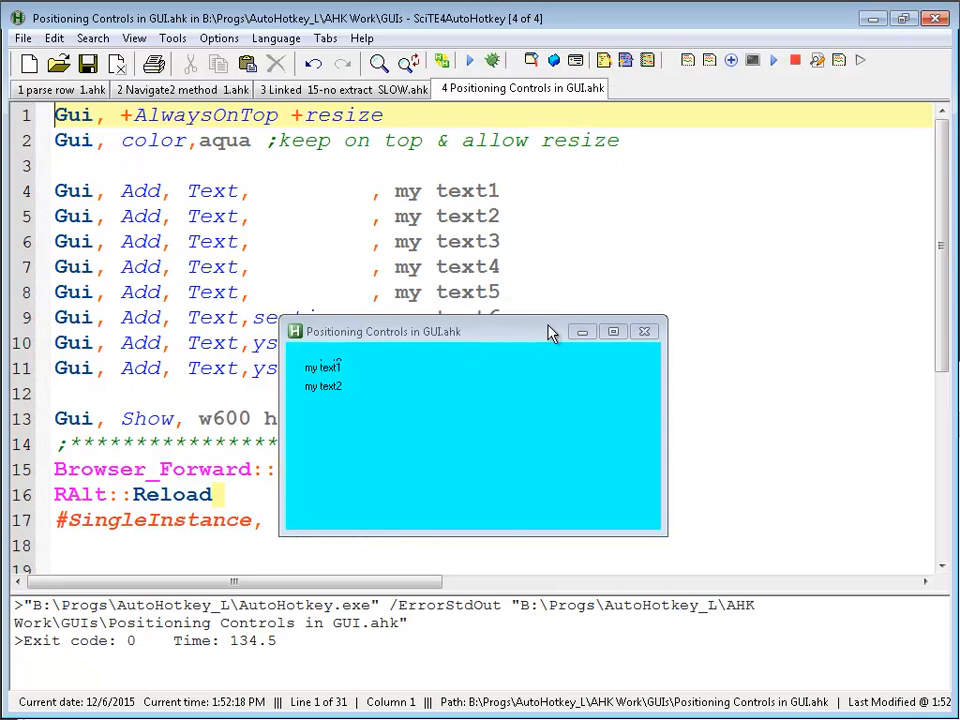
mouse_move(530, 267)
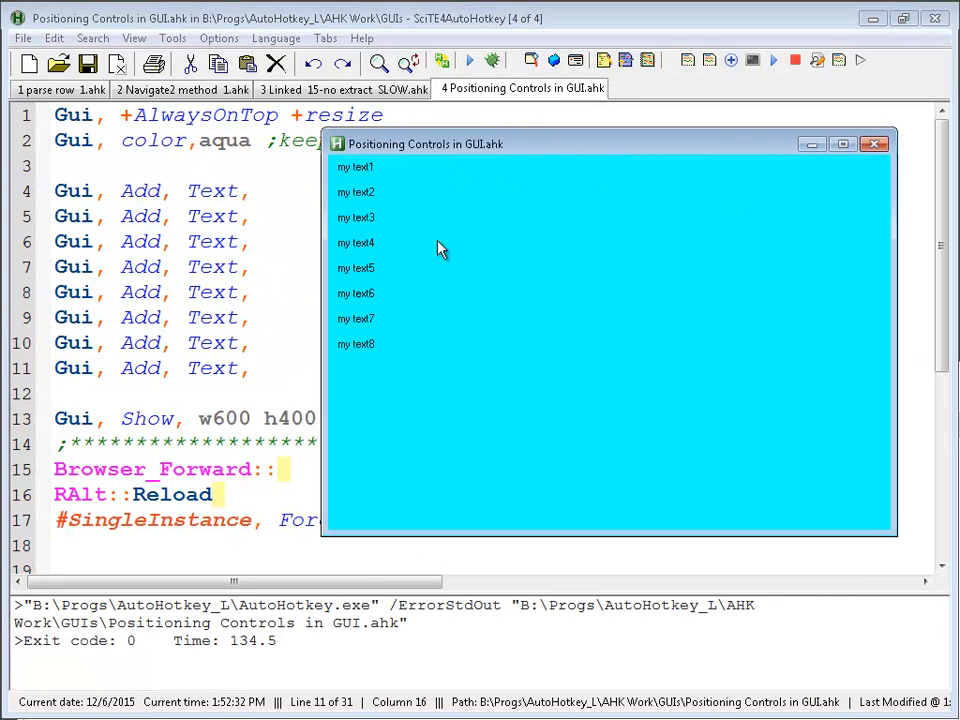
mouse_move(405, 378)
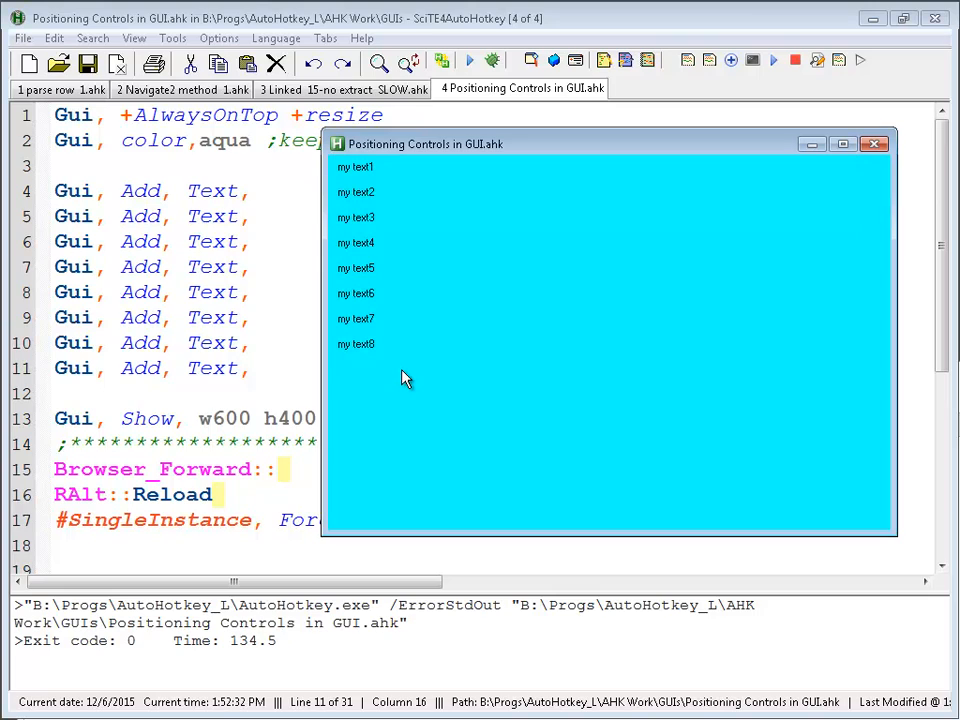
mouse_move(198, 269)
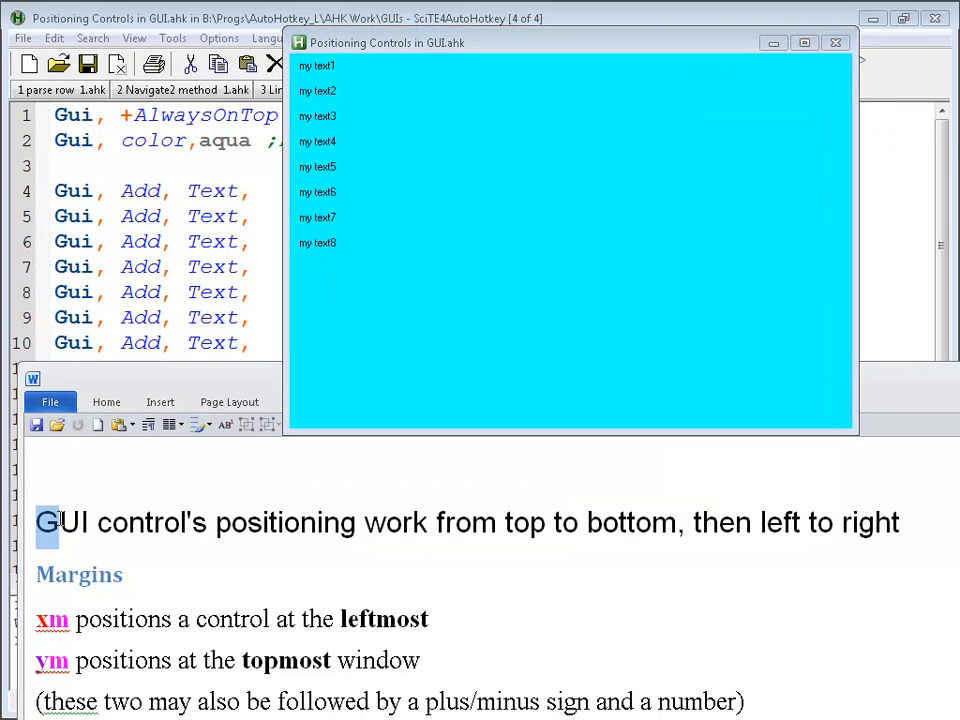
mouse_move(347, 522)
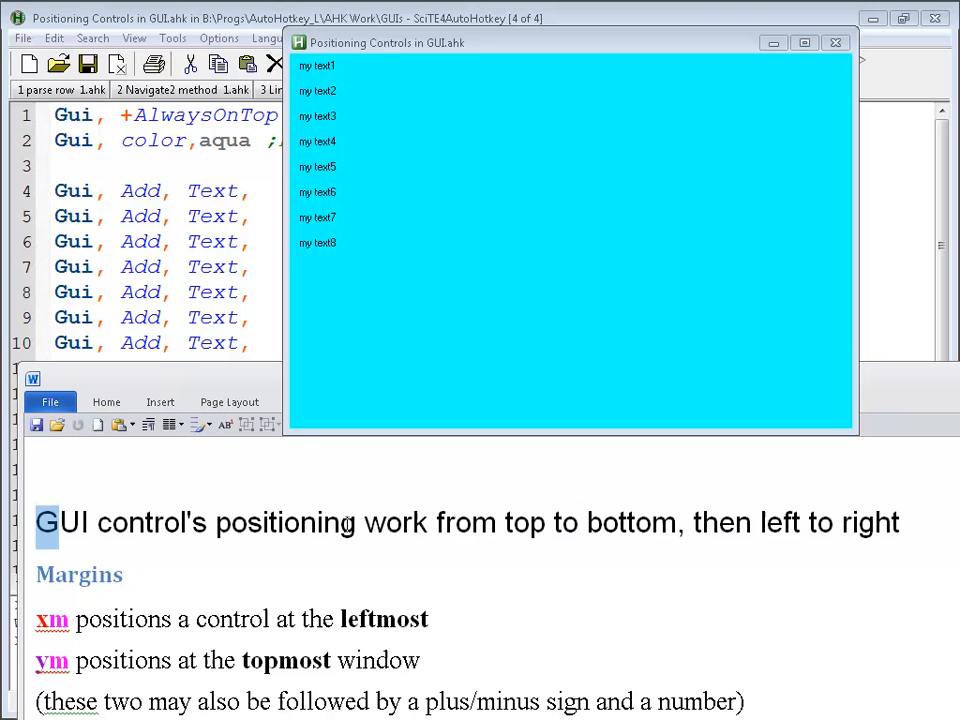
mouse_move(380, 188)
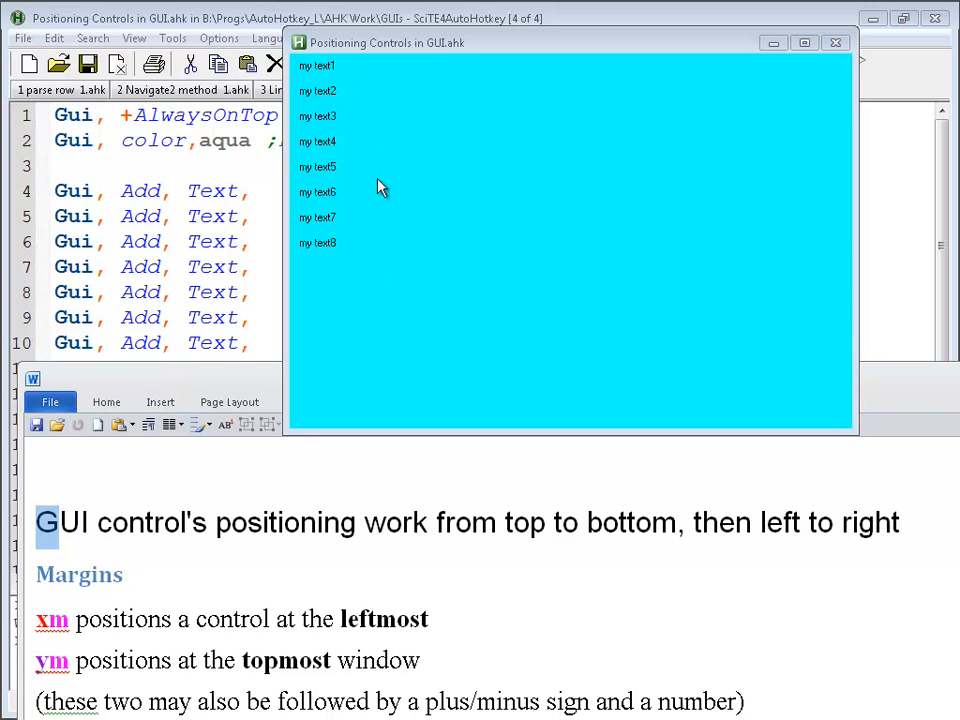
mouse_move(630, 155)
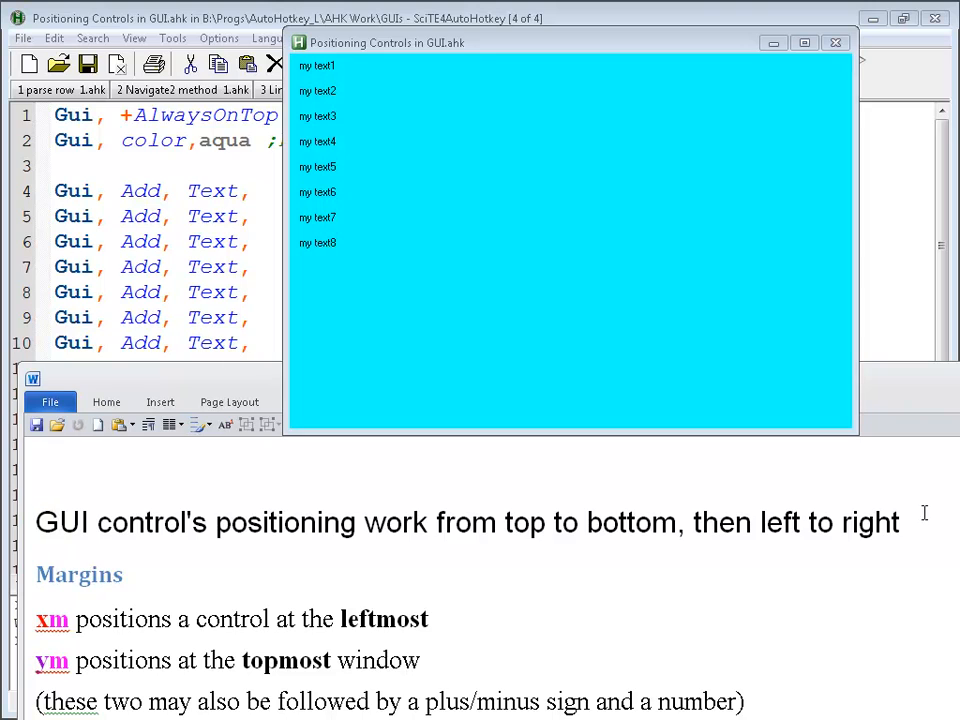
- Append '!!!' to the Word positioning note and select the Margins heading and xm/ym text
type("!!!")
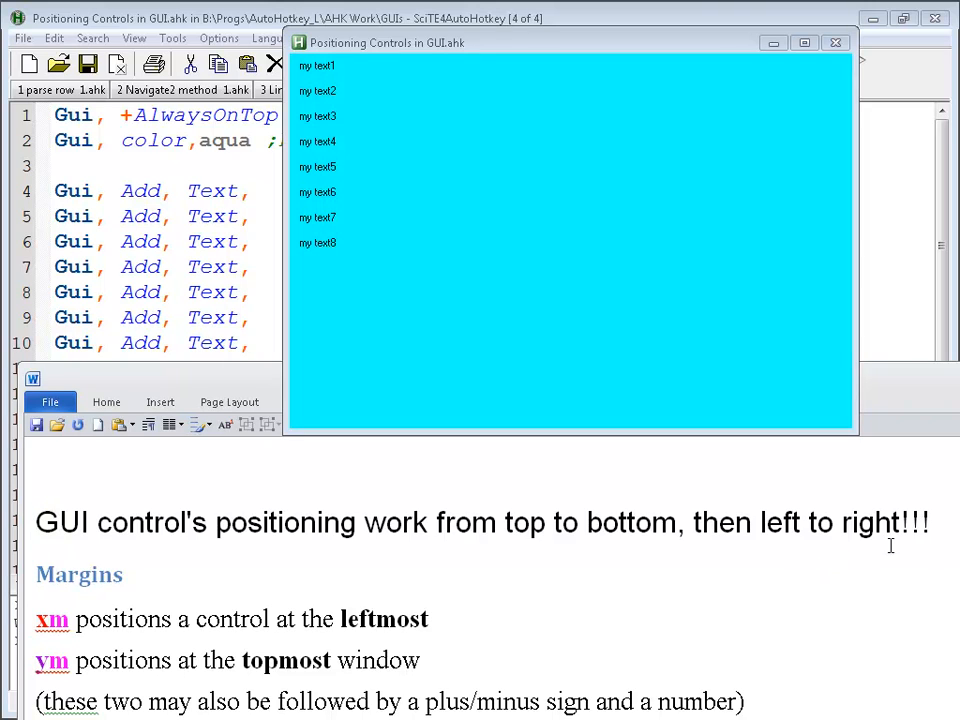
triple_click(480, 522)
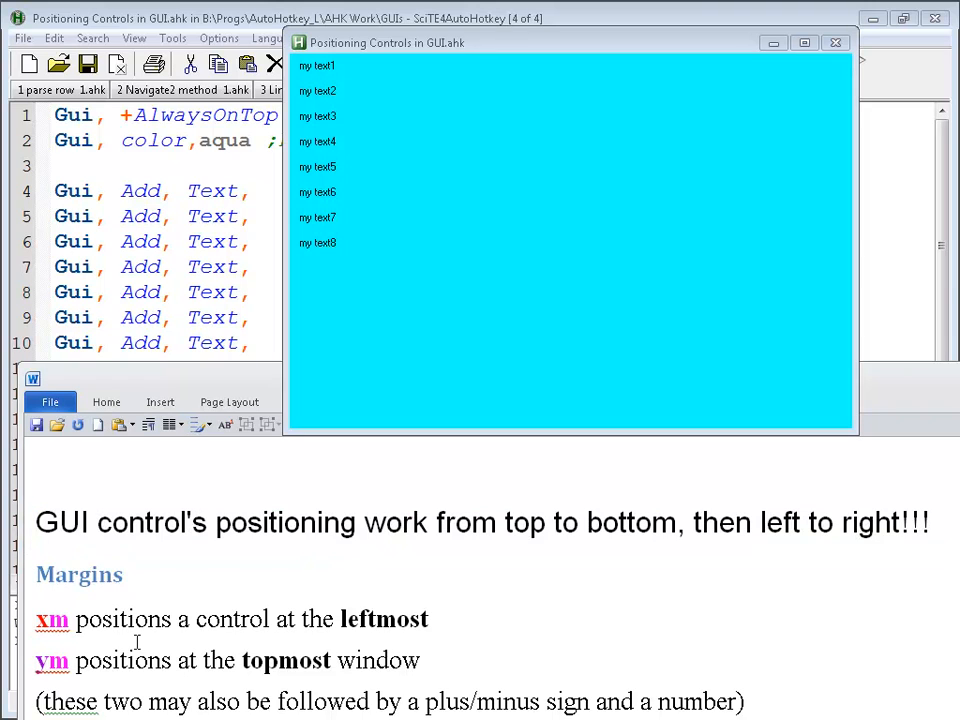
double_click(79, 574)
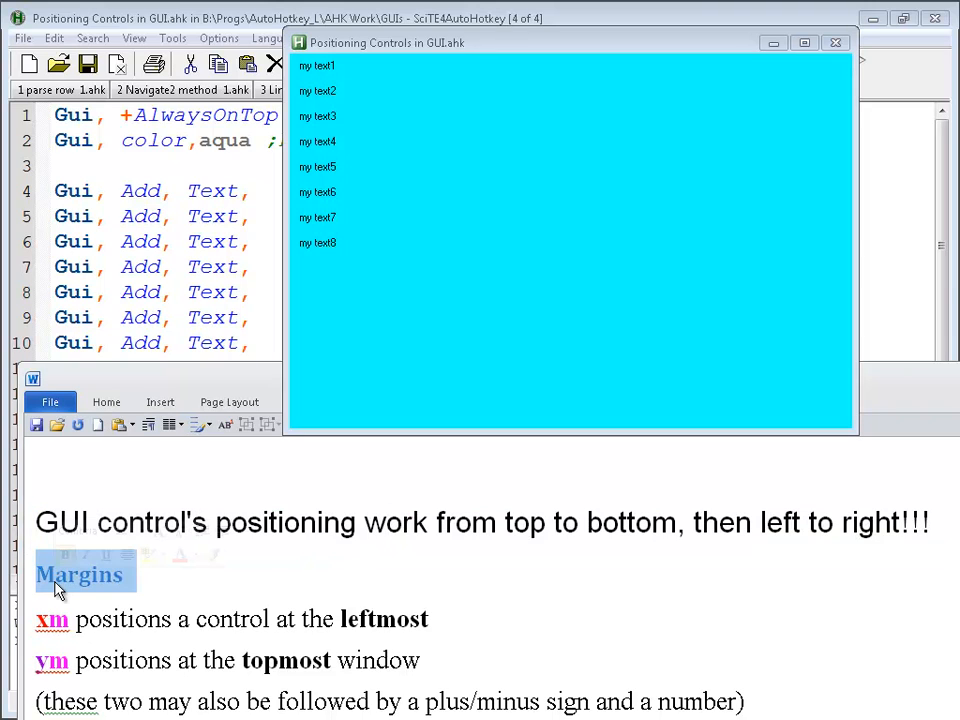
left_click(80, 574)
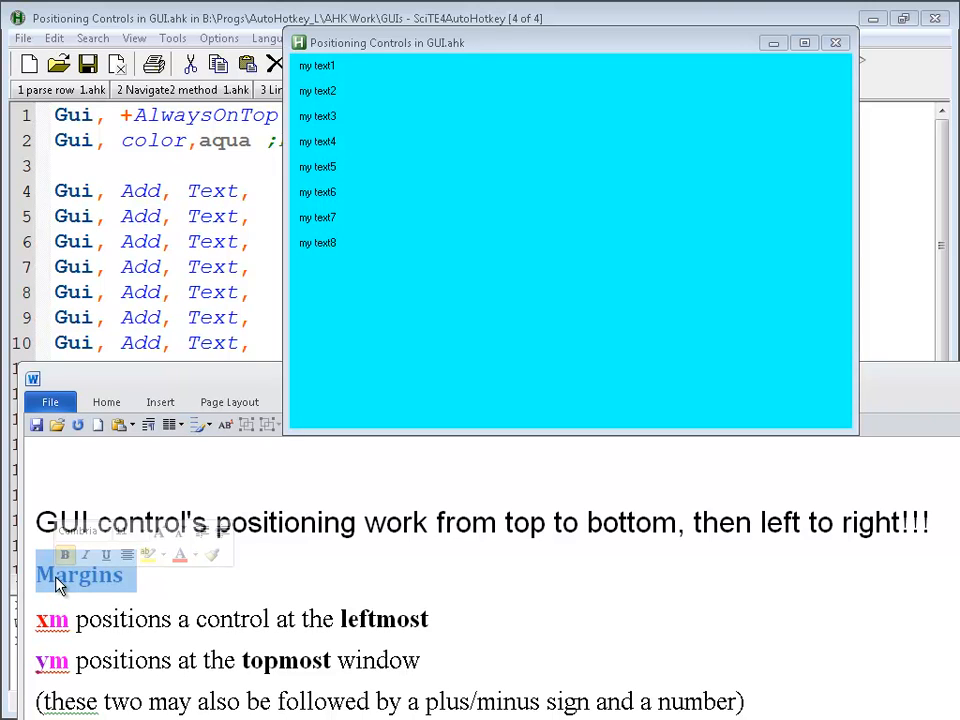
left_click(220, 619)
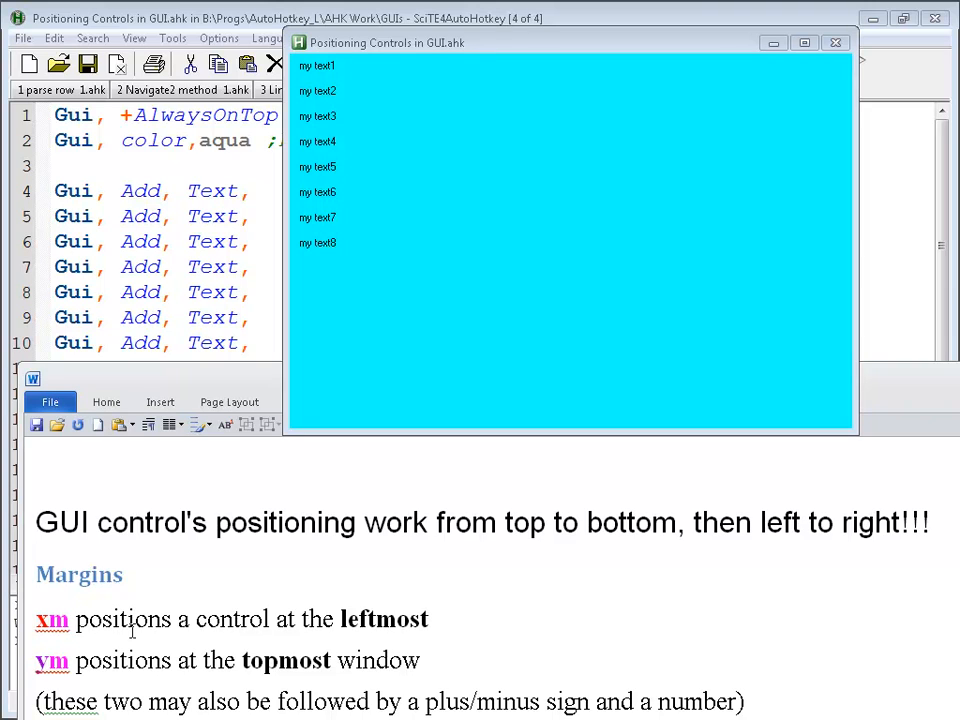
double_click(383, 619)
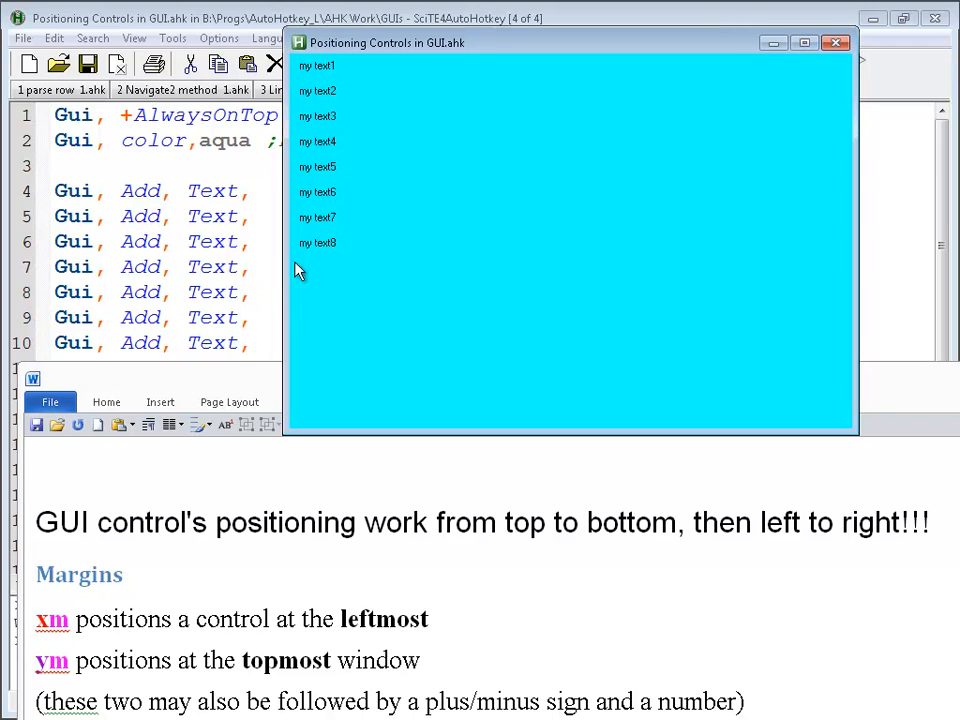
mouse_move(318, 685)
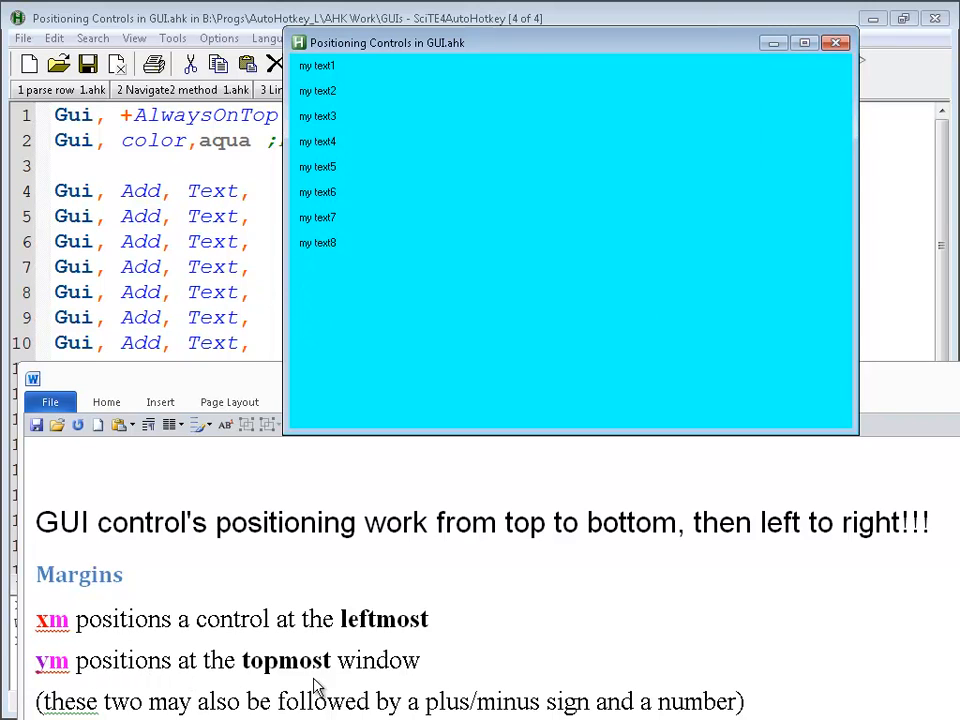
mouse_move(713, 80)
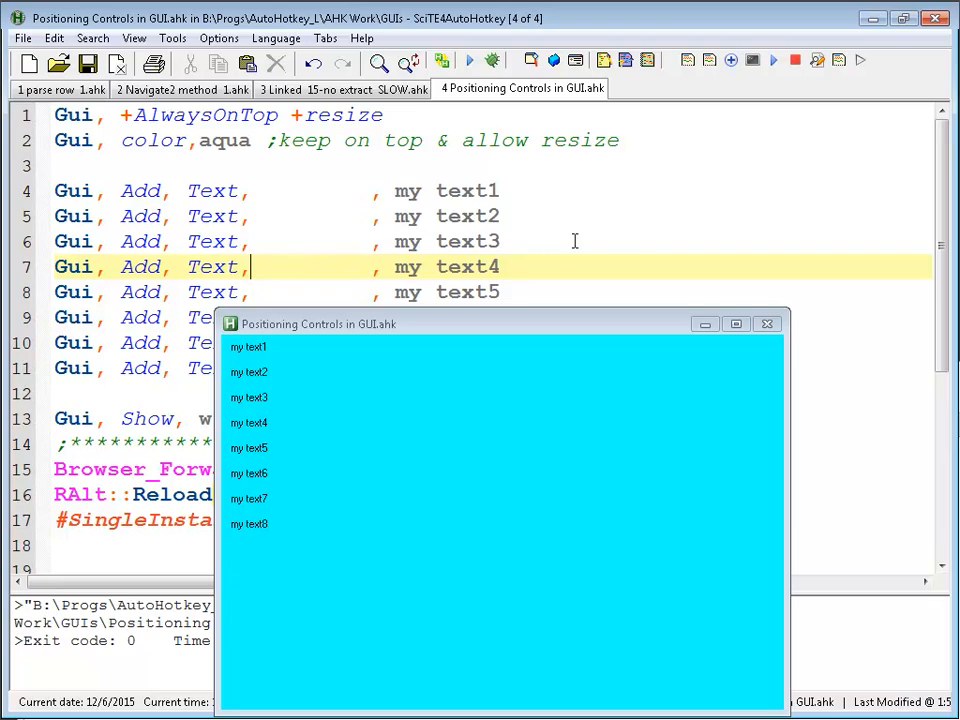
- Add ym to the my text4 line, rerun the script, and drag the GUI window aside
type("ym")
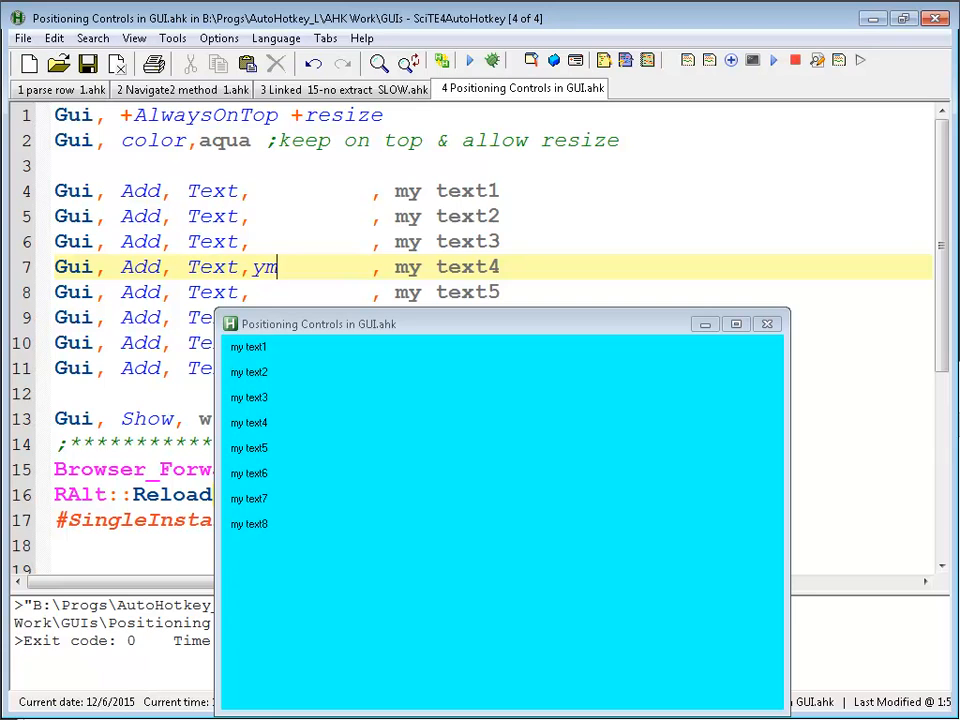
left_click(469, 61)
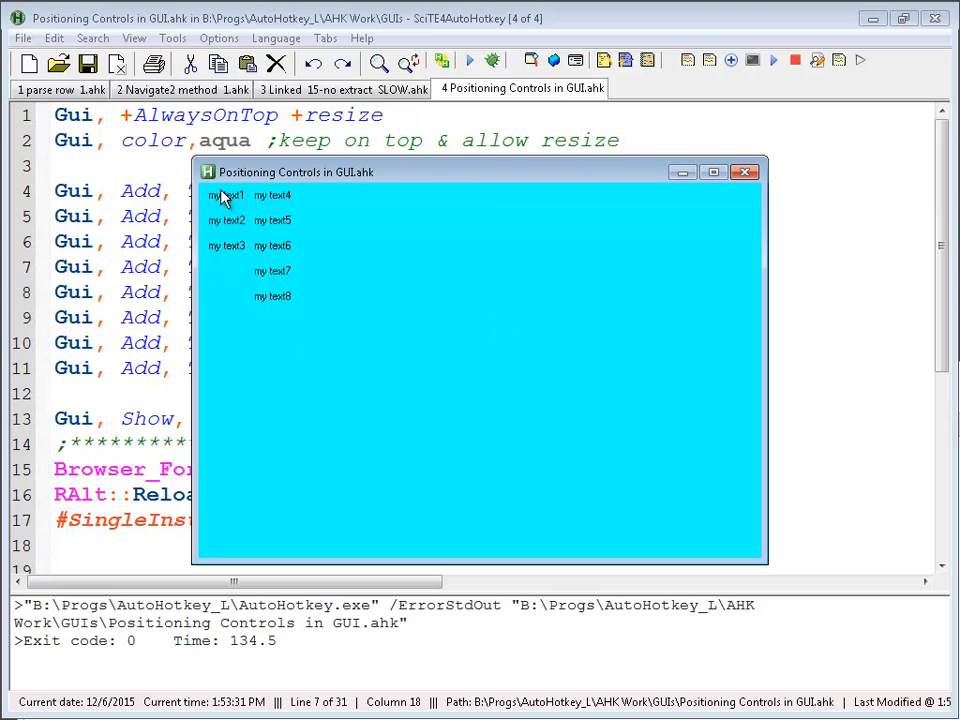
mouse_move(233, 283)
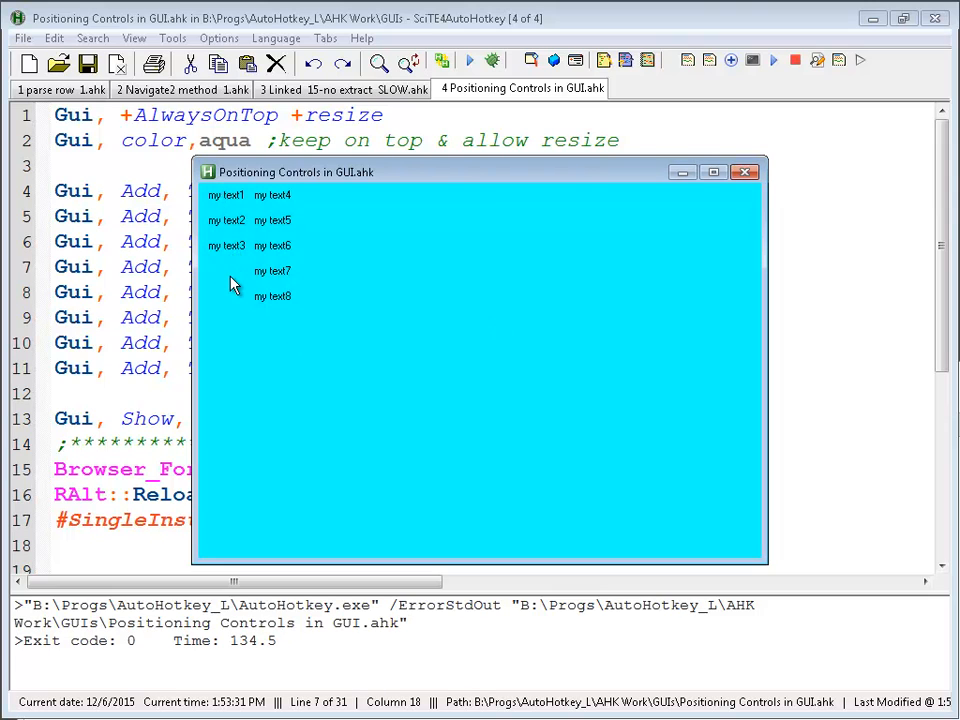
mouse_move(237, 280)
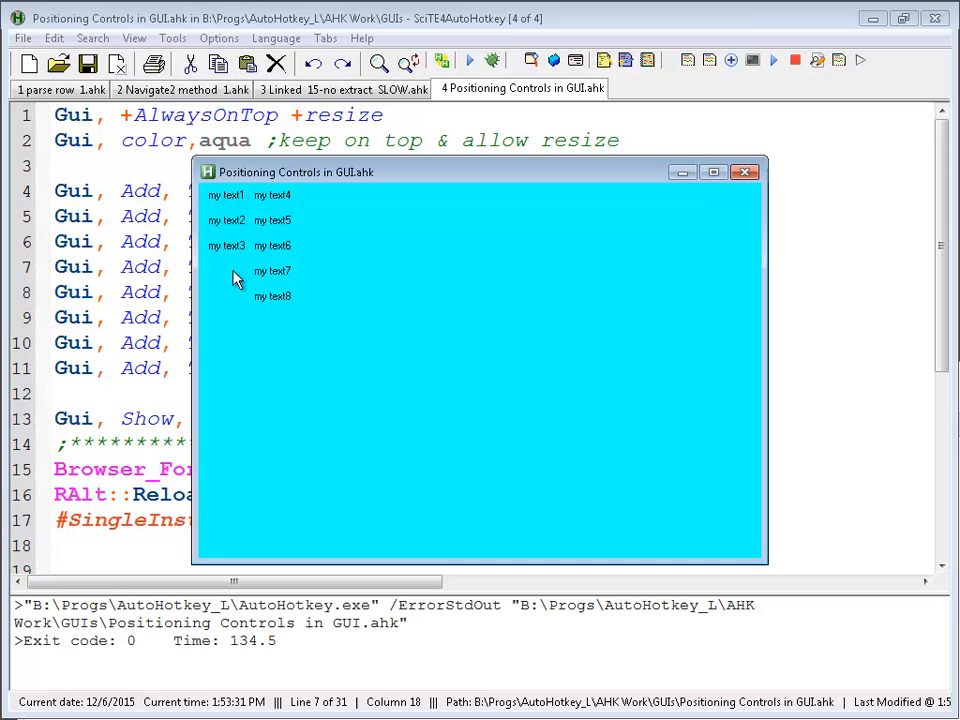
mouse_move(285, 200)
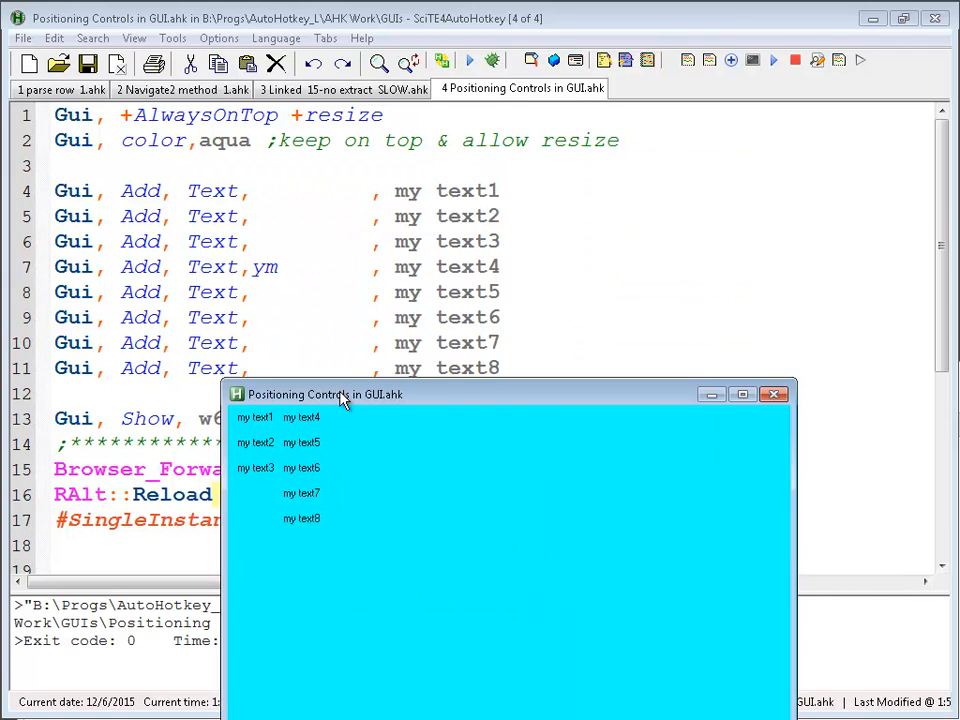
left_click_drag(340, 393, 340, 302)
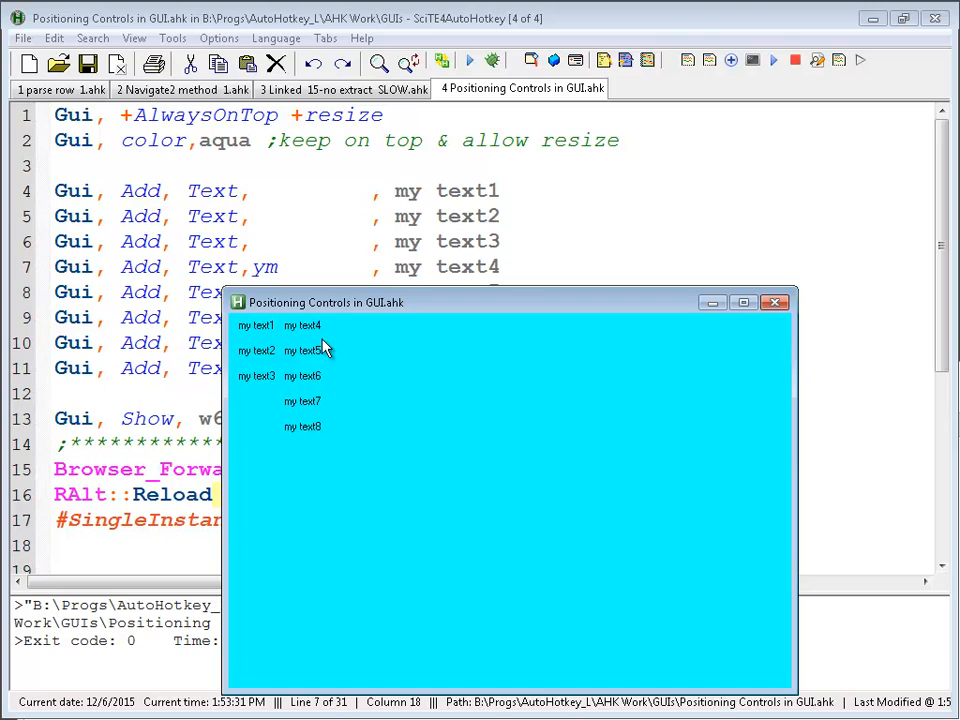
mouse_move(278, 388)
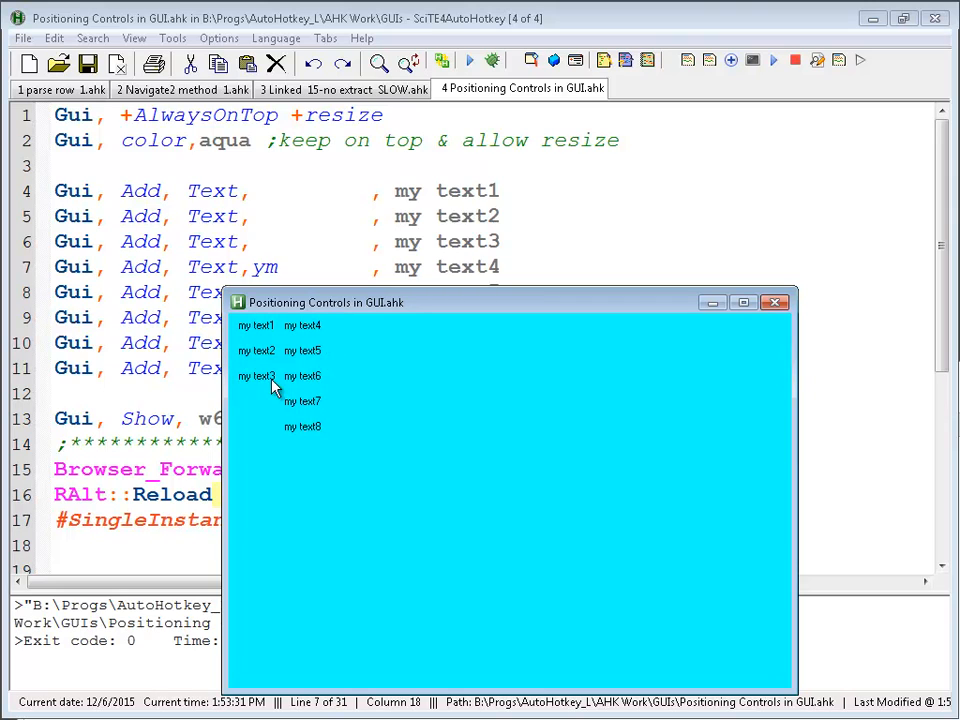
mouse_move(330, 307)
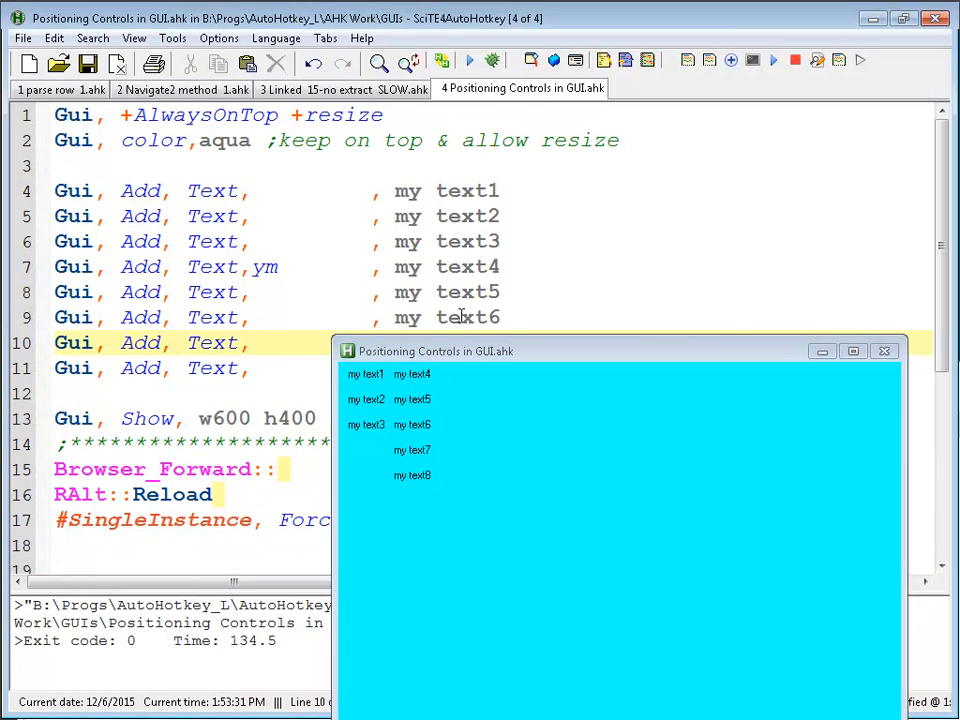
- Type ym into the options of the my text7 line (line 10)
type("ym")
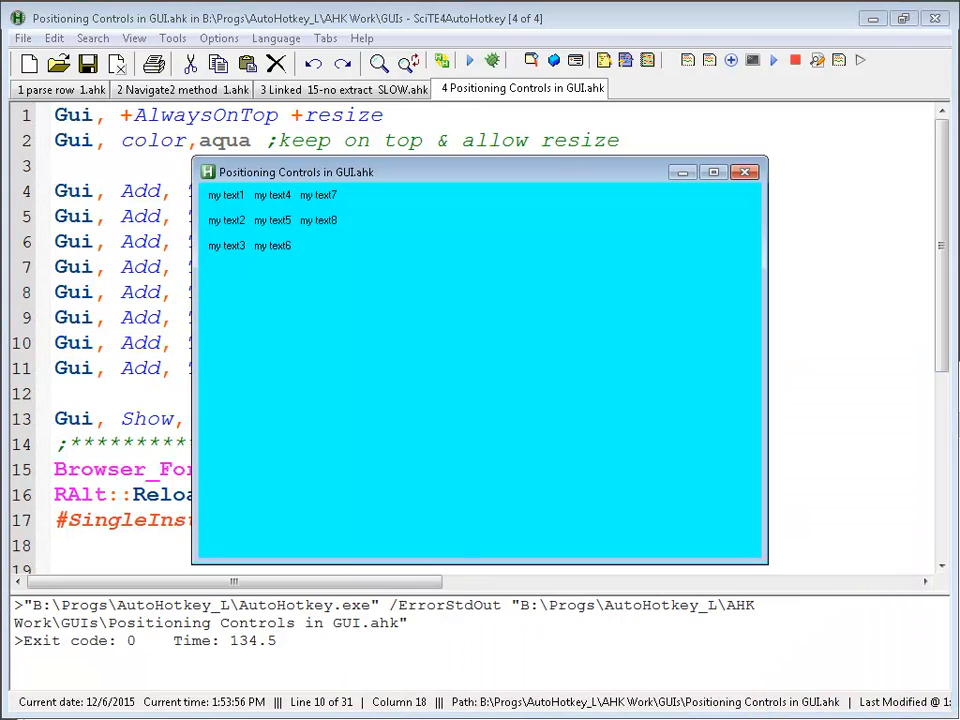
mouse_move(424, 211)
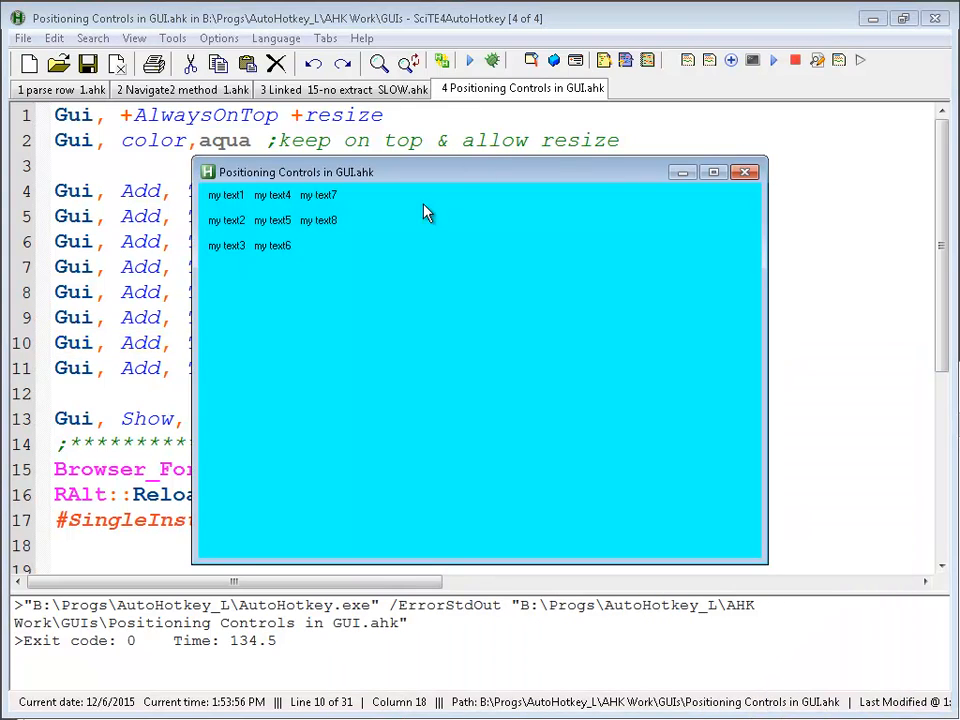
mouse_move(315, 225)
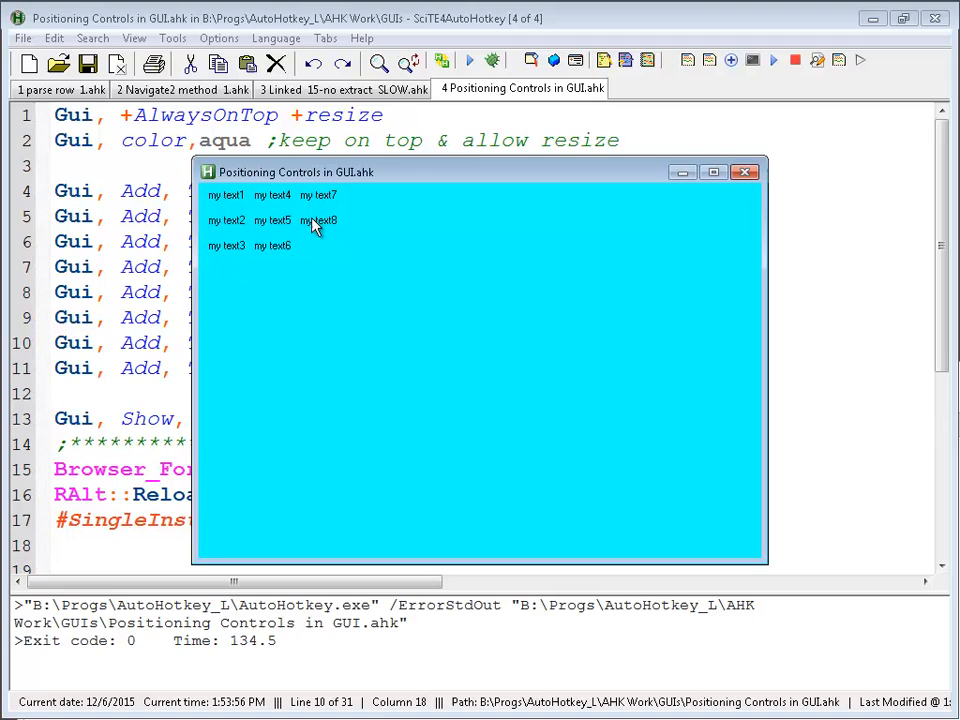
mouse_move(222, 245)
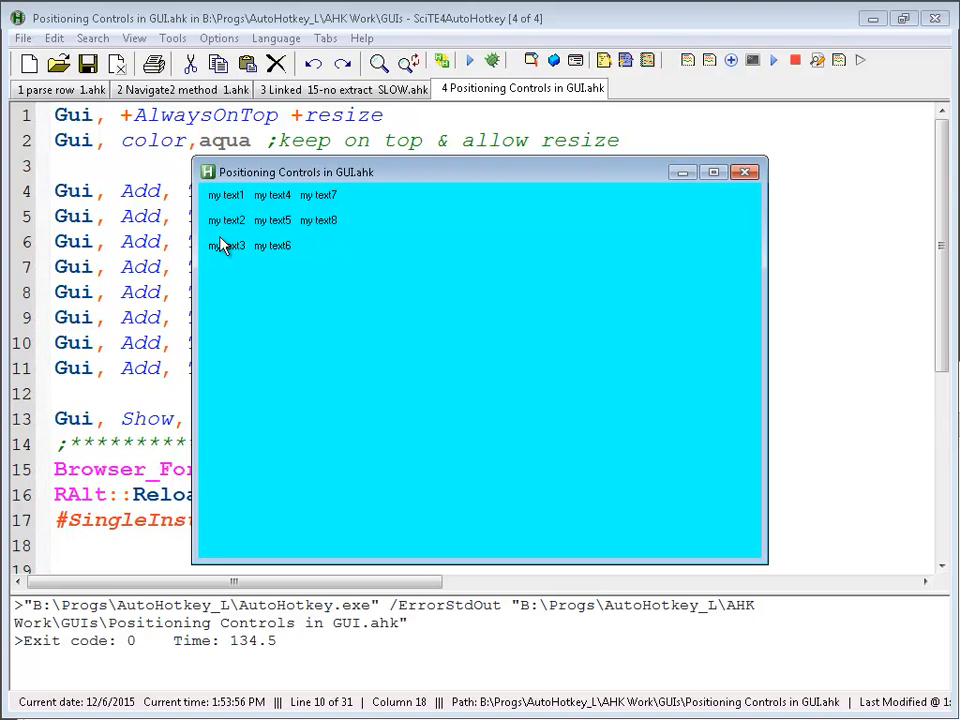
mouse_move(325, 215)
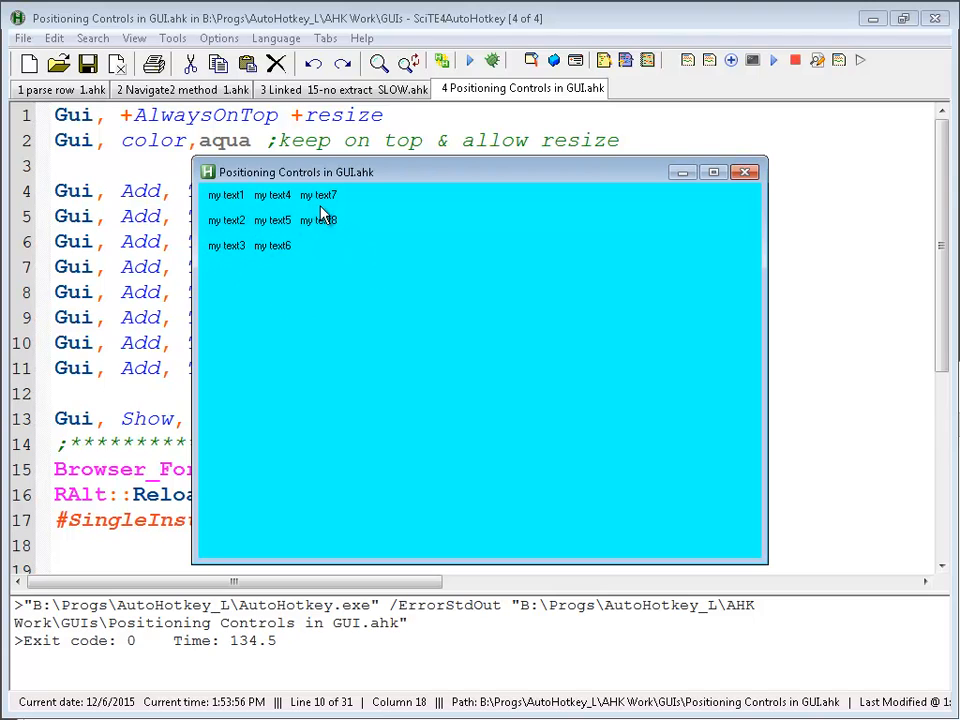
mouse_move(212, 253)
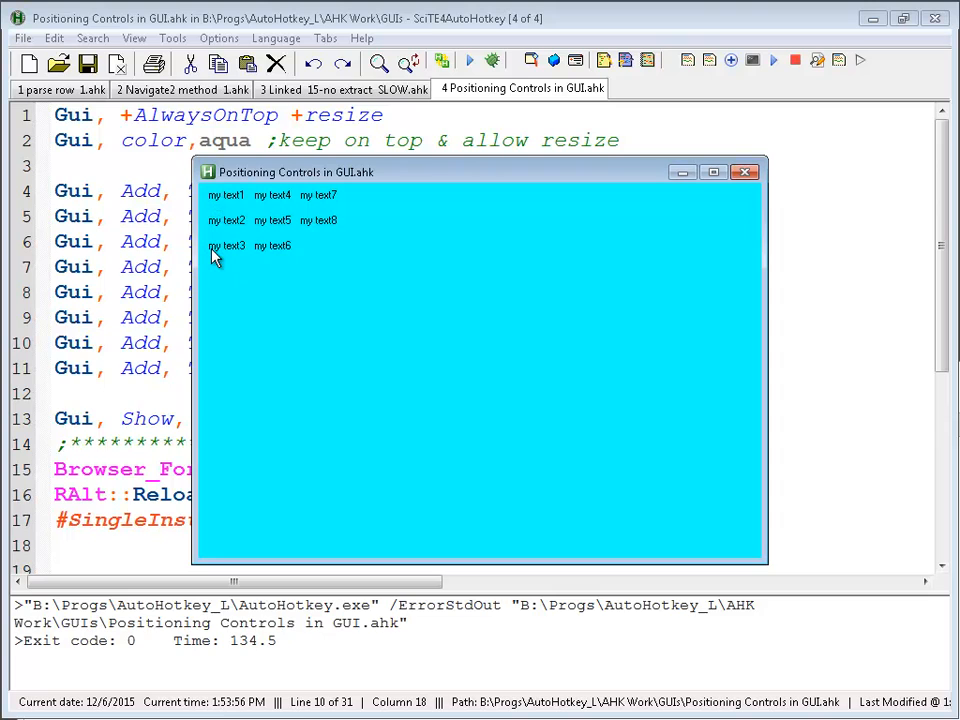
mouse_move(335, 210)
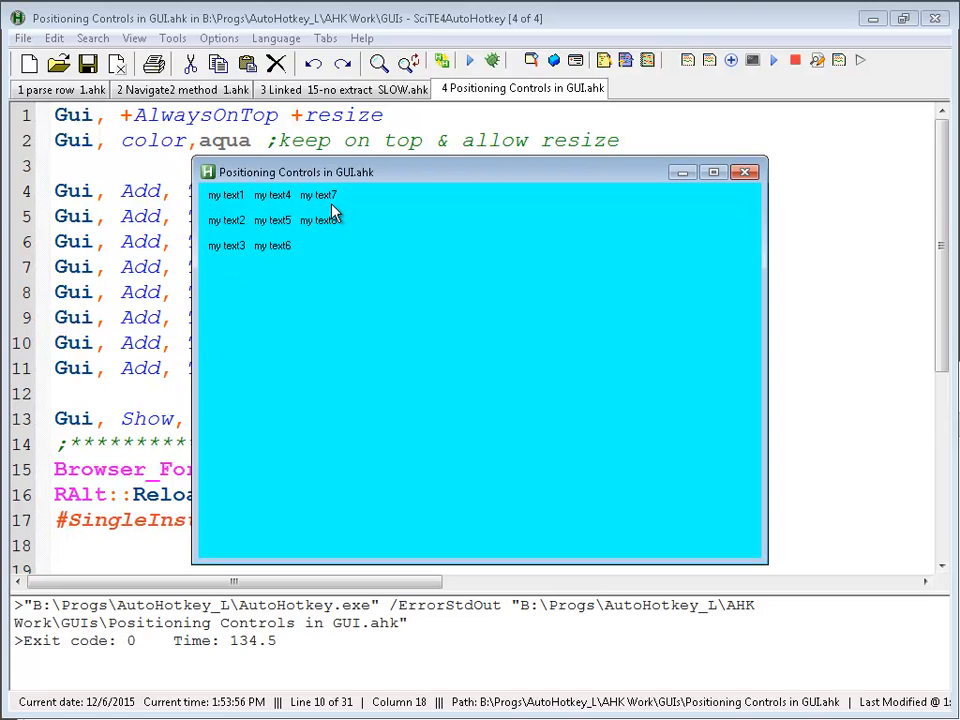
mouse_move(268, 200)
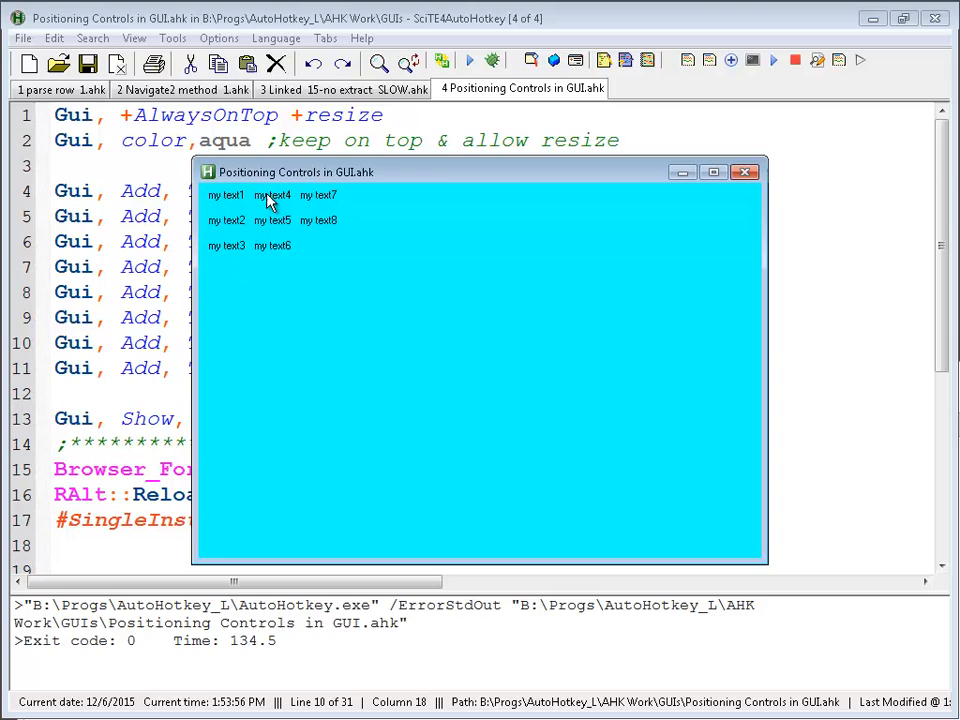
mouse_move(292, 260)
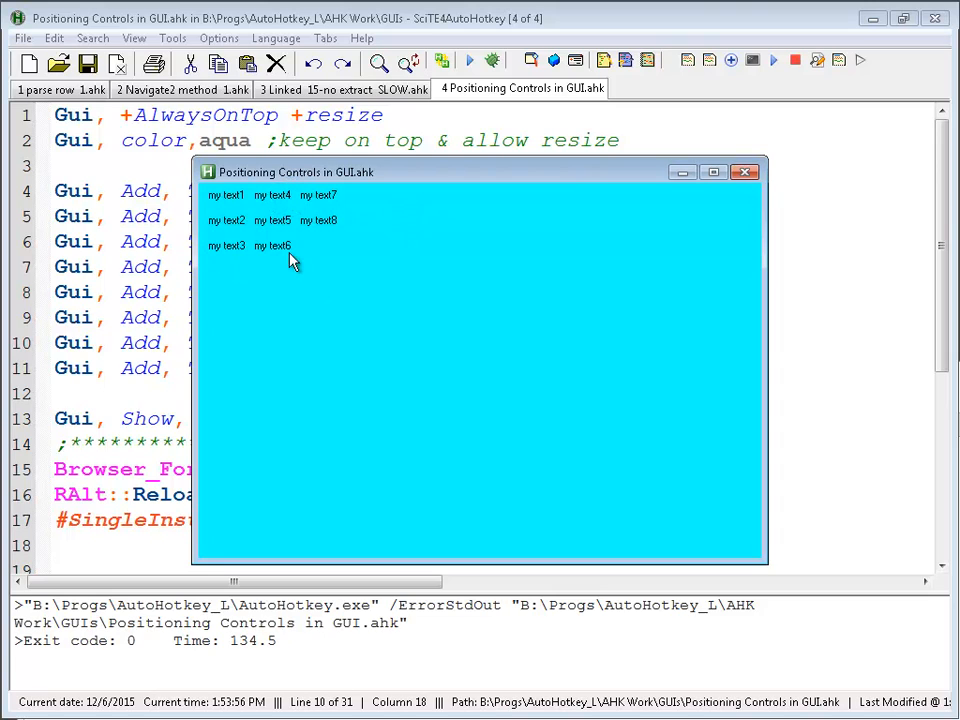
mouse_move(323, 248)
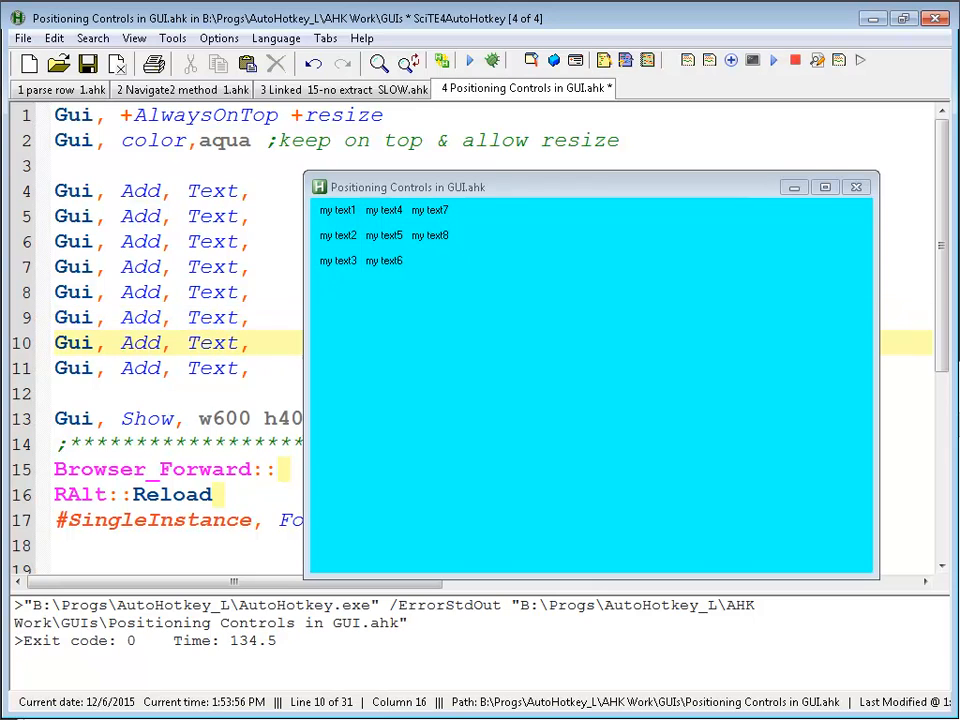
- Revert to the single-column layout, move the GUI window right, and add ym to line 6
left_click(855, 187)
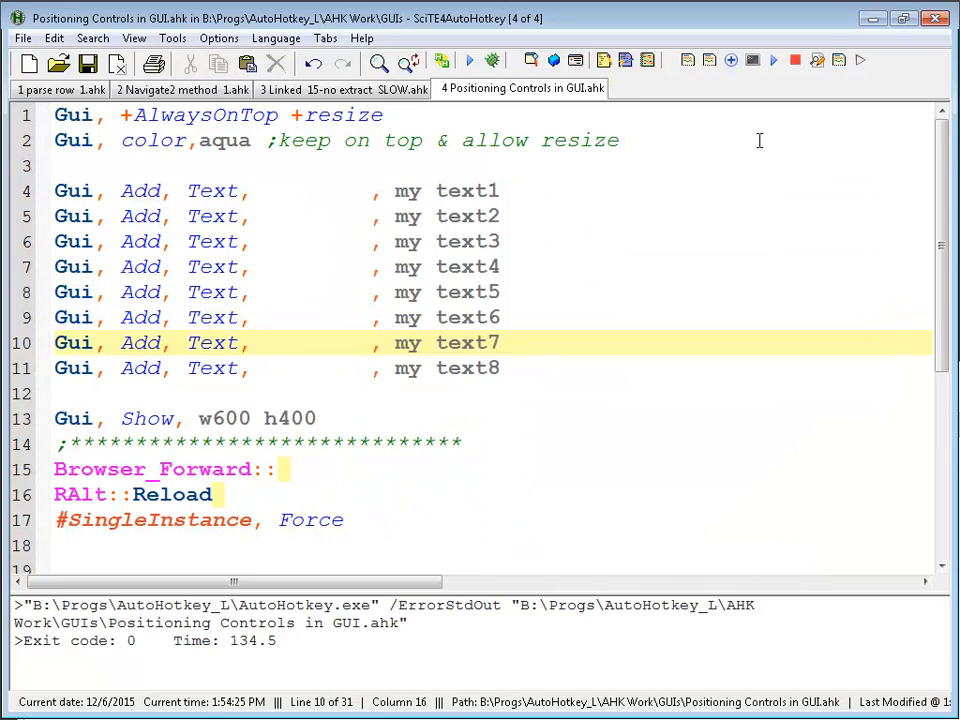
left_click(468, 60)
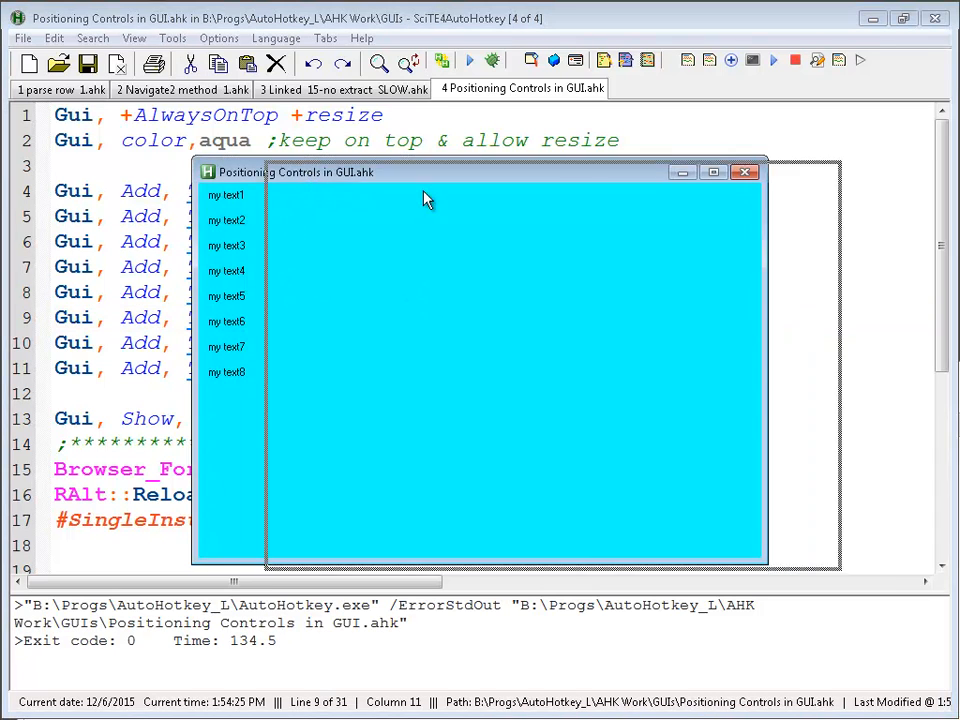
left_click_drag(290, 172, 475, 190)
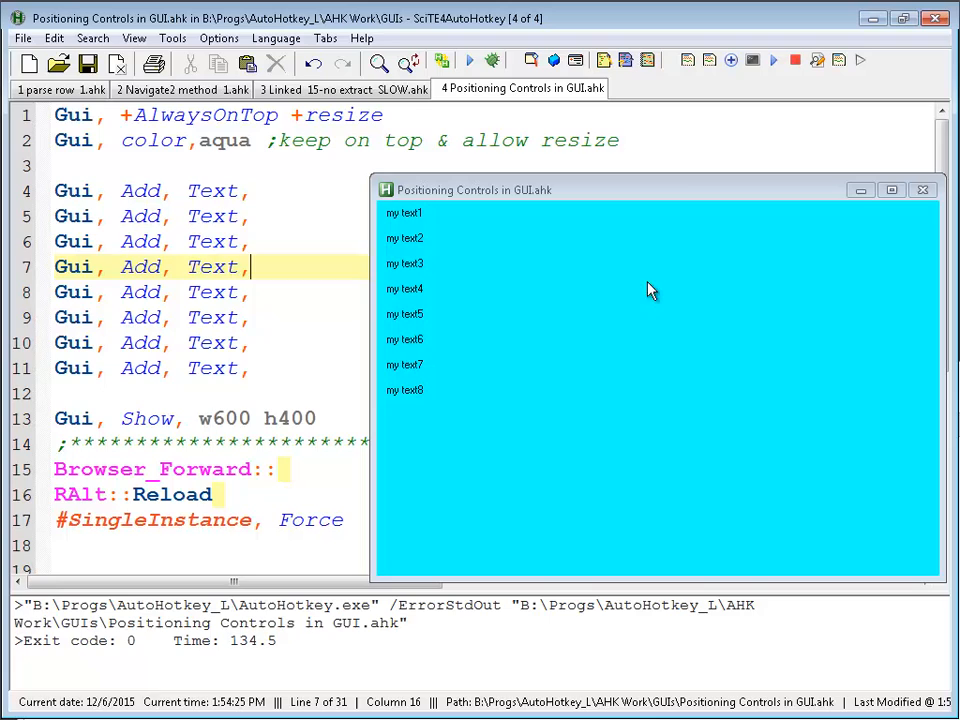
type("ym")
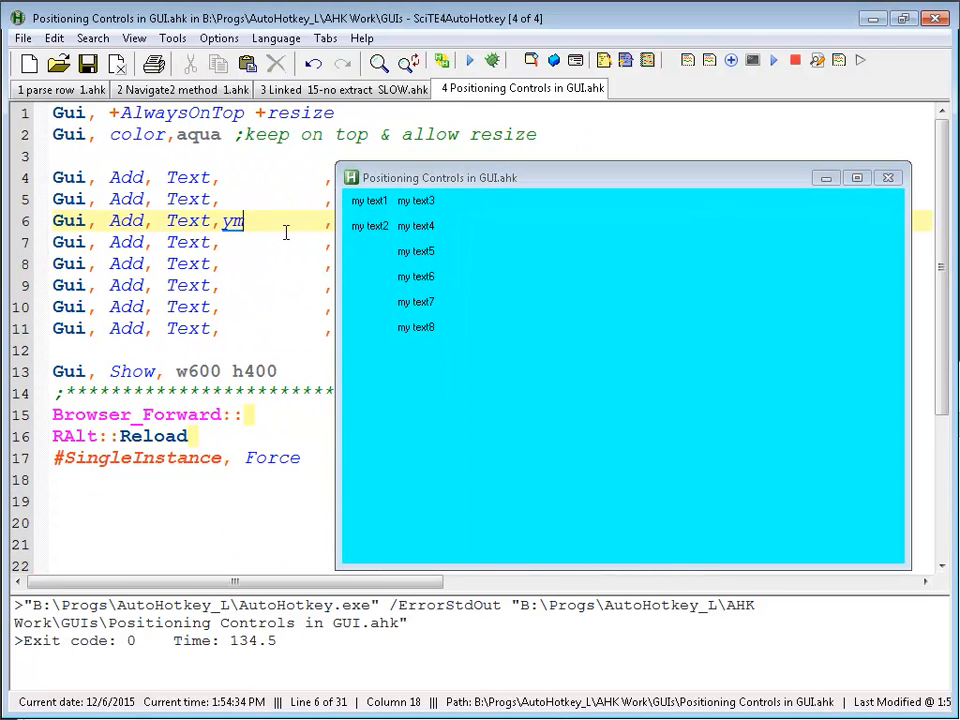
- Start adding xm to the options of the my text5 line
left_click(220, 242)
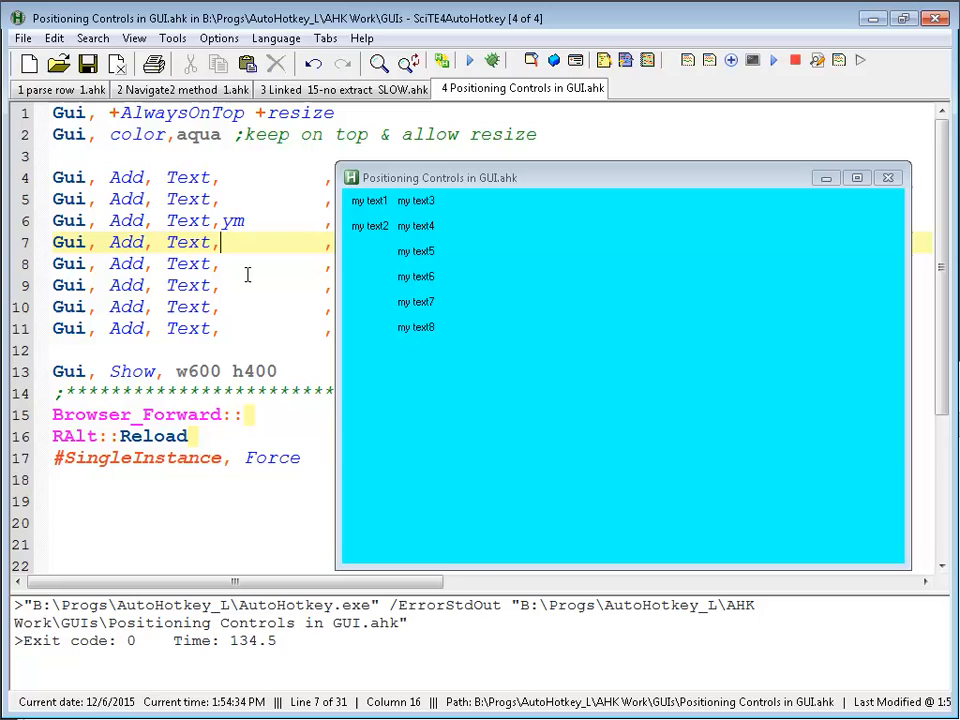
type("xm")
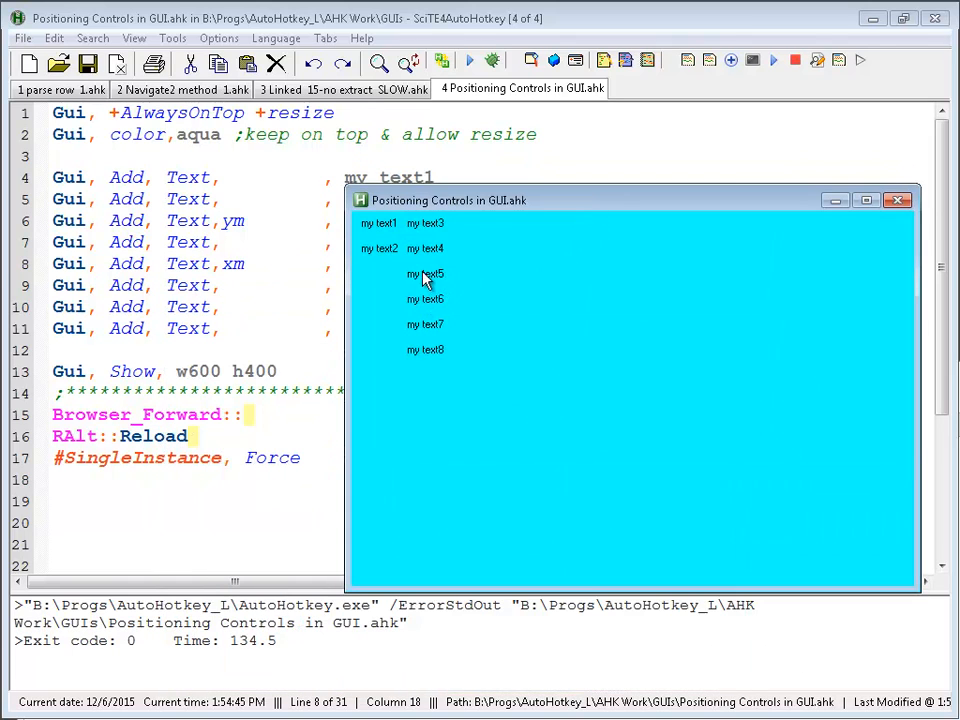
mouse_move(443, 287)
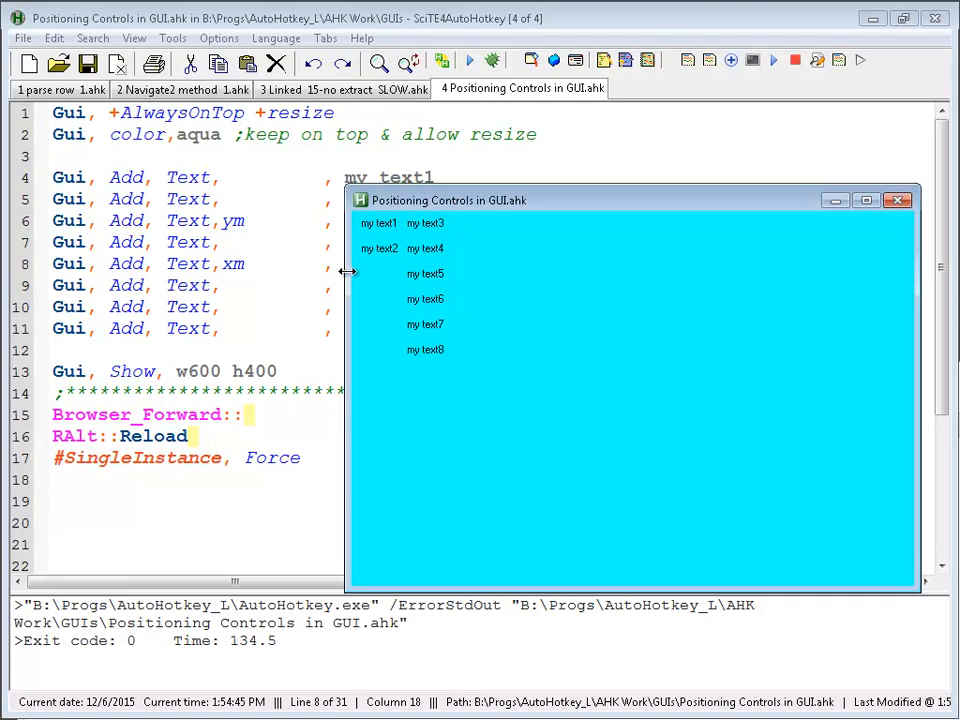
mouse_move(360, 287)
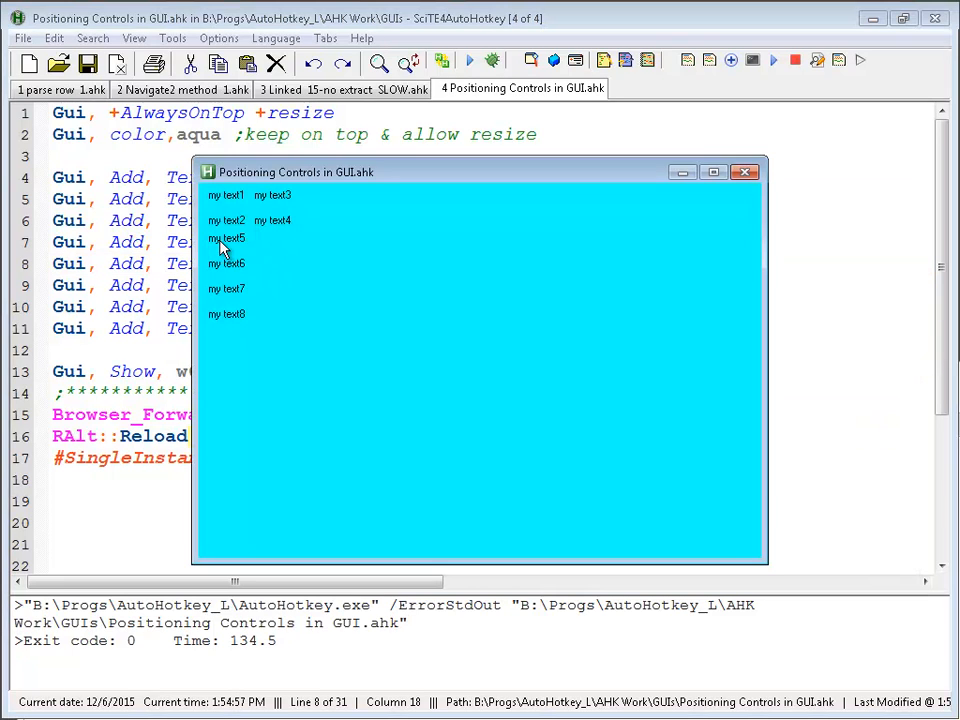
mouse_move(232, 332)
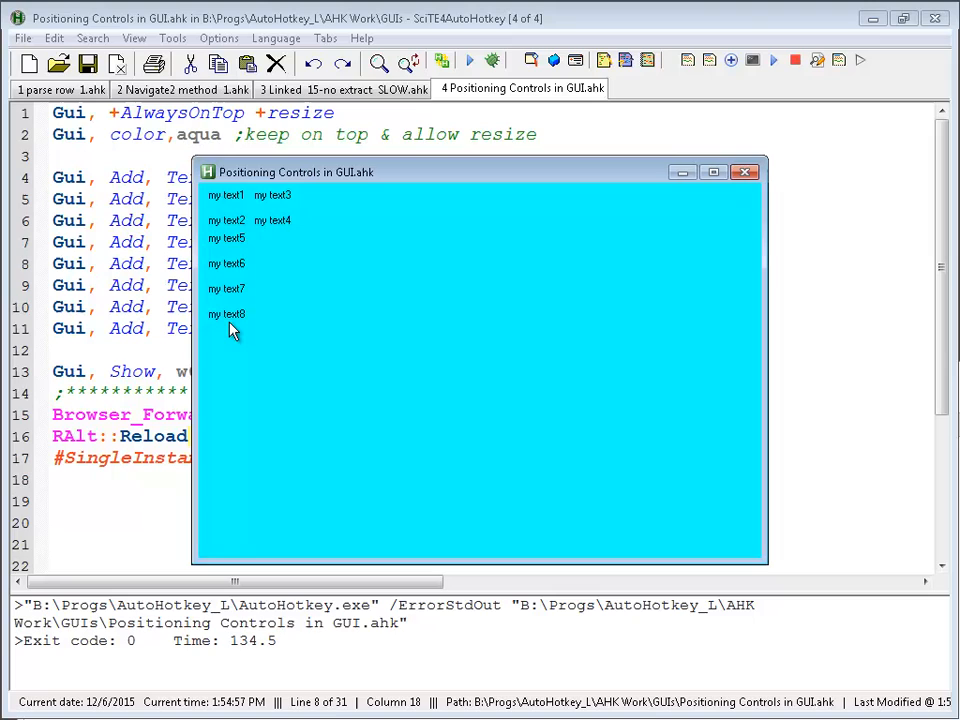
mouse_move(258, 265)
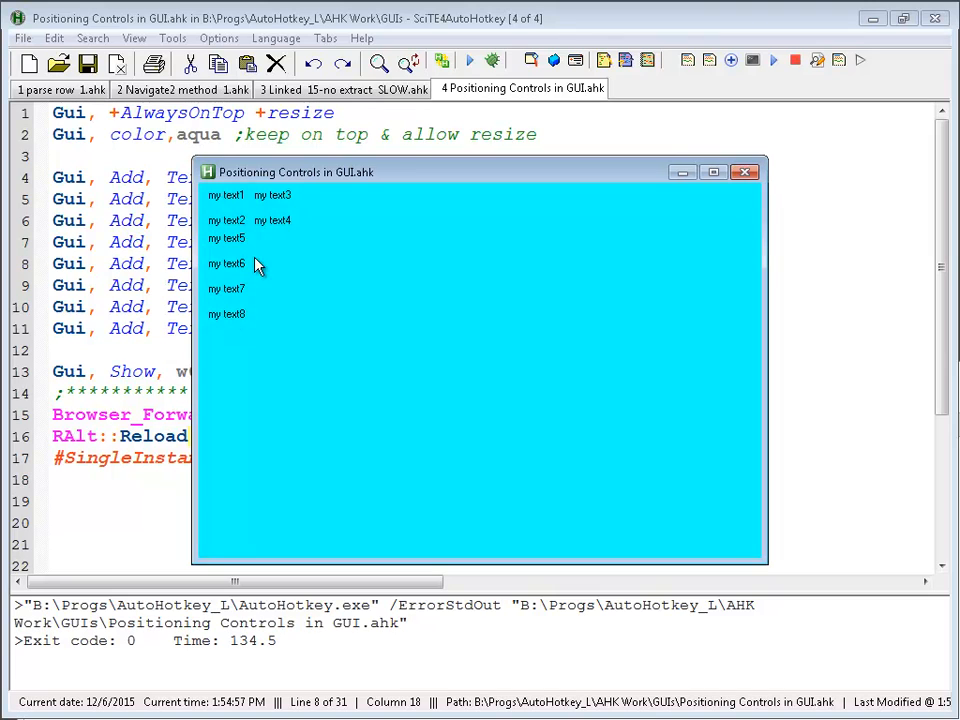
mouse_move(233, 222)
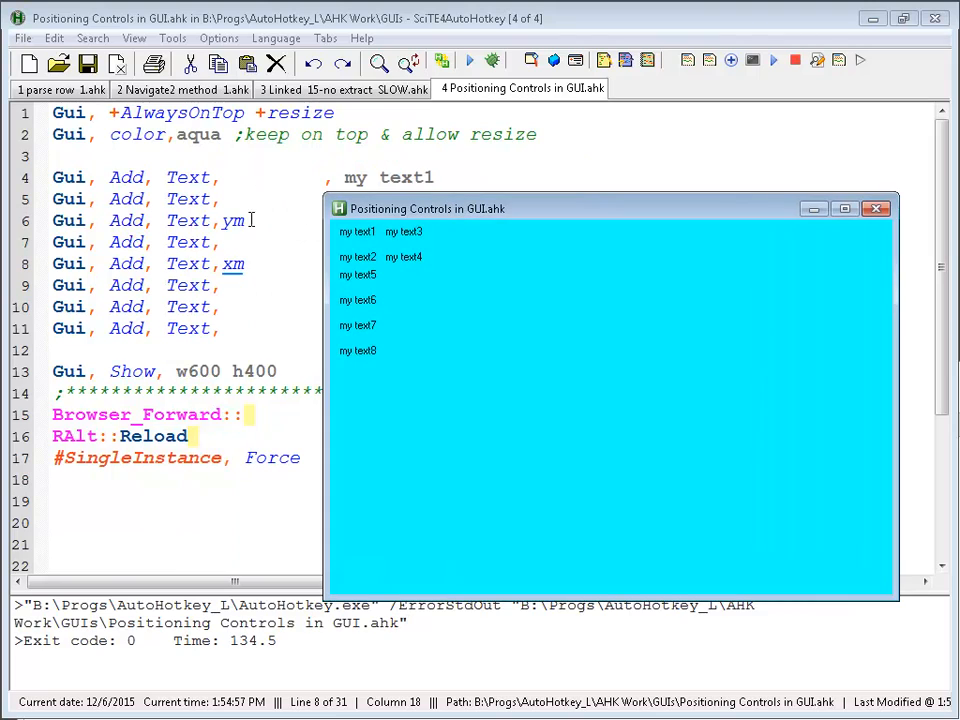
mouse_move(430, 240)
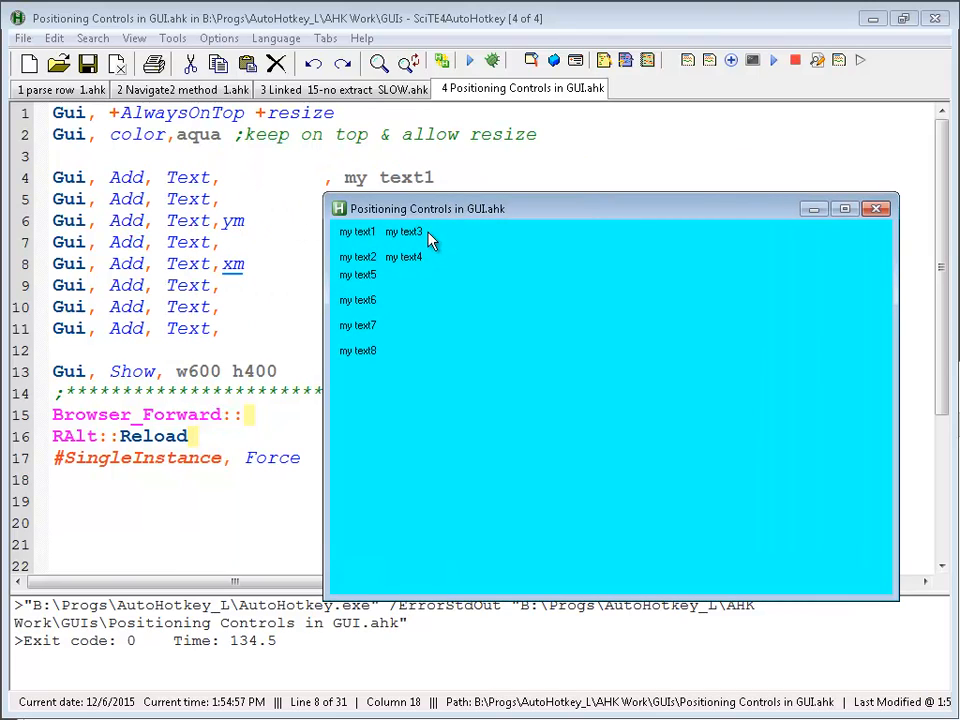
mouse_move(435, 268)
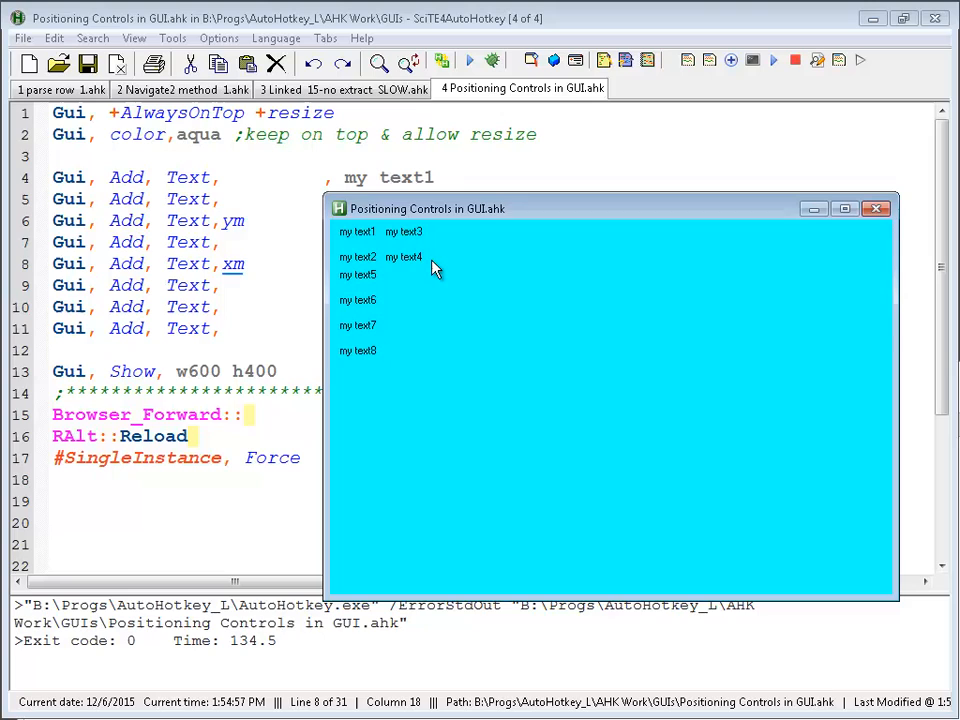
mouse_move(345, 275)
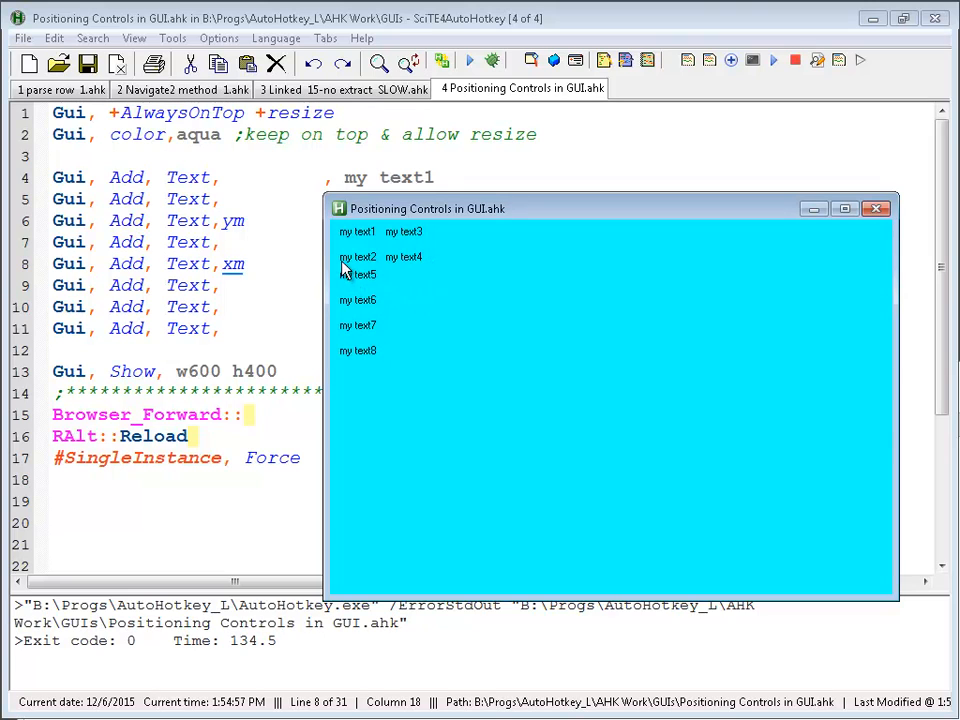
mouse_move(350, 238)
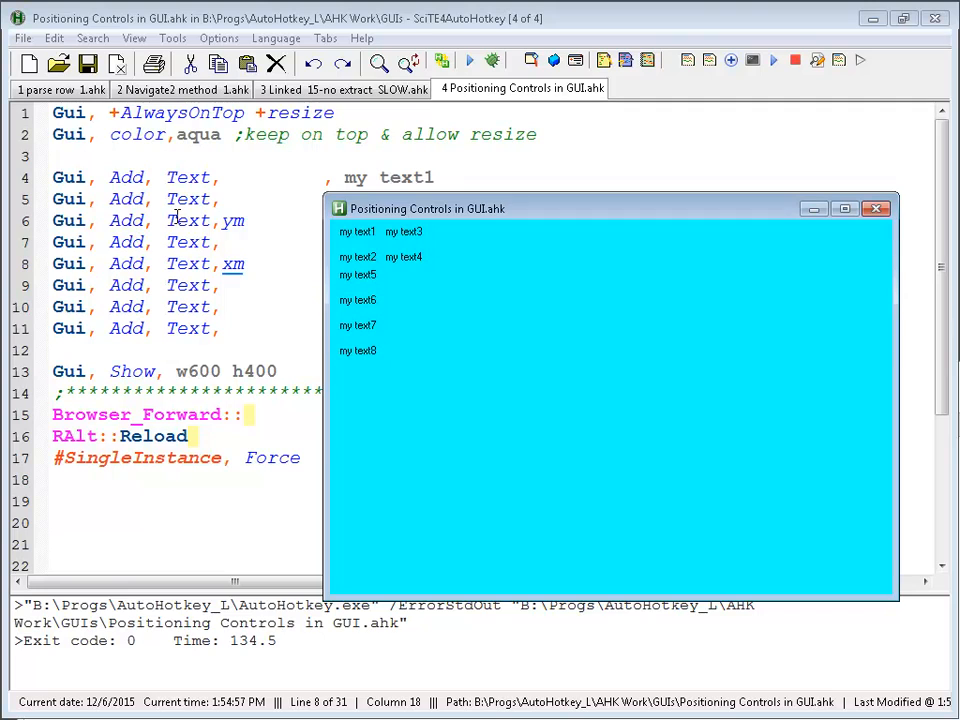
mouse_move(365, 270)
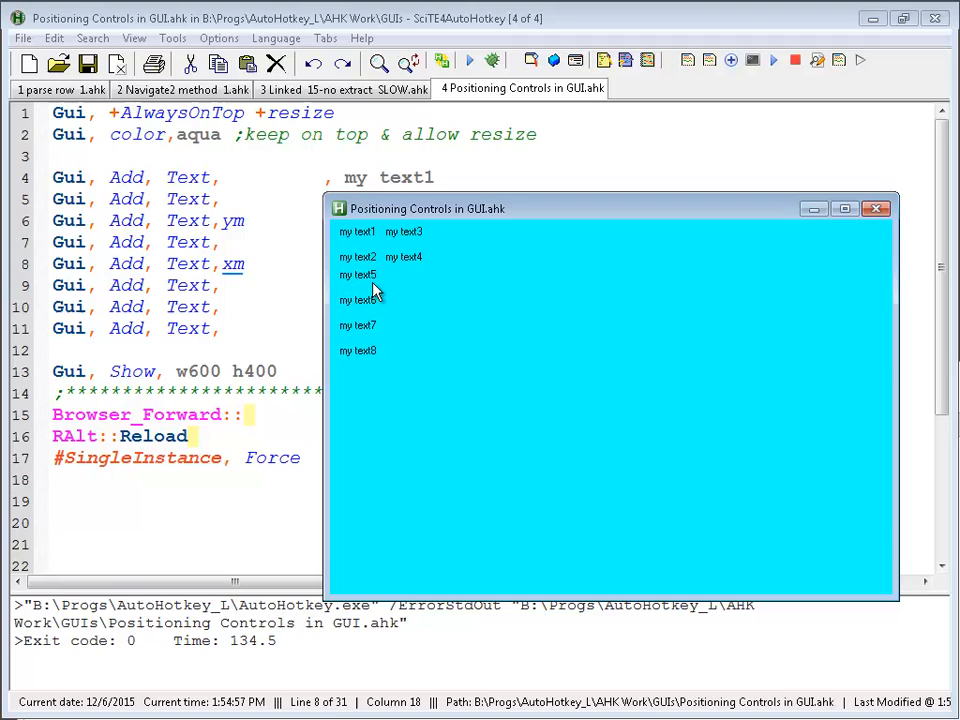
- Add ym to the options of the my text7 line
left_click(225, 306)
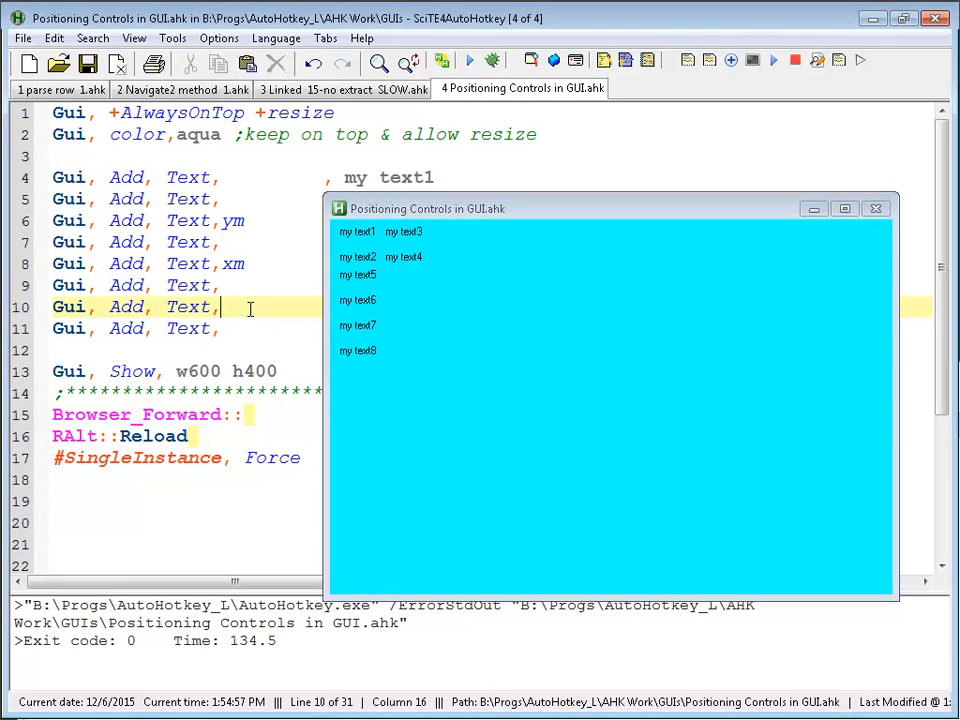
type("ym")
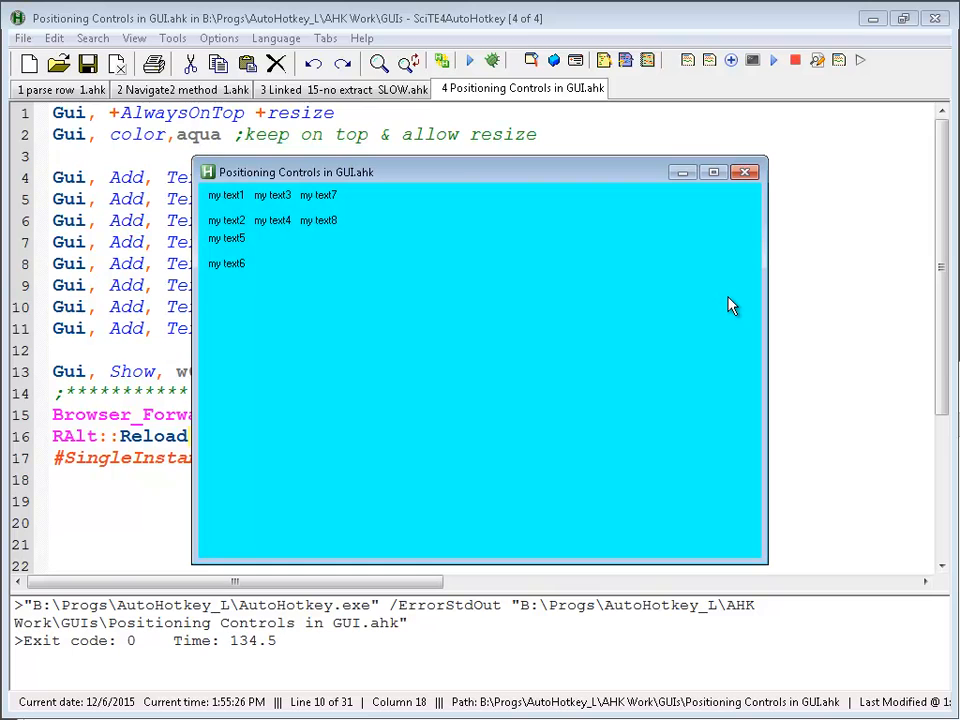
mouse_move(428, 191)
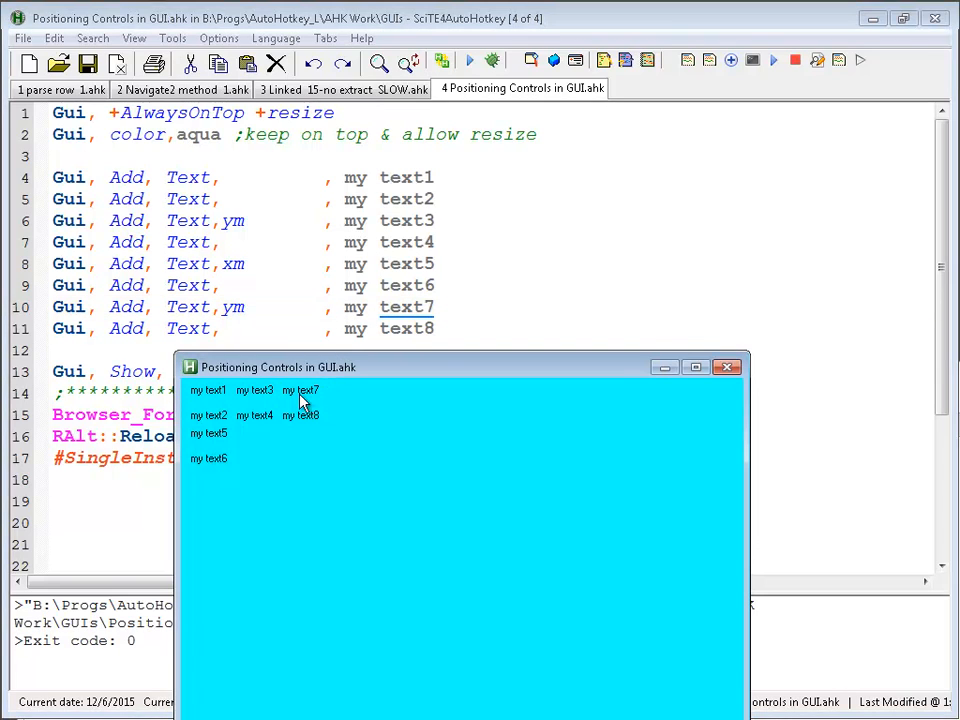
mouse_move(311, 460)
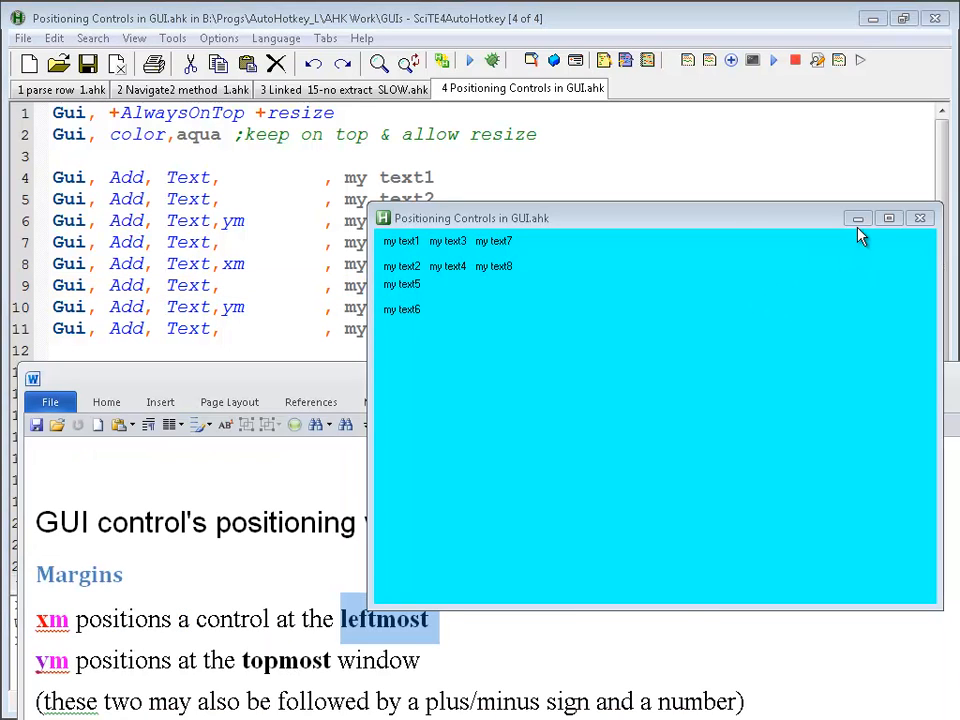
- Return to the ym option on the my text3 line in the editor
left_click(918, 218)
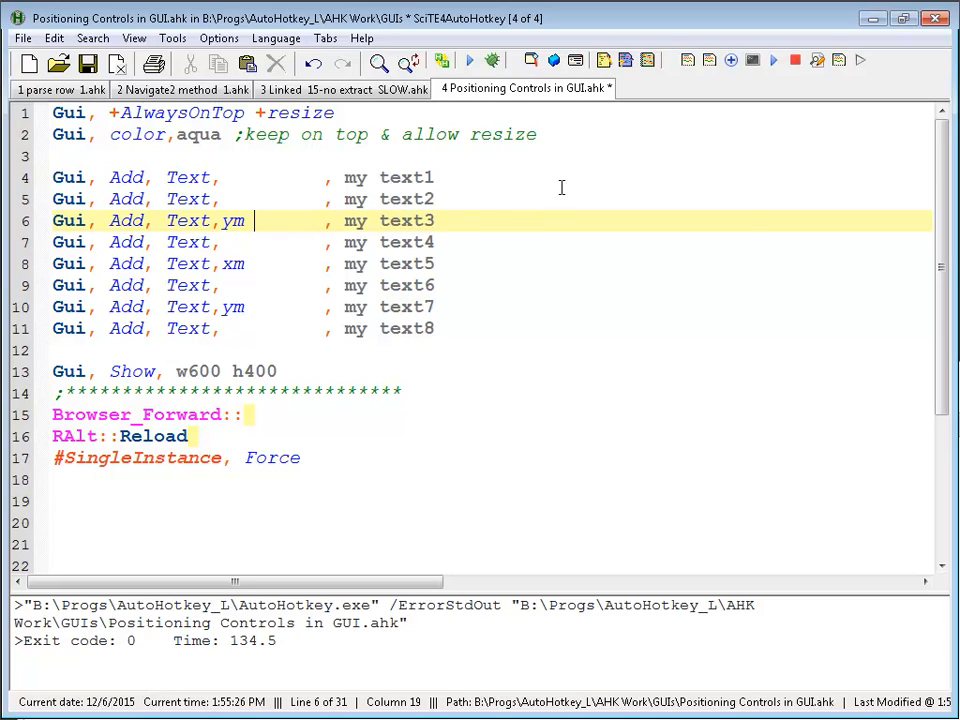
- Try several ym offsets on my text3 (+20, +10, -10, -20), settling on ym+3
type("+20")
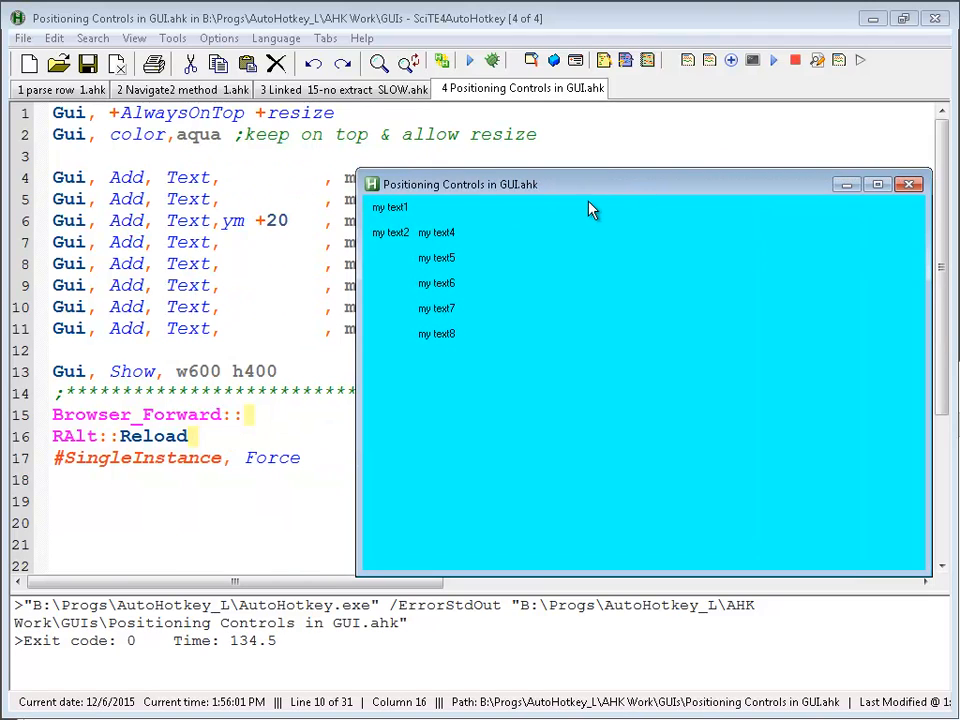
mouse_move(372, 245)
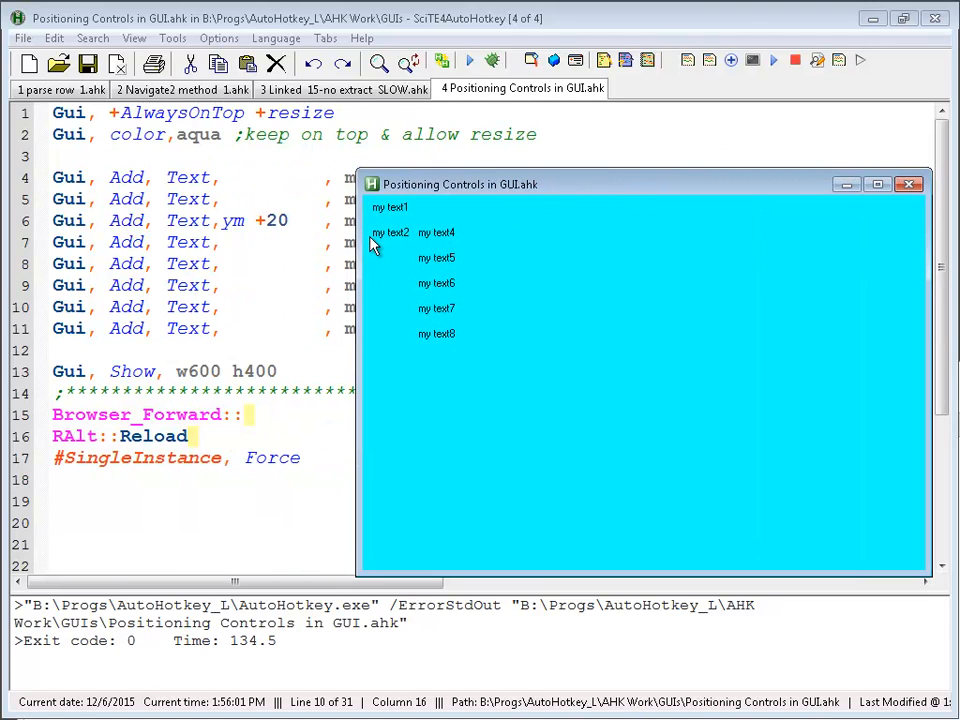
mouse_move(443, 207)
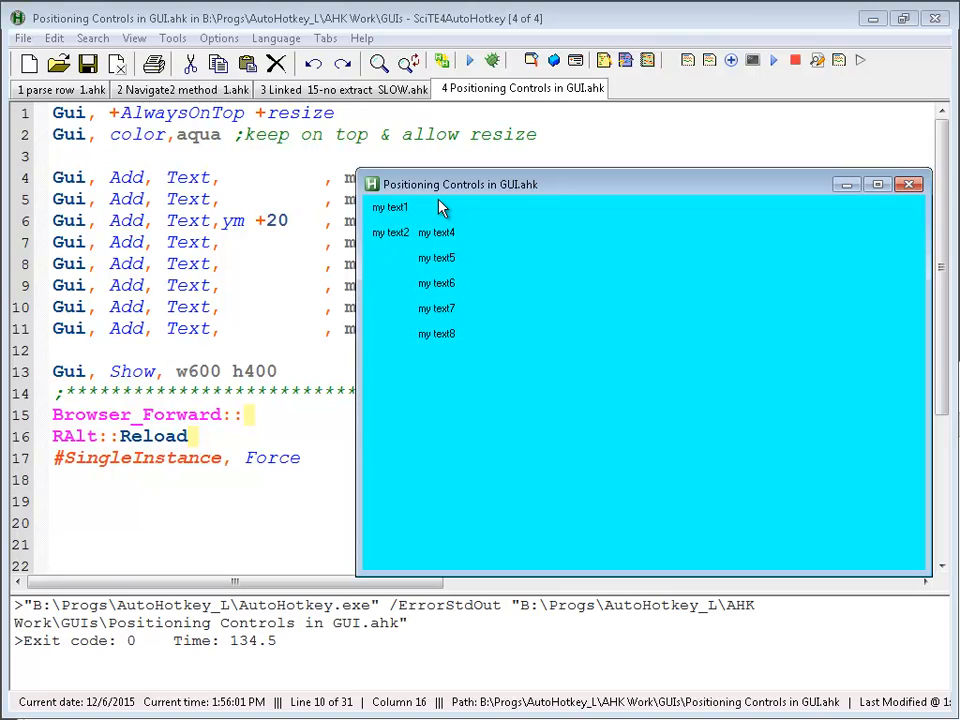
mouse_move(449, 248)
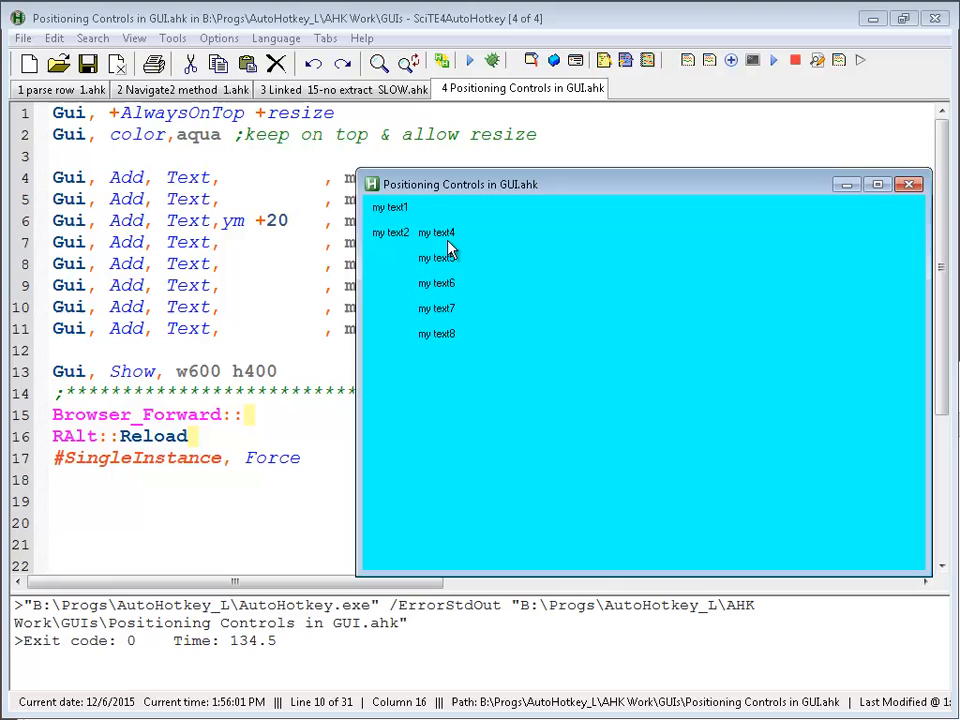
left_click(253, 242)
type("1")
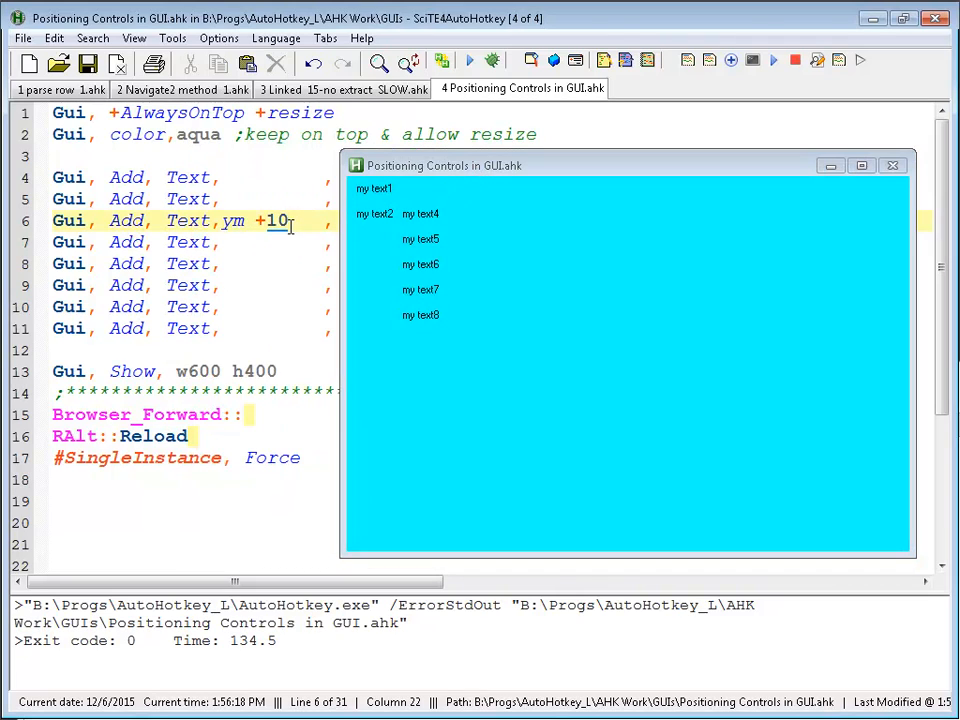
key("Left")
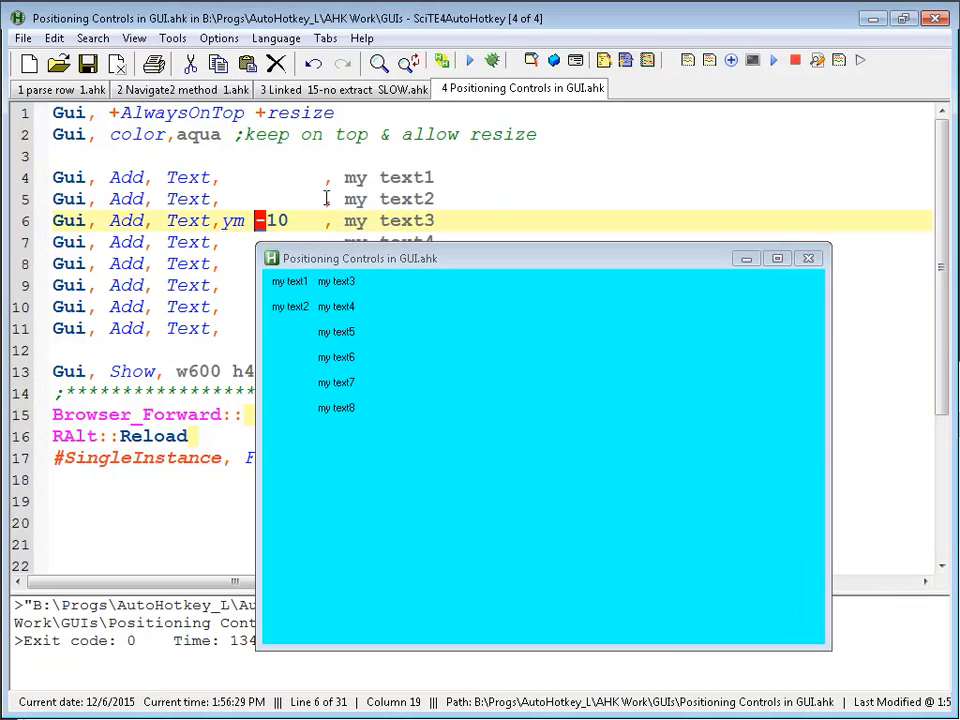
type("2")
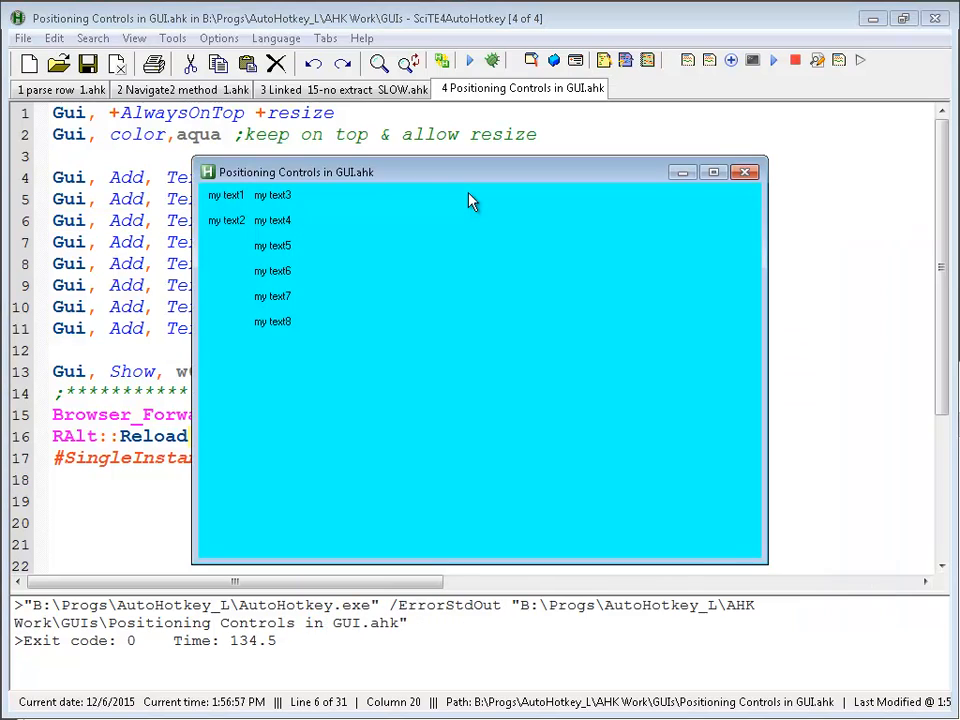
mouse_move(350, 175)
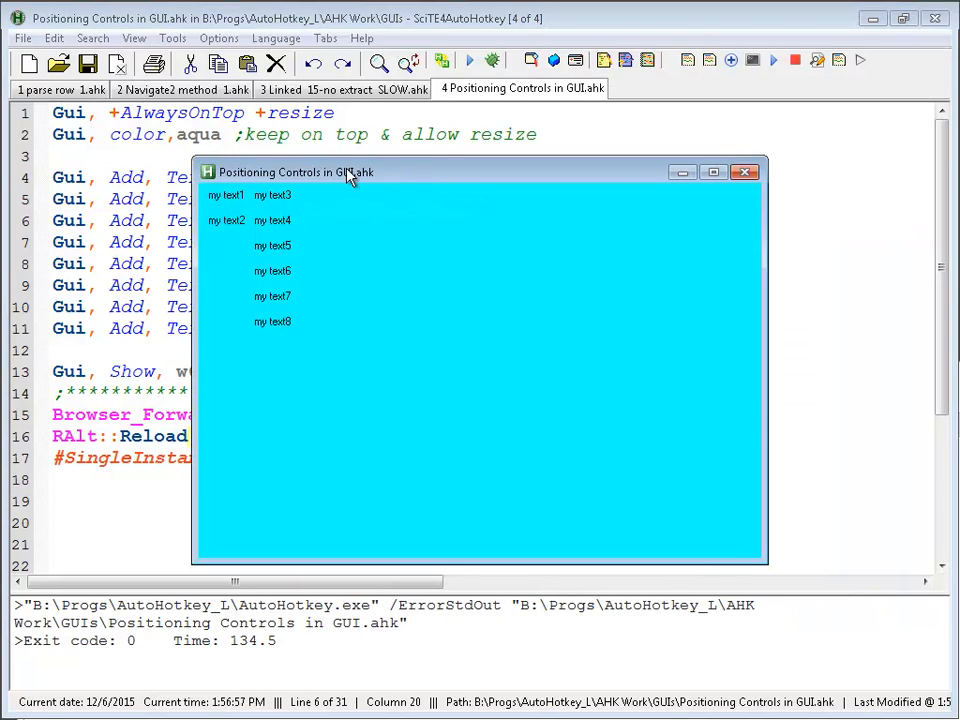
left_click_drag(348, 172, 425, 172)
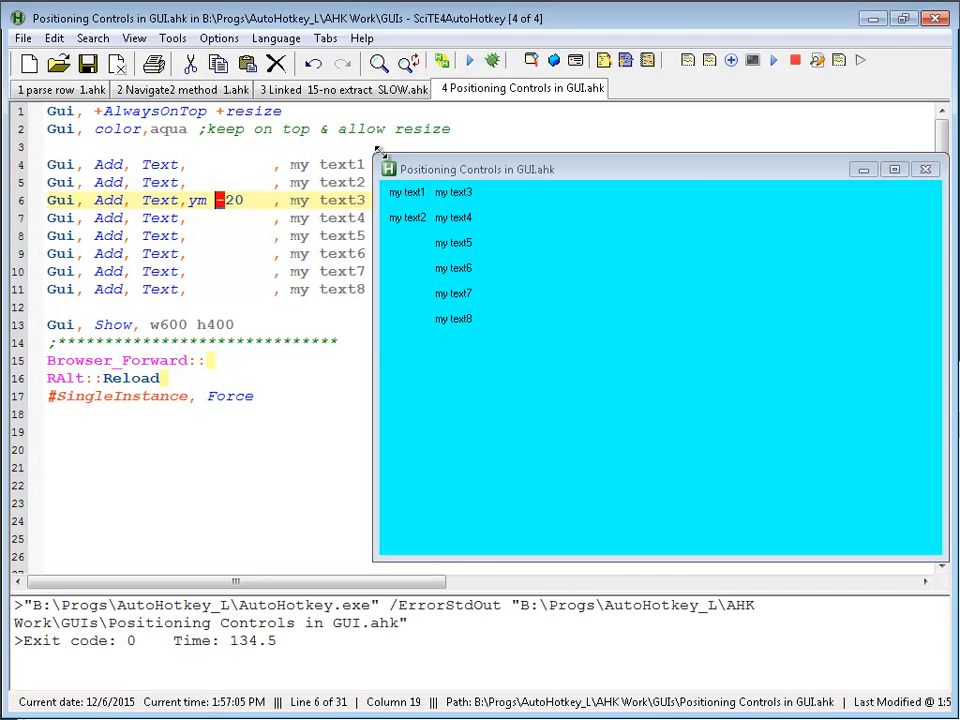
type("3")
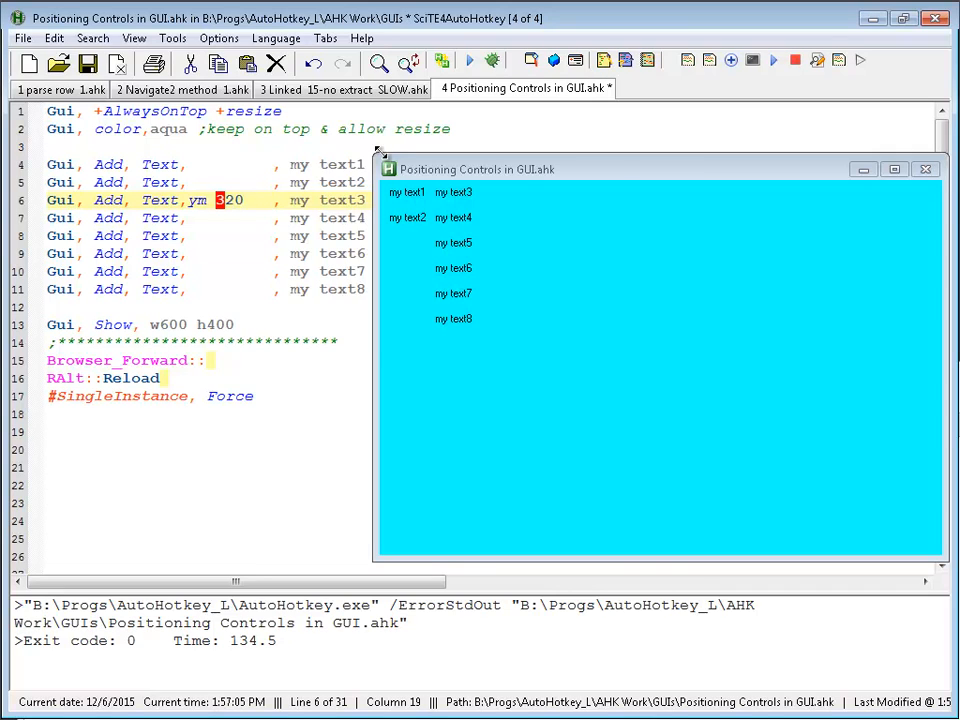
type("+1")
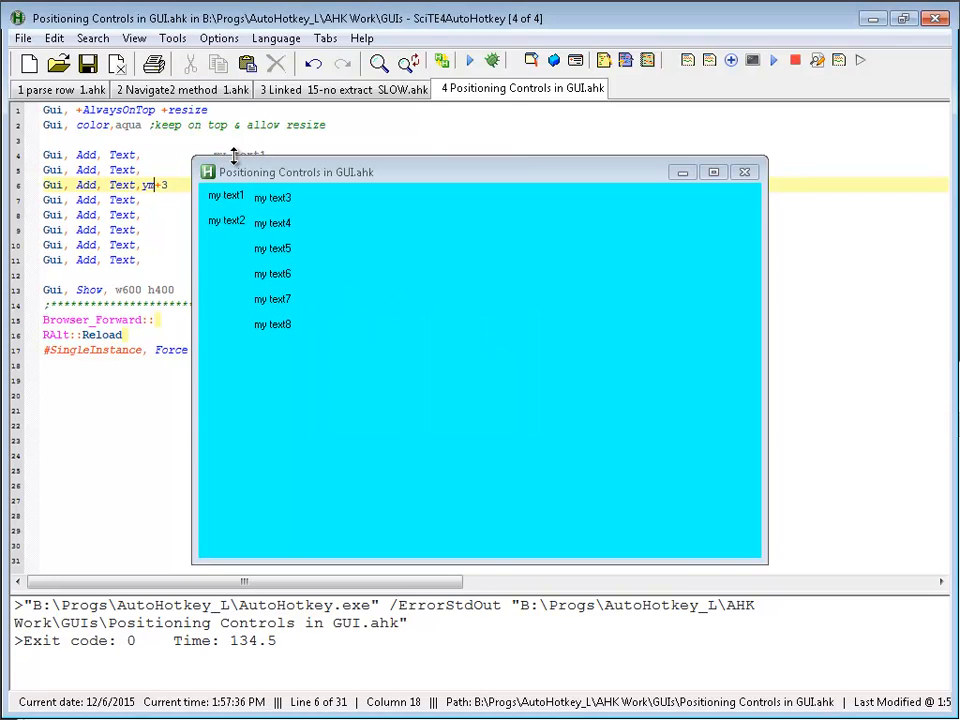
- Change line 6's offset to ym+10 so my text3 sits lower
type("0")
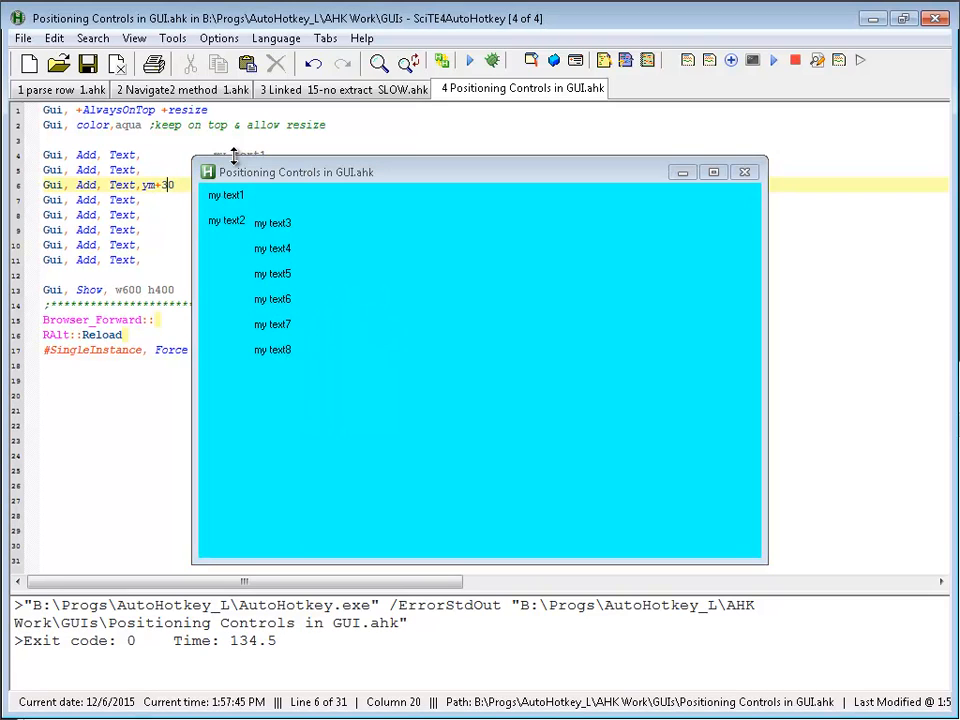
key("Left")
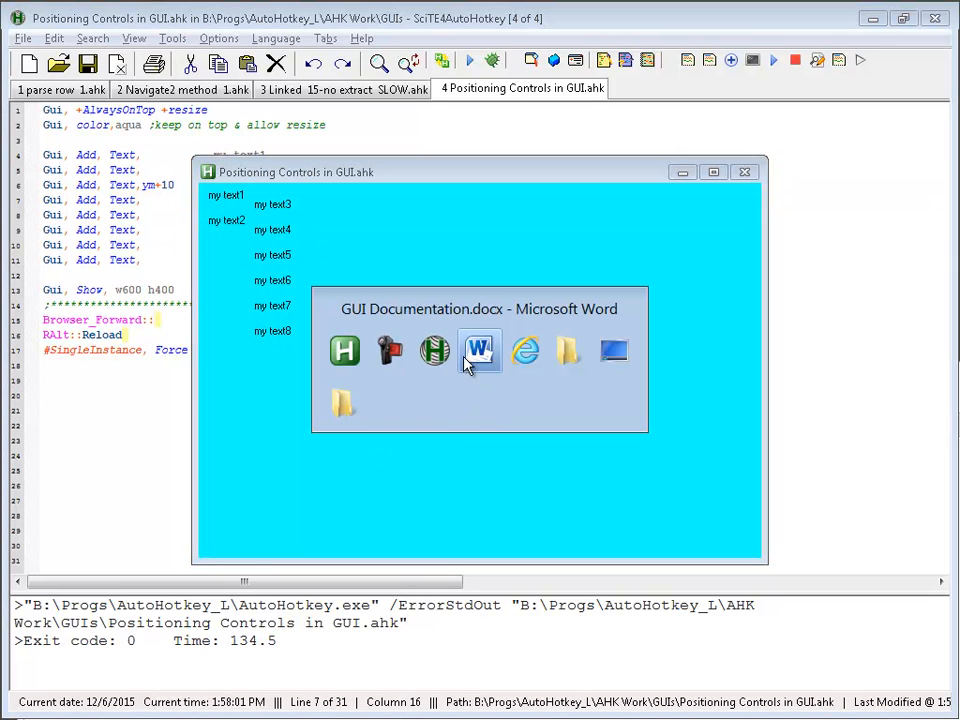
- Close the test window and review Word's notes on ym positioning and Sections
left_click(480, 350)
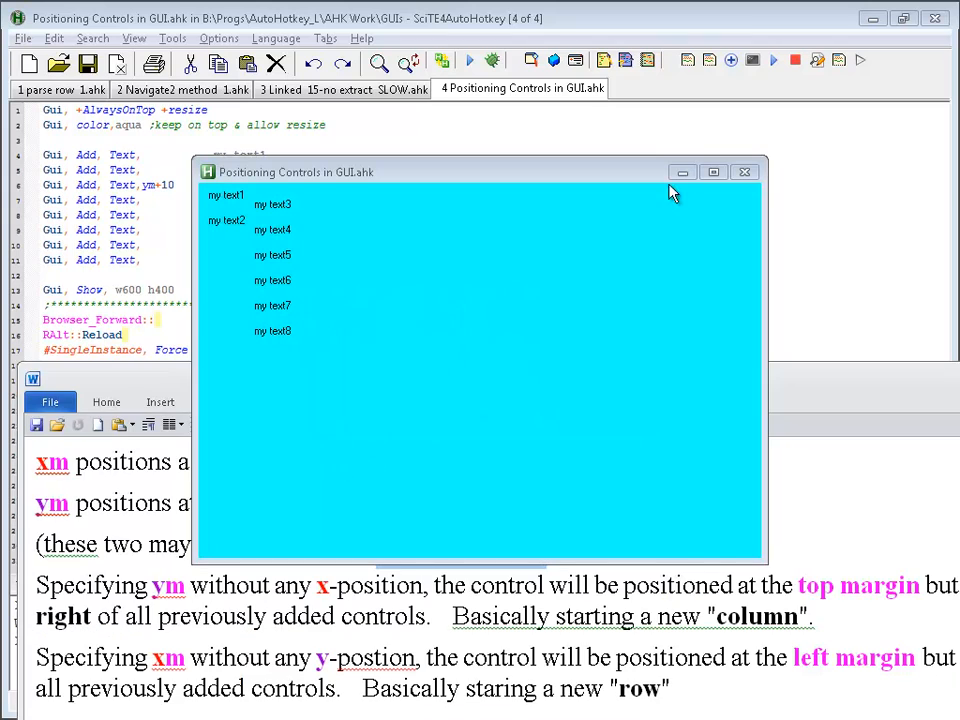
left_click(745, 171)
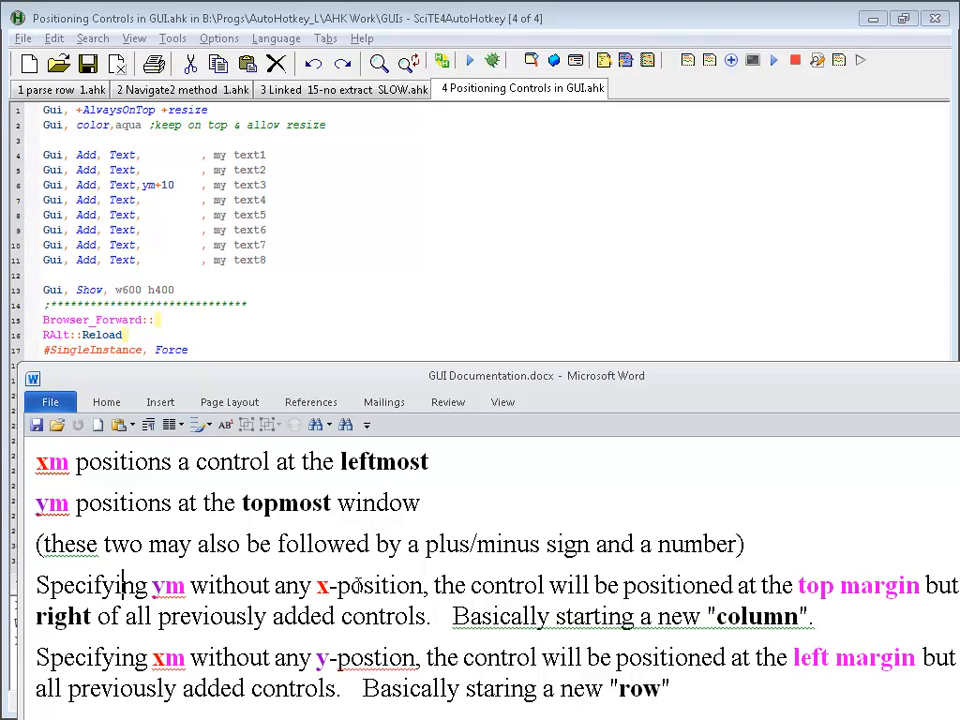
scroll("down", 3)
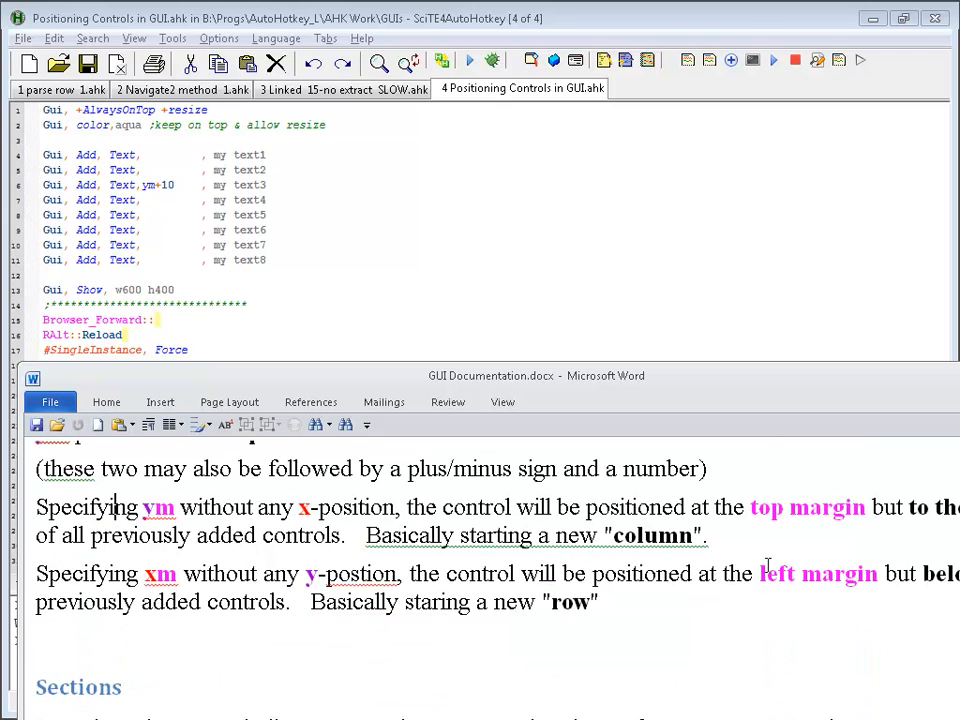
scroll("up", 3)
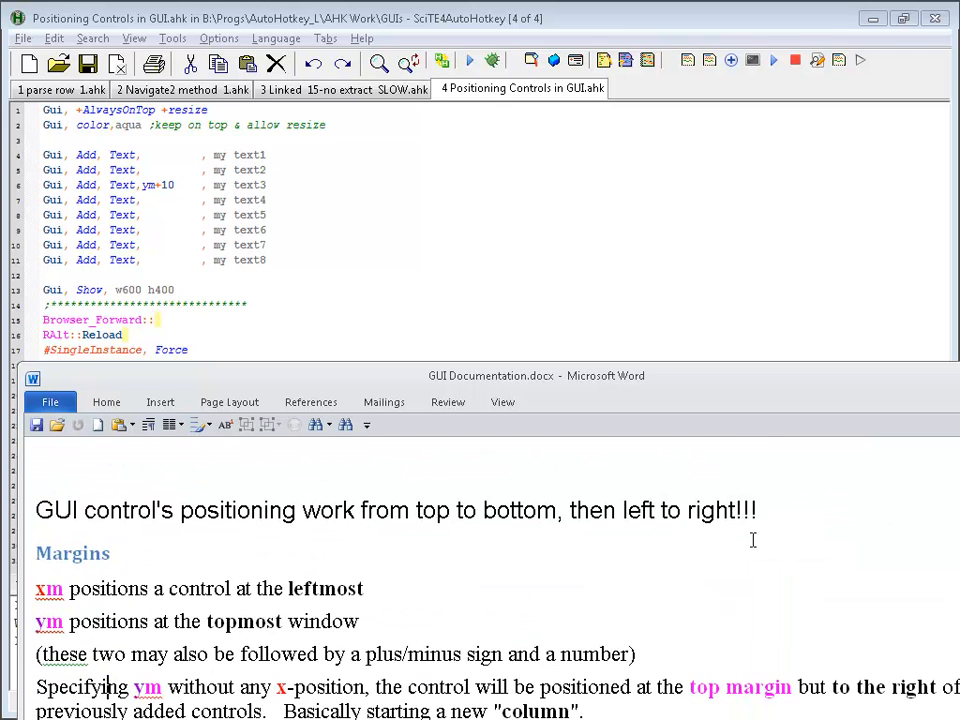
scroll("down", 3)
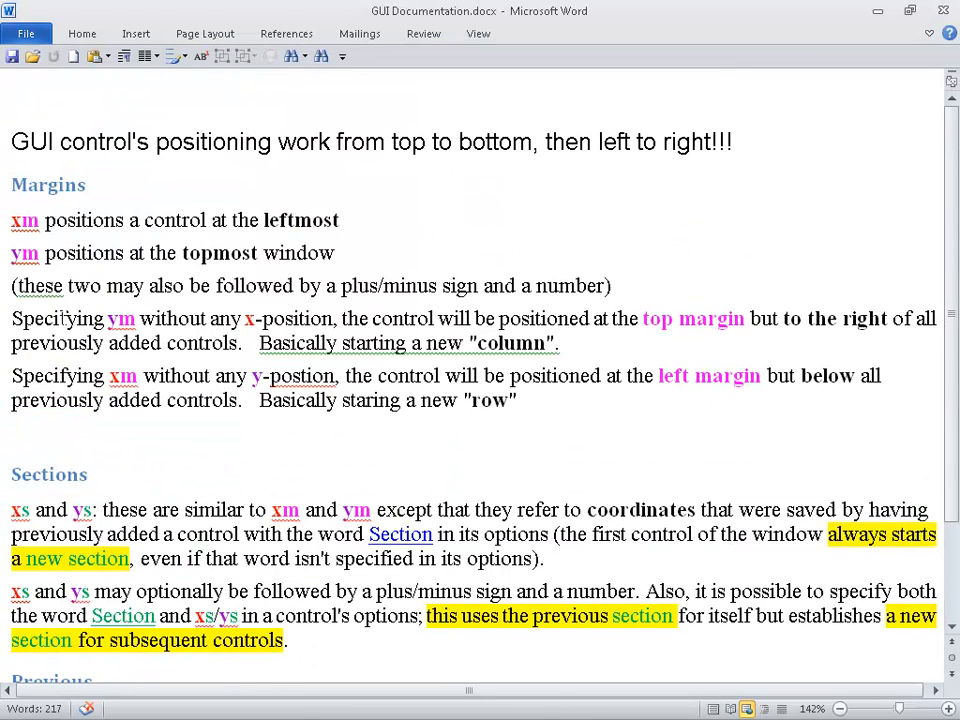
left_click_drag(11, 318, 564, 343)
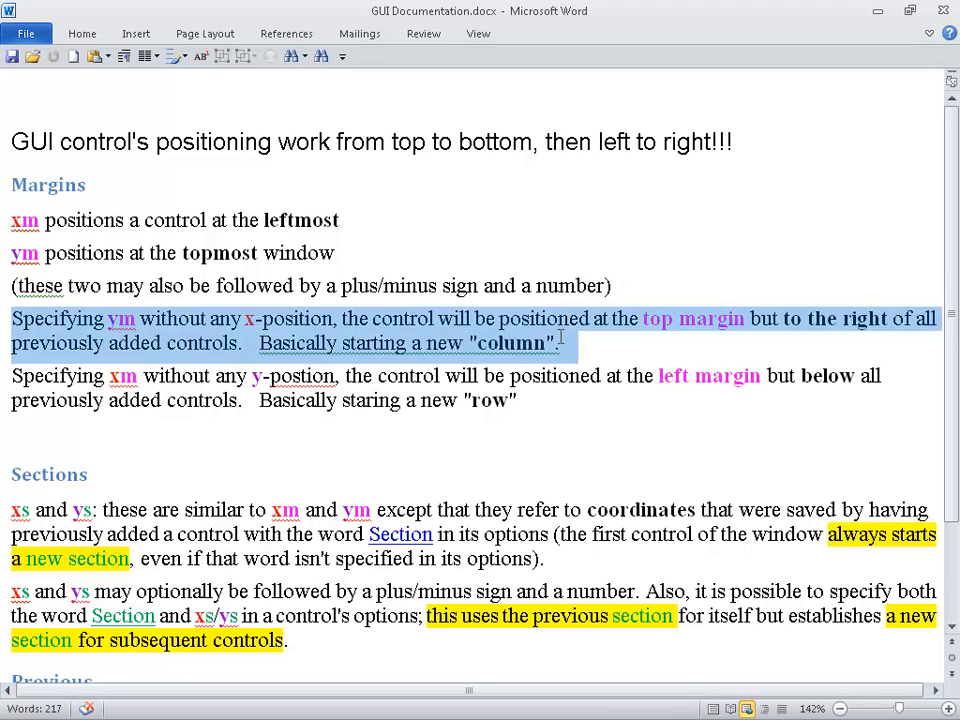
left_click(425, 343)
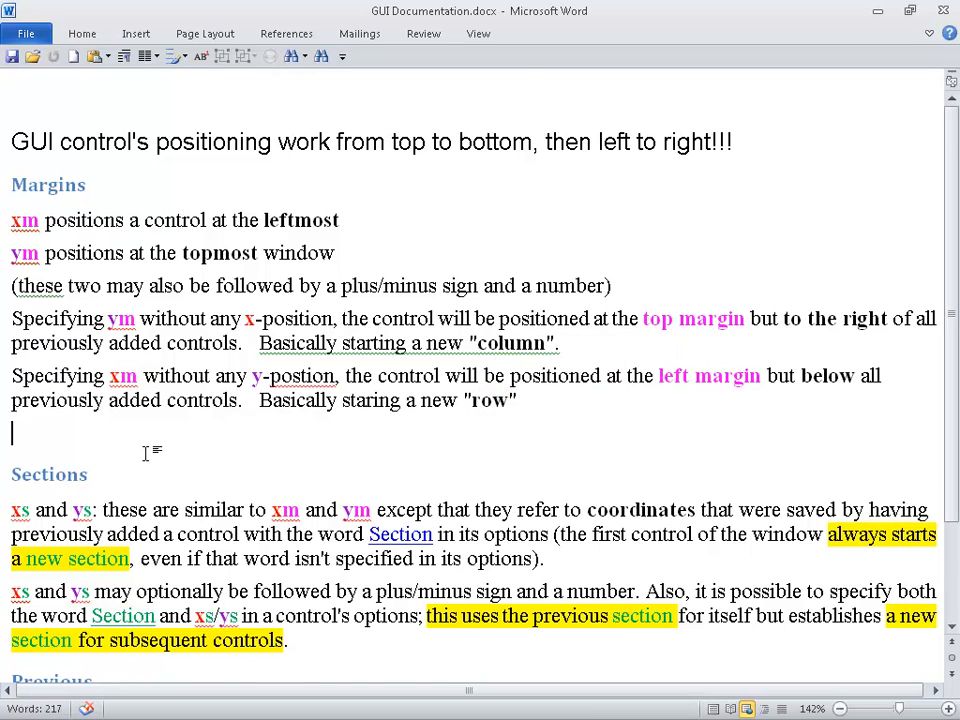
scroll("down", 3)
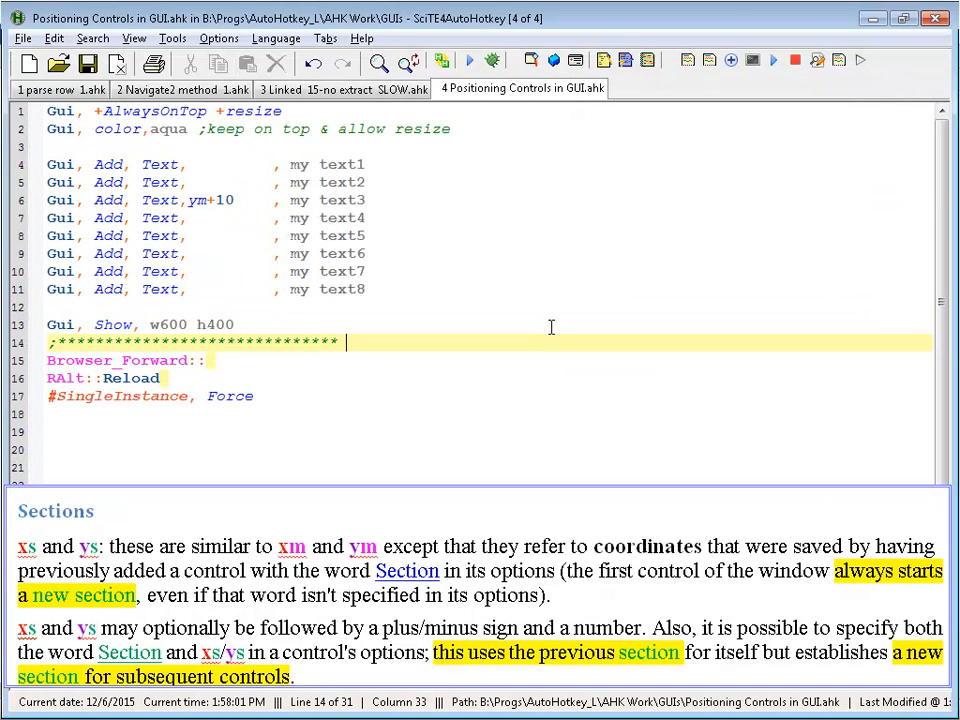
- Remove ym+10 from line 6 and add the section option to my text4
left_click(197, 199)
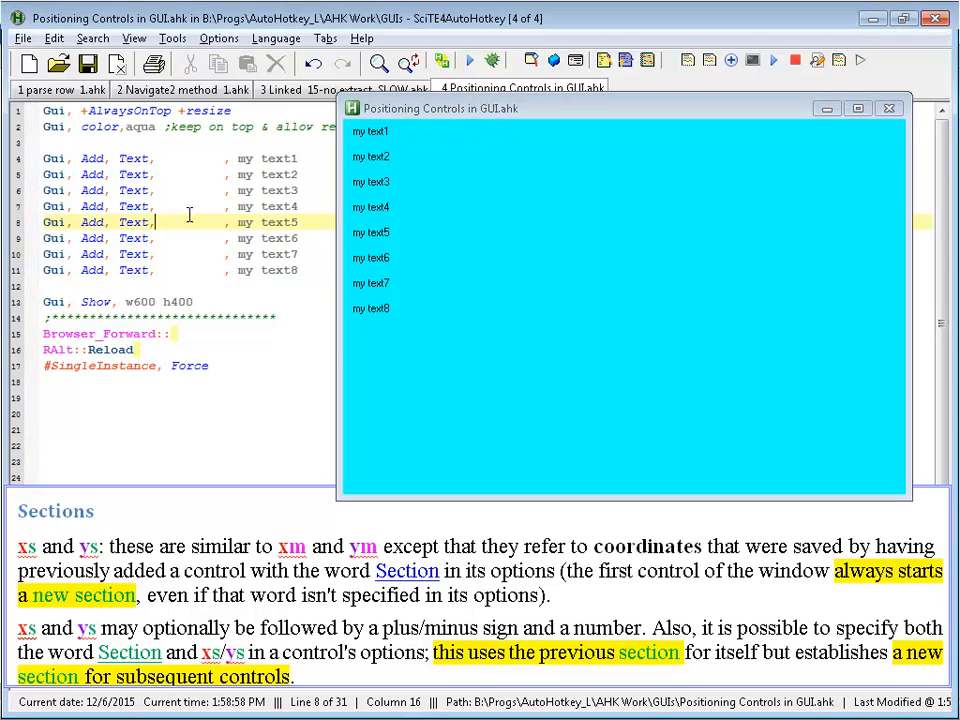
type("section")
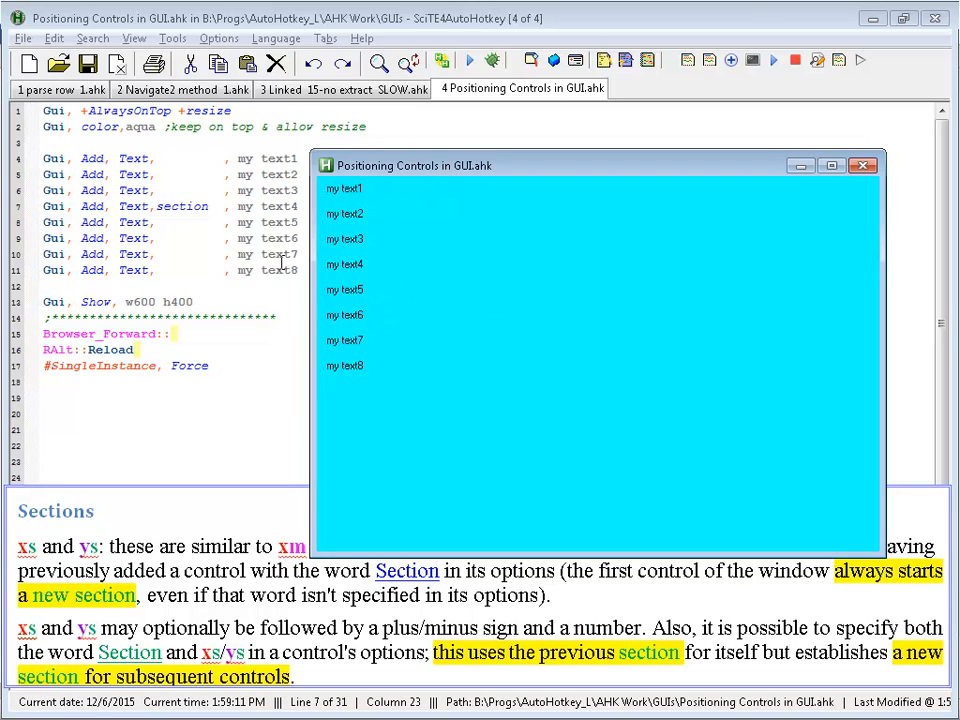
- Add ys, Section and ys options to the my text5–text8 lines
left_click(265, 222)
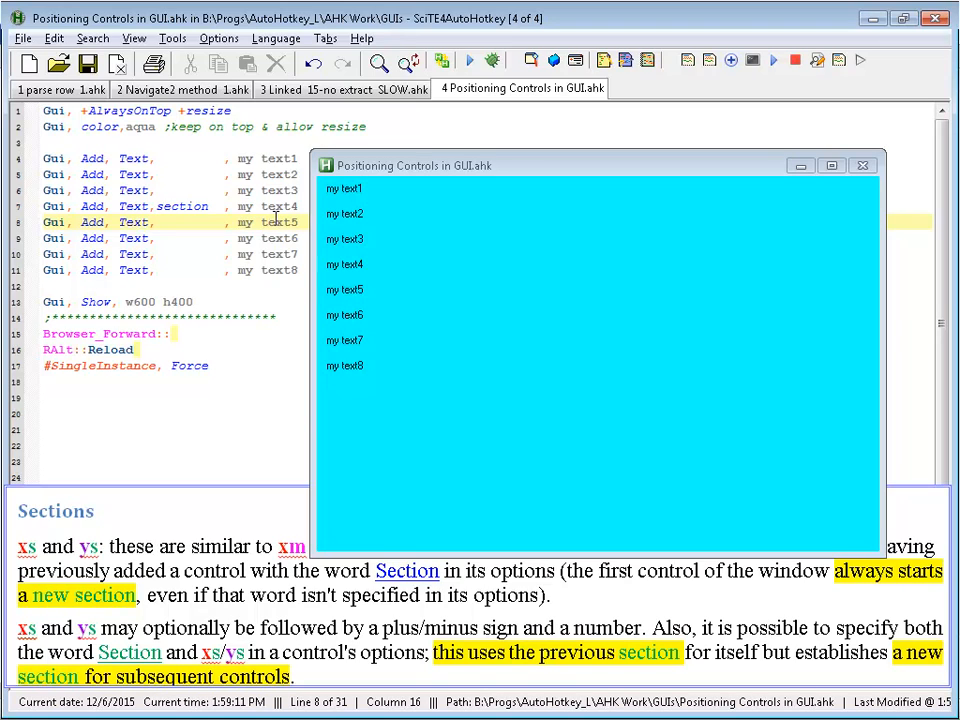
type("ys")
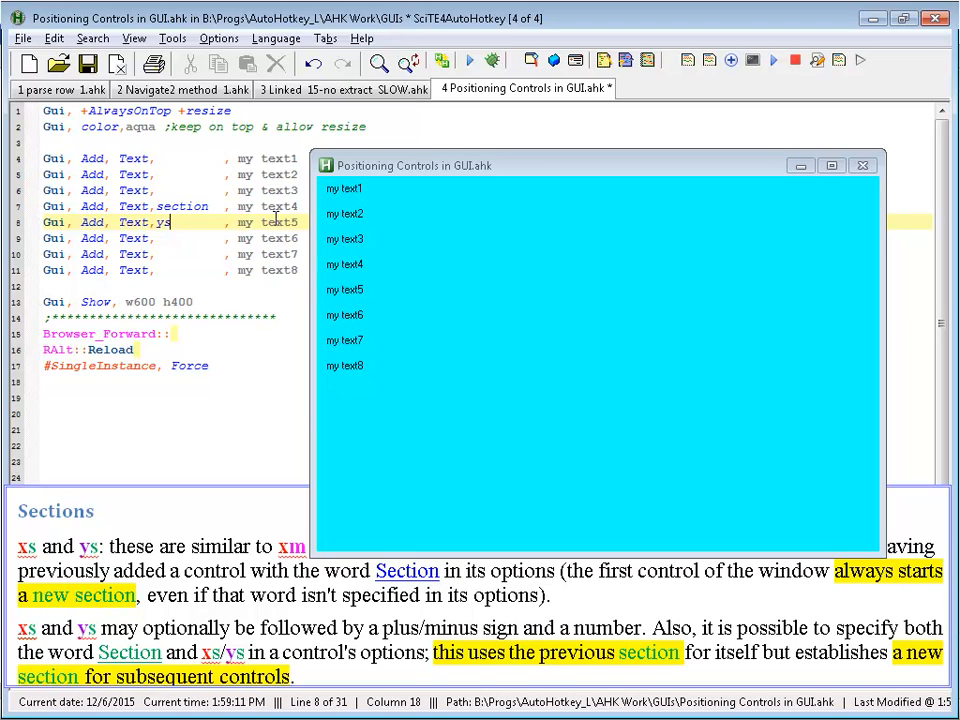
left_click_drag(590, 165, 480, 172)
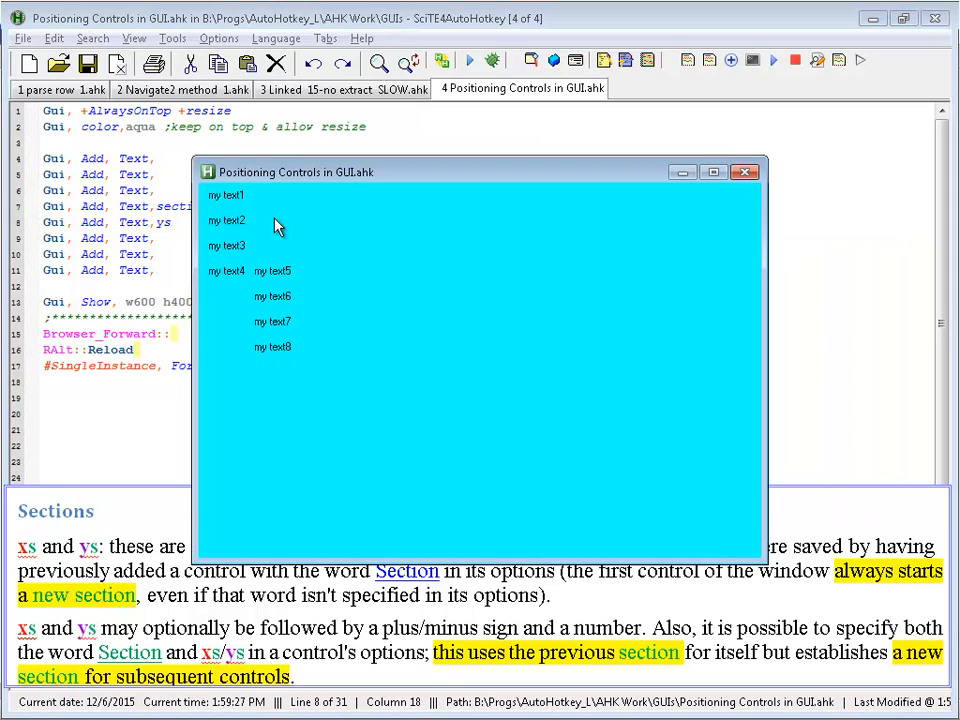
mouse_move(231, 281)
type("ys")
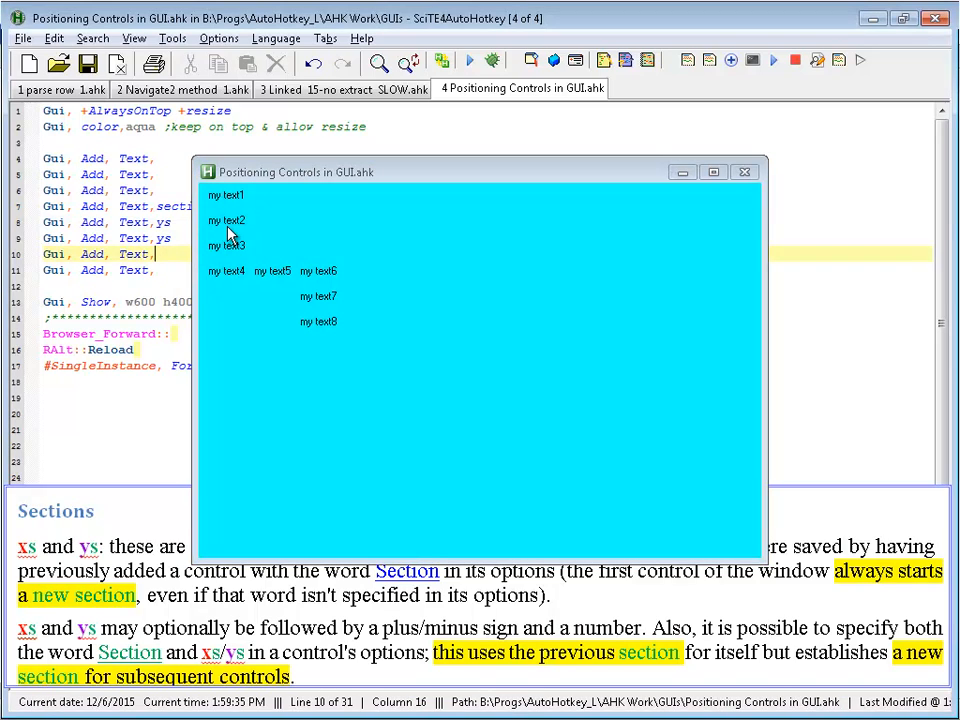
type("Section   , my text7")
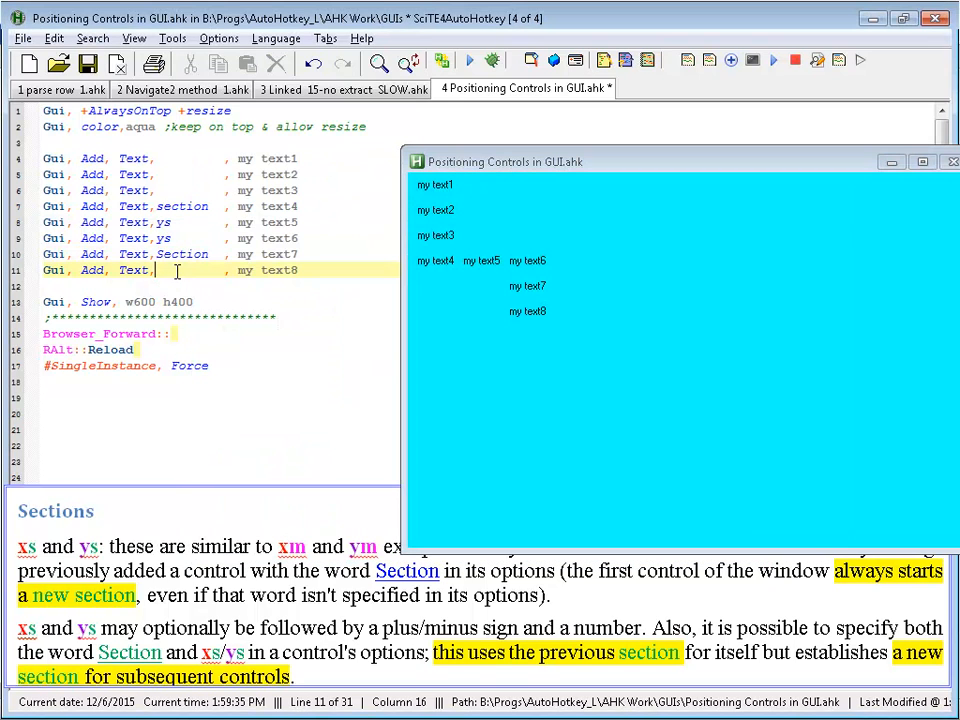
type("ys")
left_click(220, 238)
type("x")
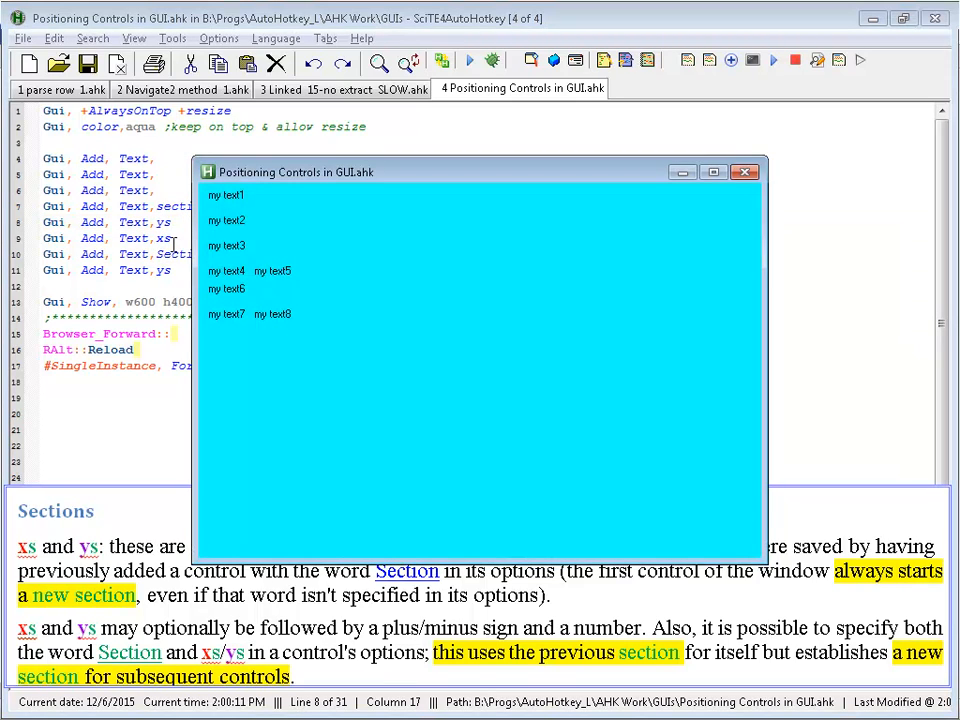
mouse_move(213, 295)
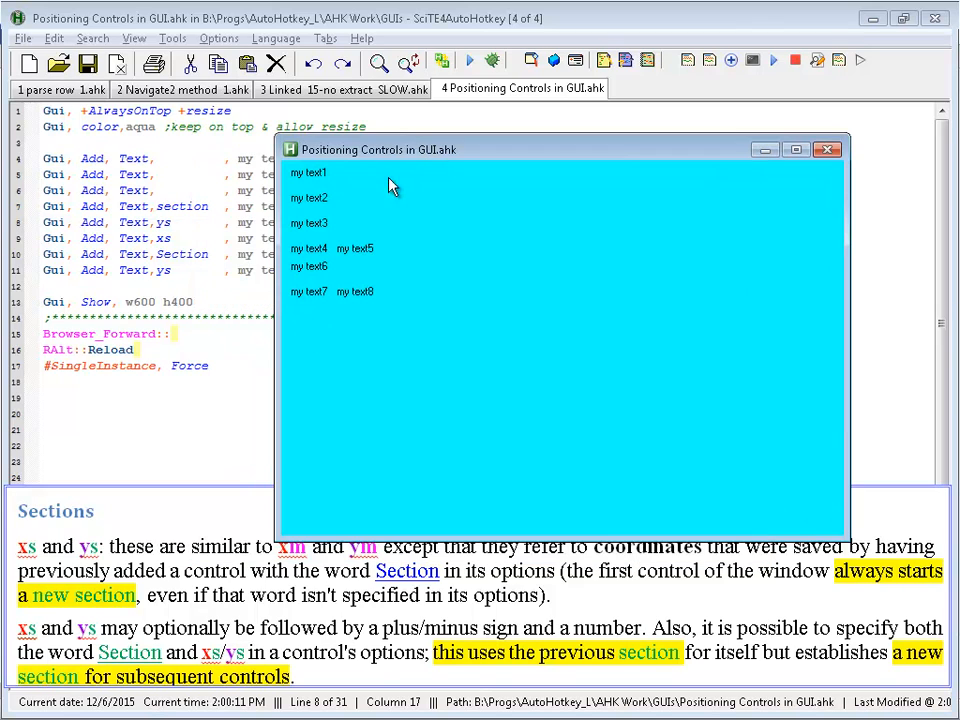
- Select the word text4 on the section-marked line 7
left_click(184, 253)
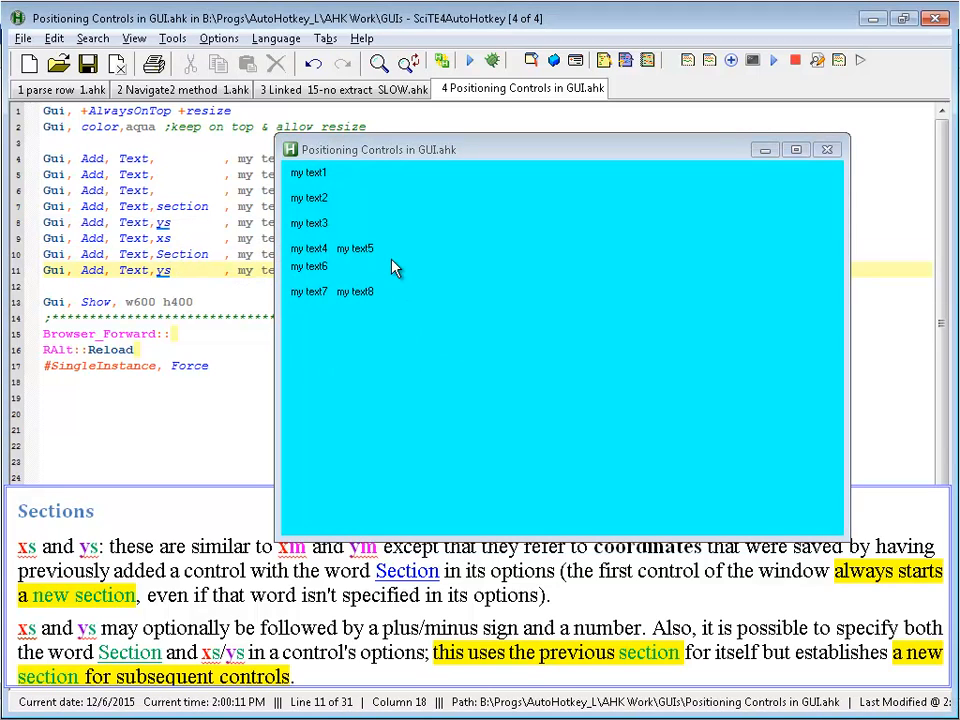
mouse_move(450, 232)
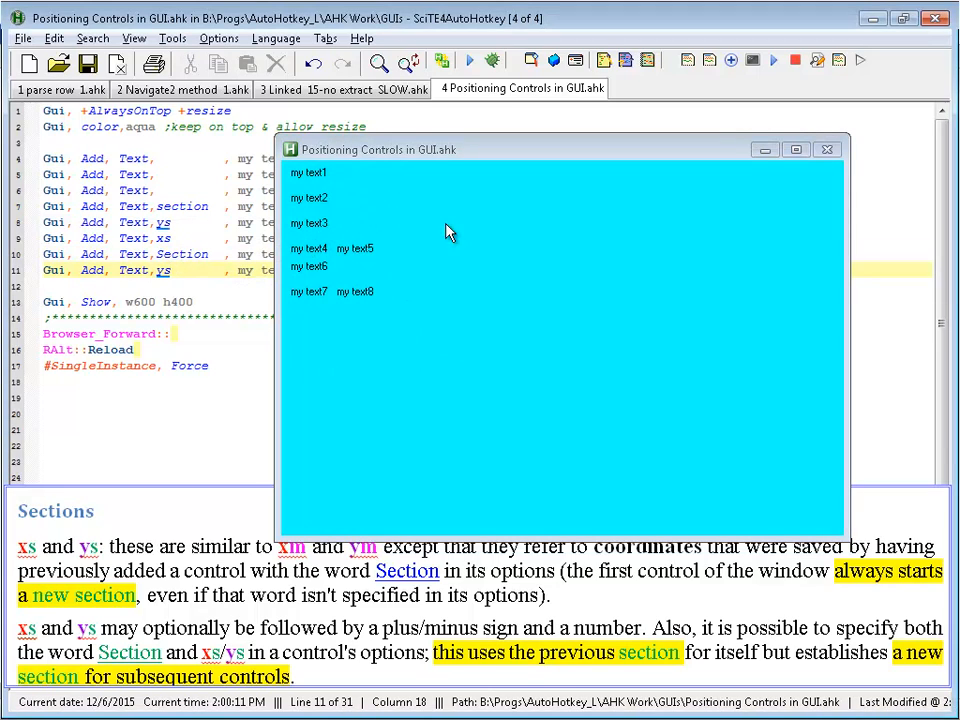
mouse_move(391, 298)
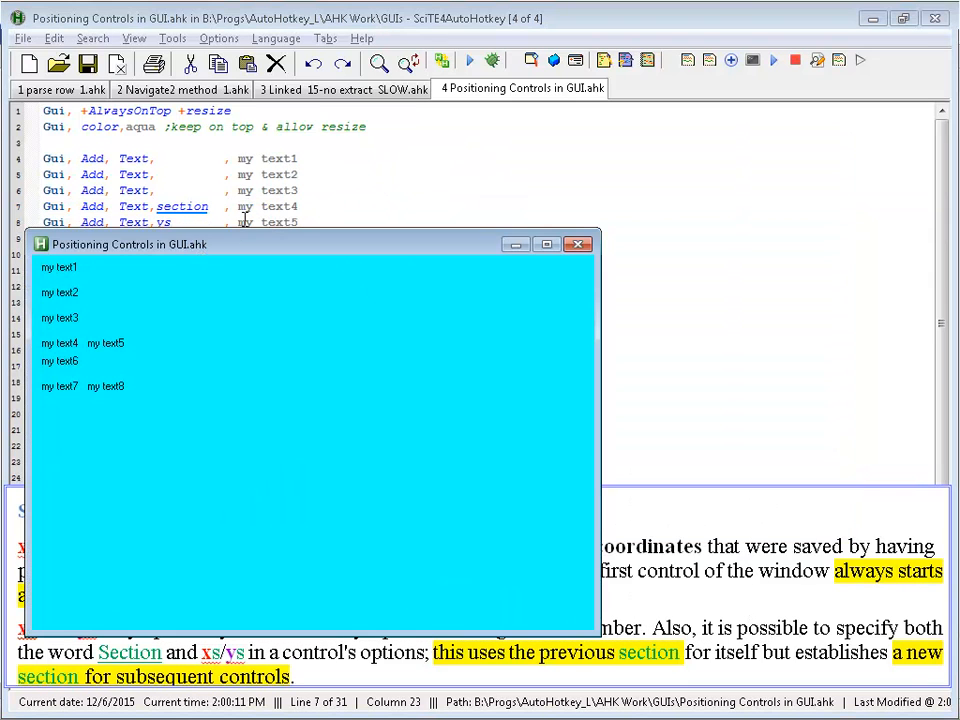
double_click(278, 206)
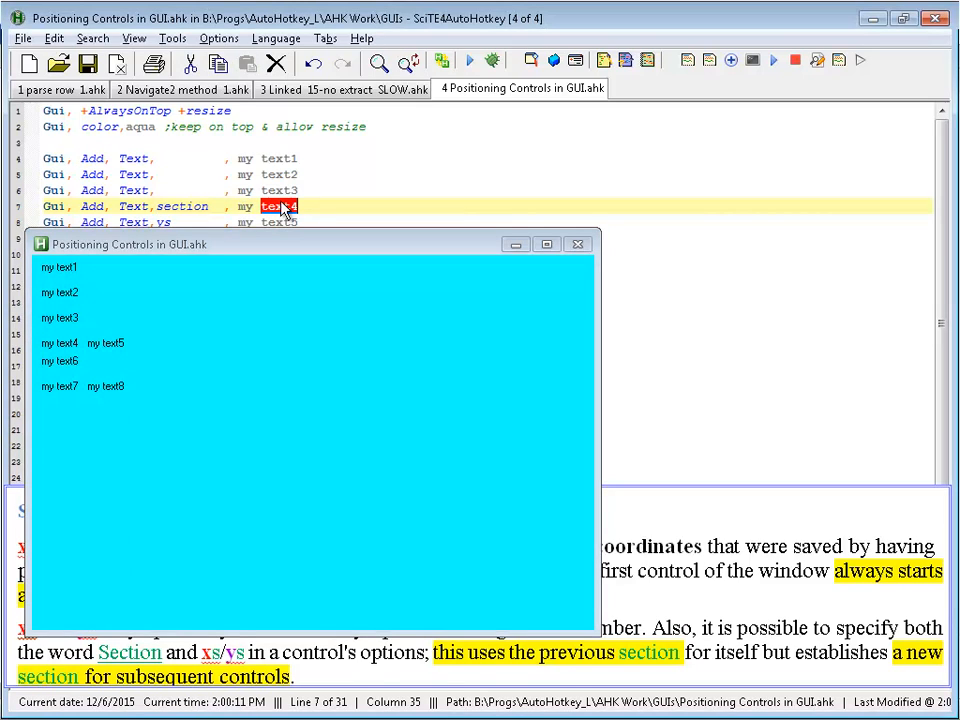
mouse_move(165, 335)
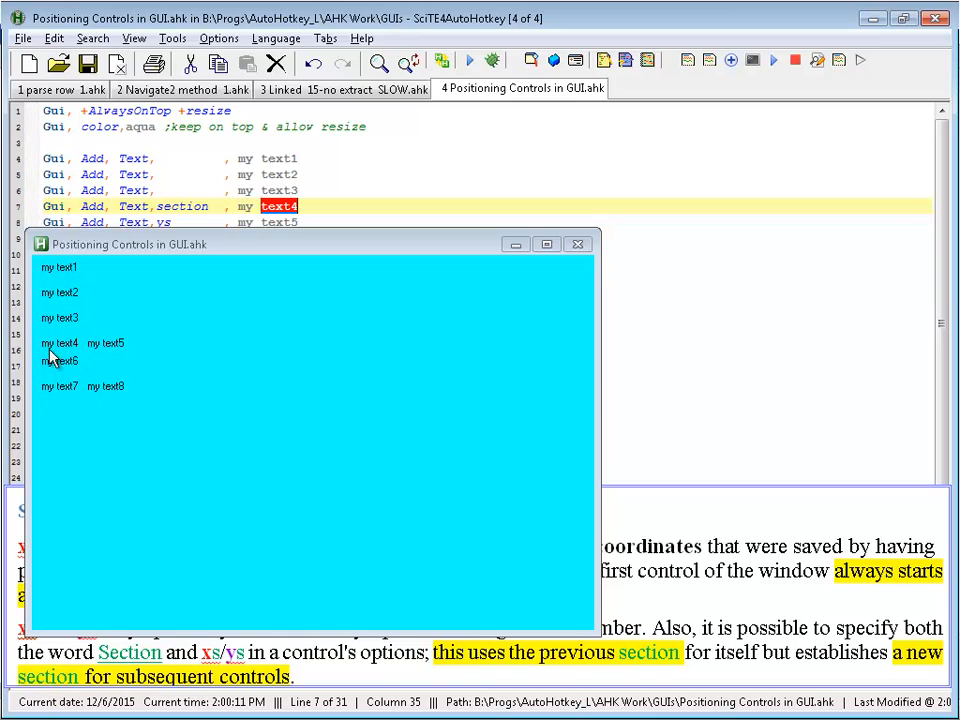
mouse_move(88, 350)
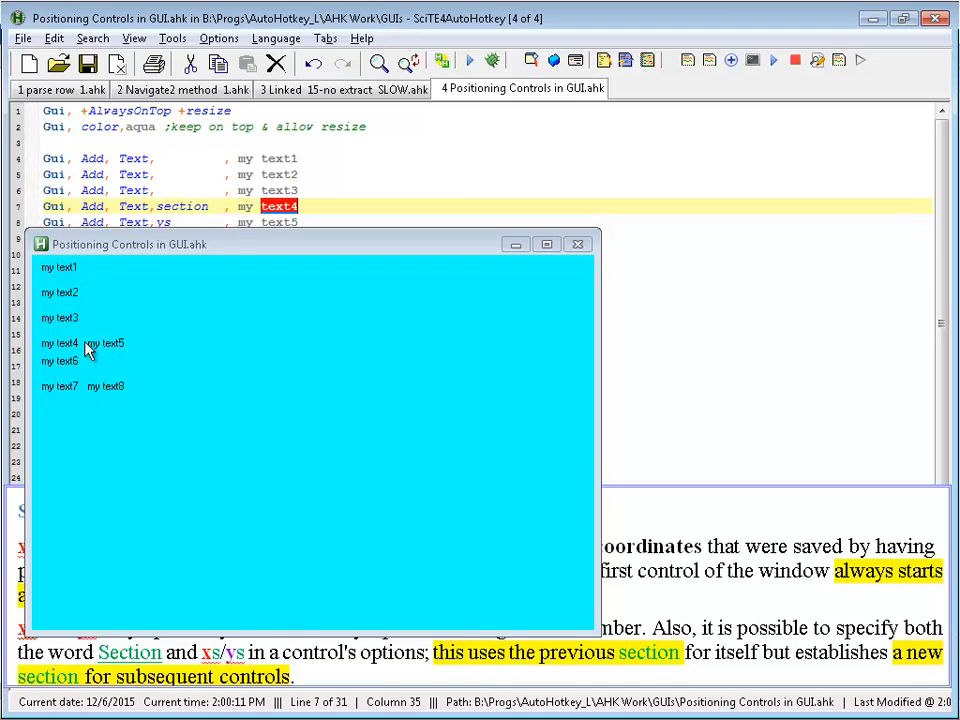
mouse_move(50, 348)
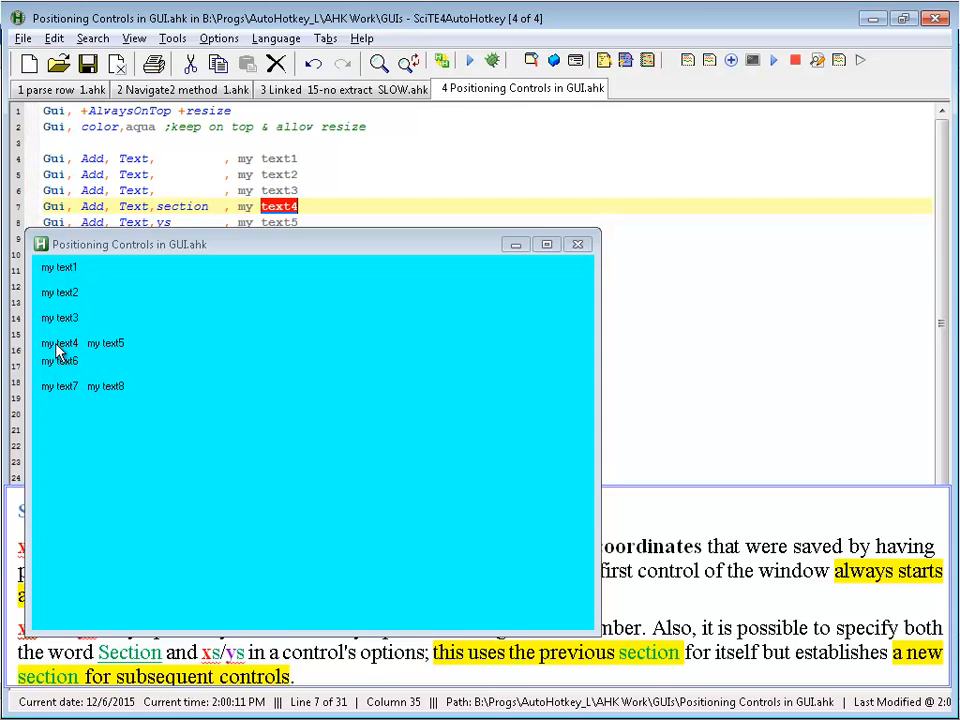
mouse_move(253, 249)
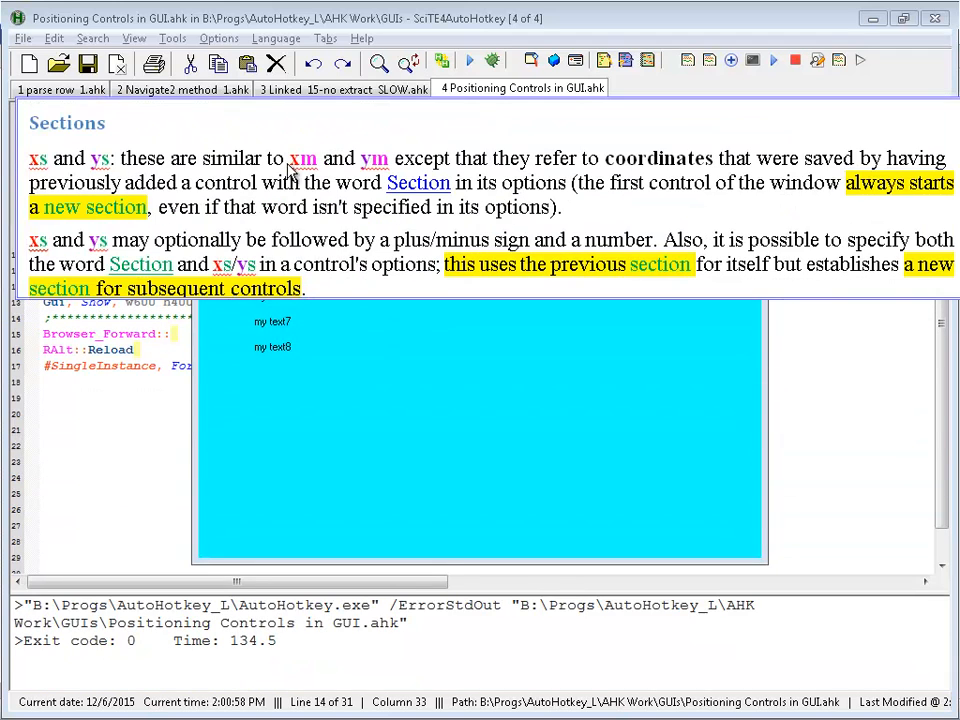
mouse_move(280, 205)
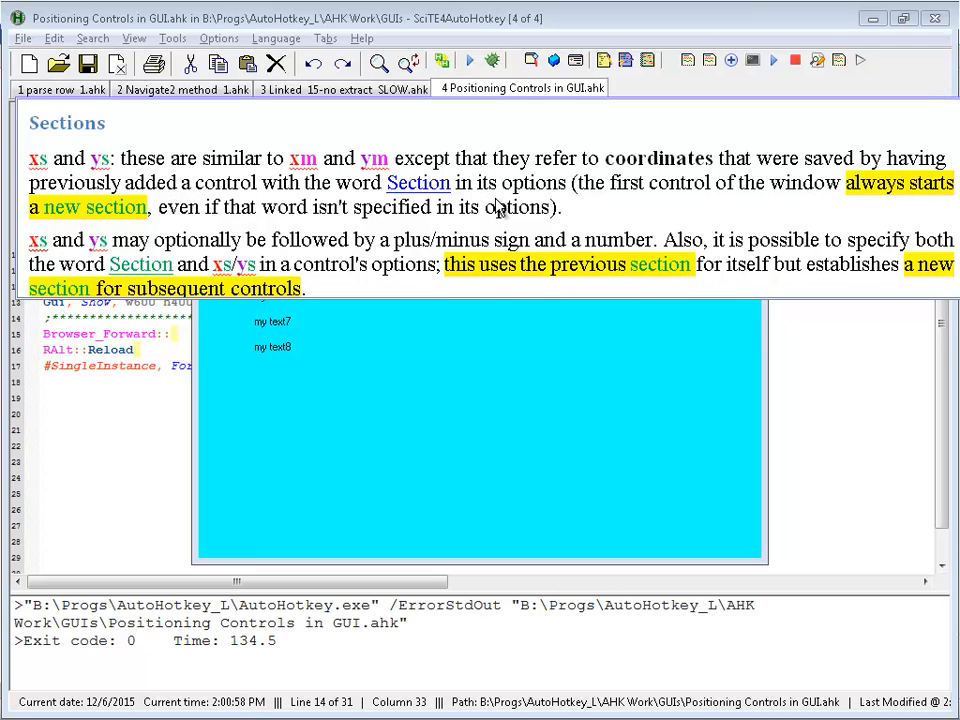
mouse_move(320, 258)
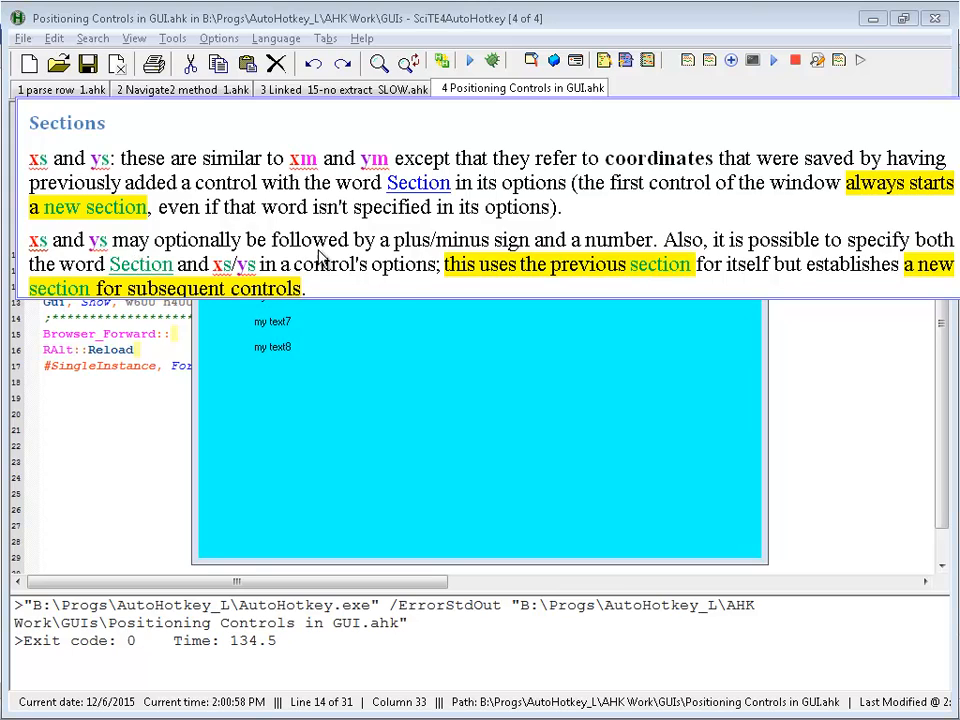
mouse_move(450, 257)
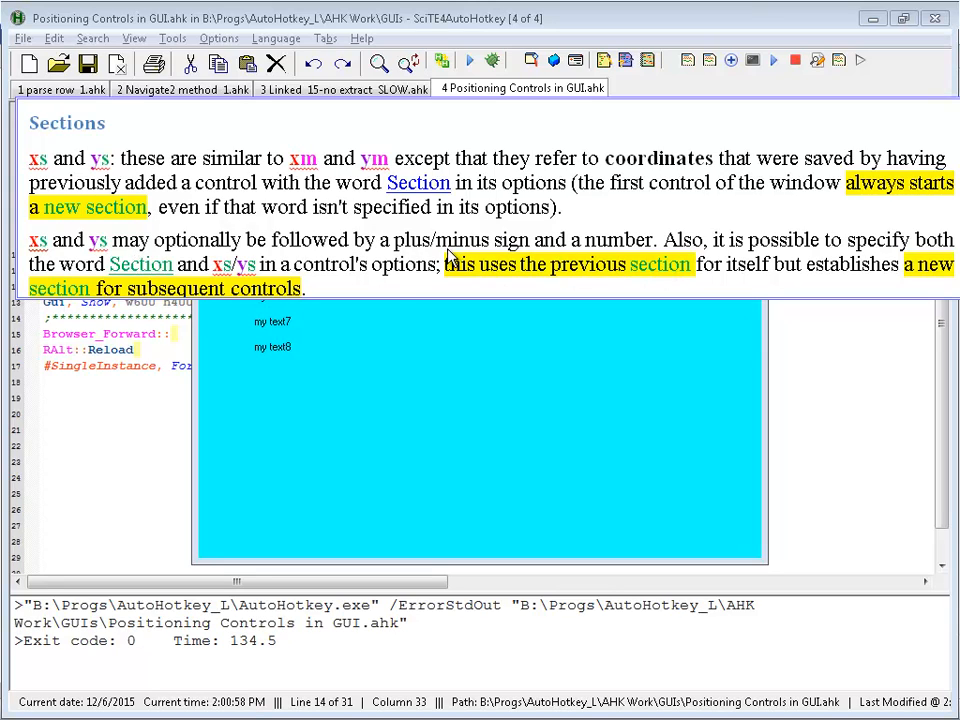
mouse_move(265, 295)
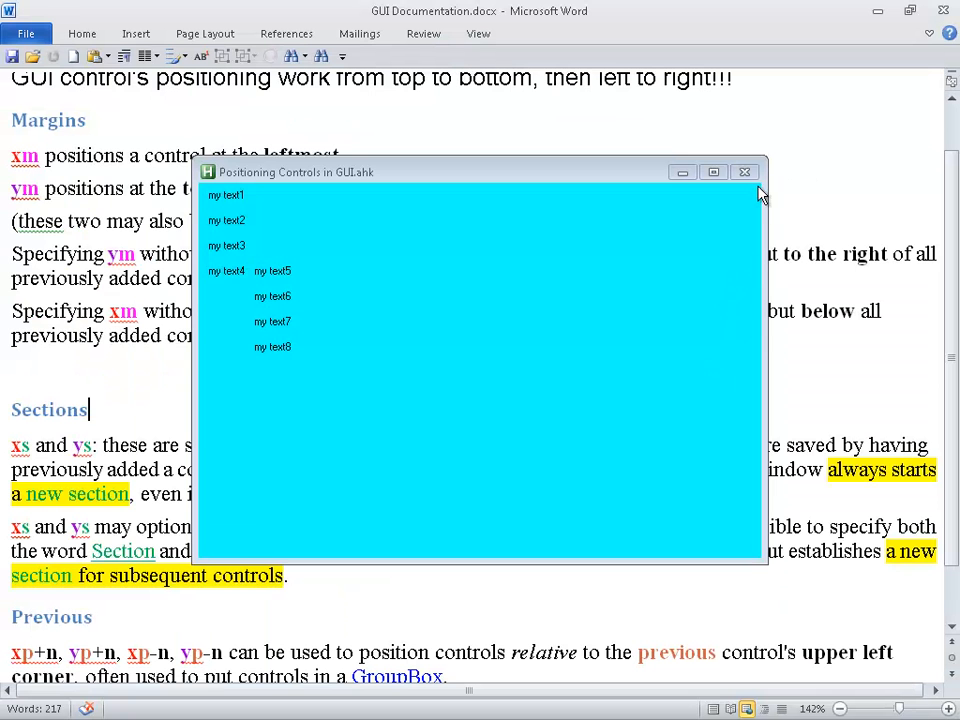
- Close the old positioning test window and scroll to Word's xp/yp notes
left_click(744, 171)
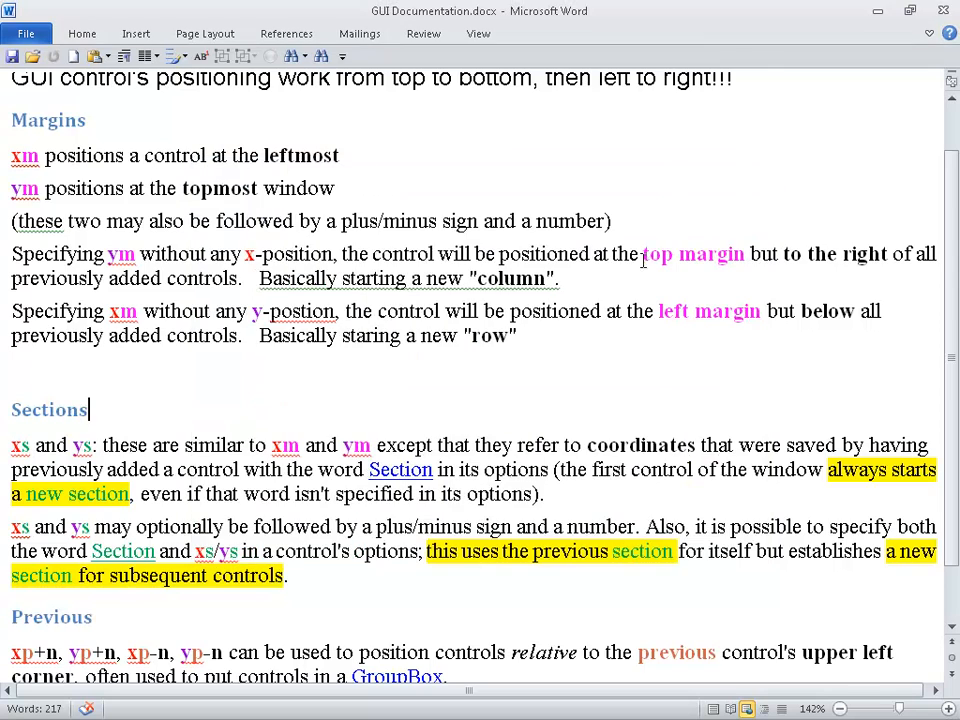
scroll("down", 3)
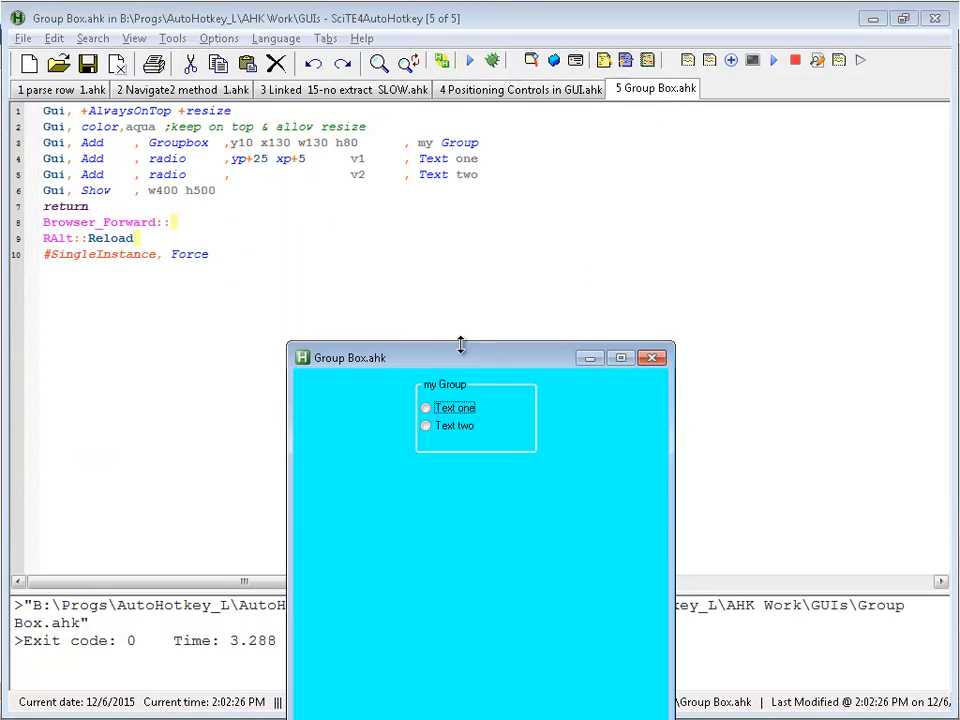
mouse_move(461, 345)
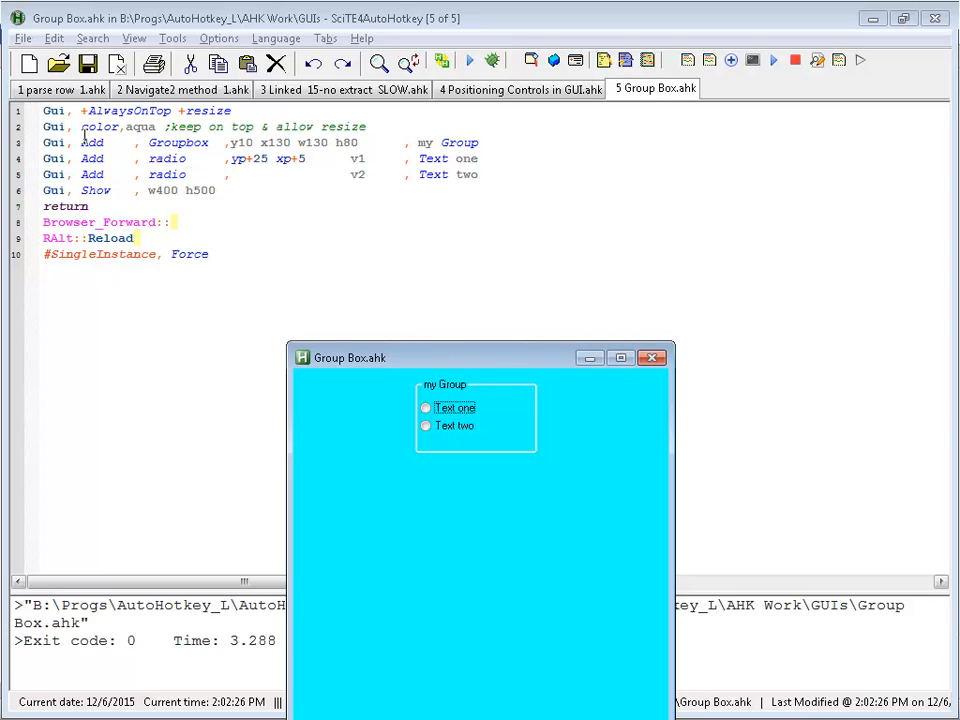
double_click(178, 142)
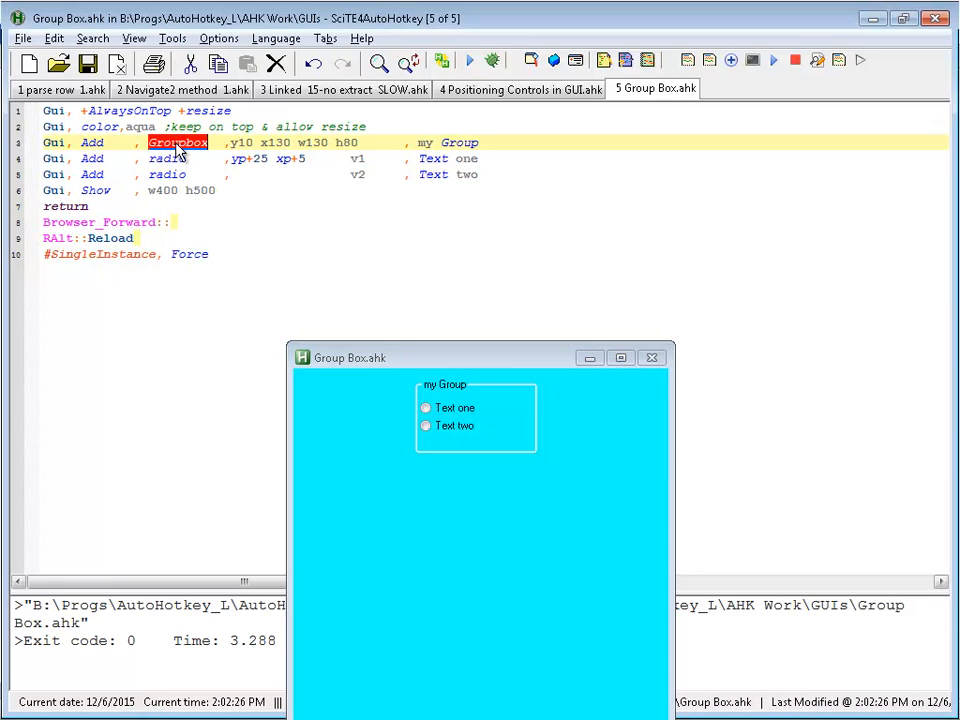
mouse_move(218, 189)
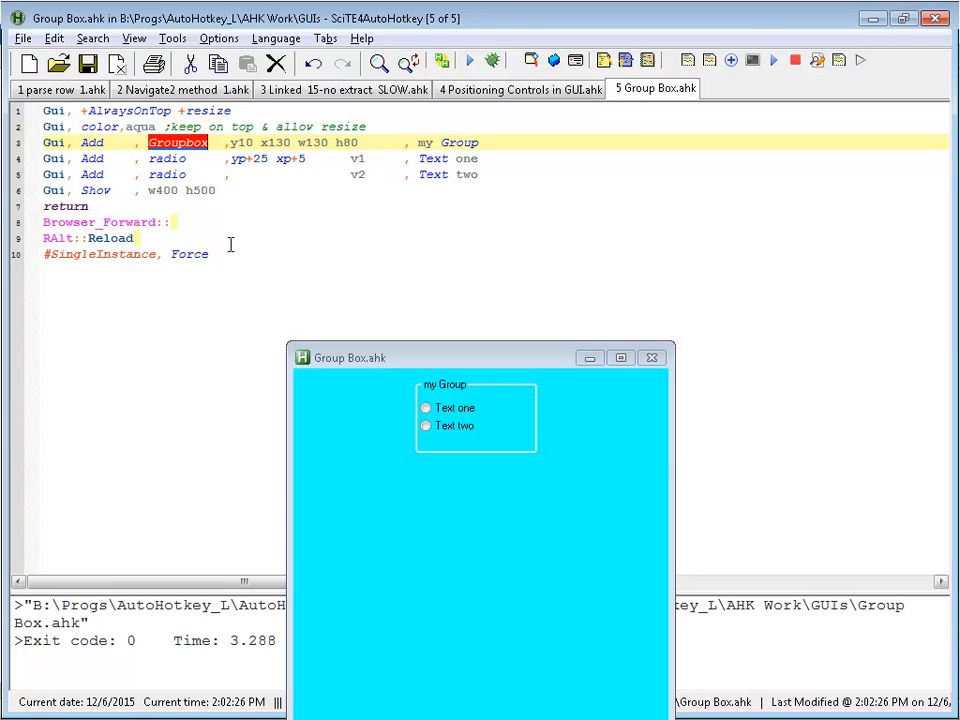
mouse_move(225, 232)
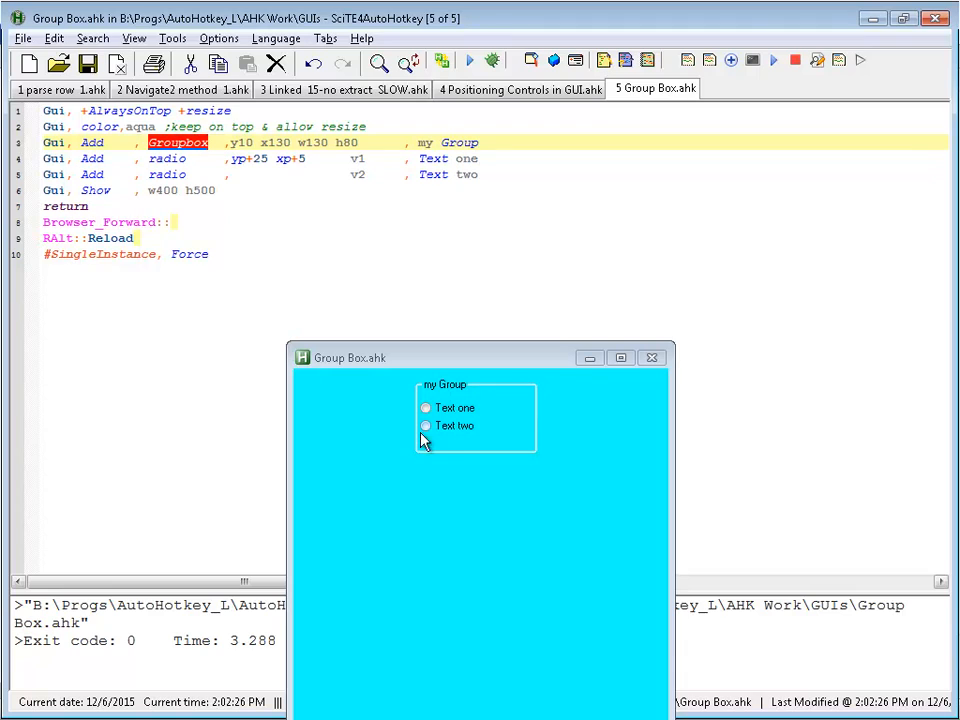
mouse_move(335, 350)
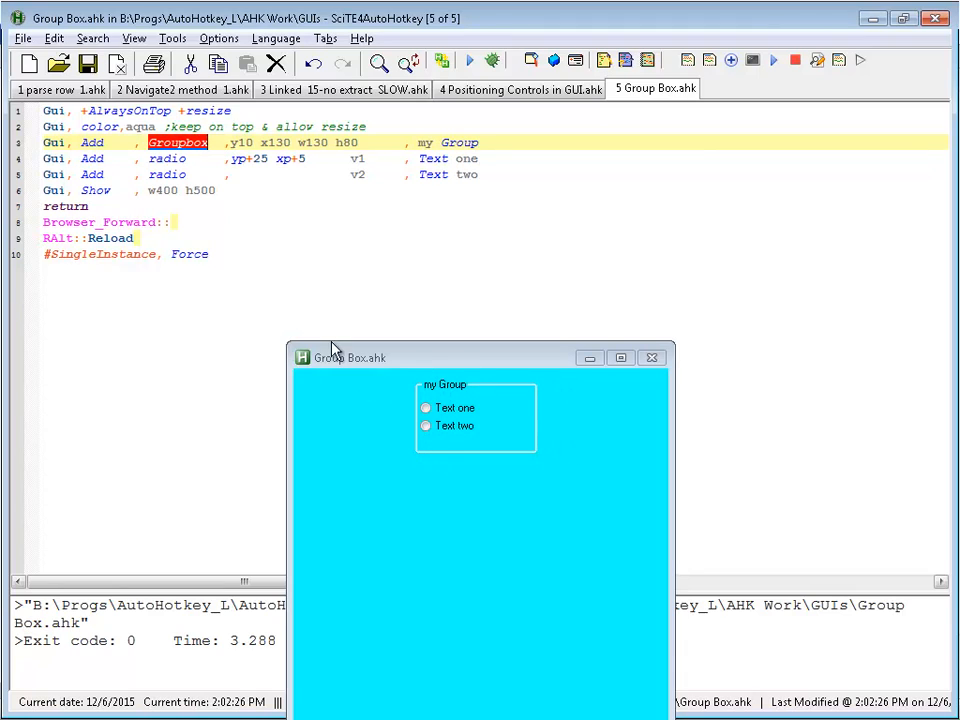
- Select the yp+25 xp+5 offsets in the first radio's options on line 4
left_click(311, 158)
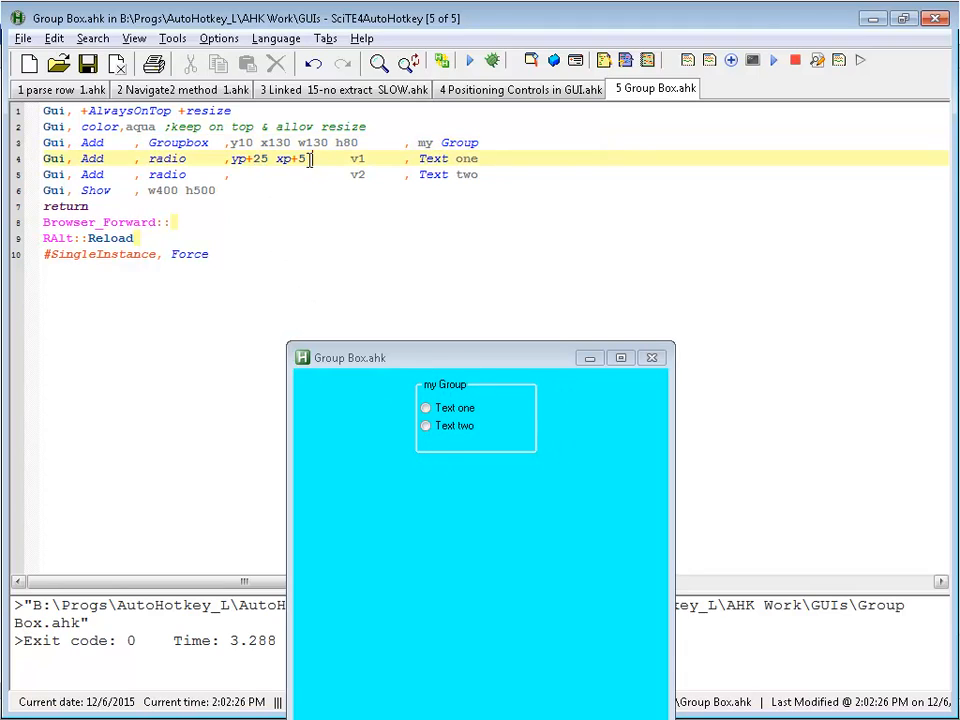
double_click(268, 158)
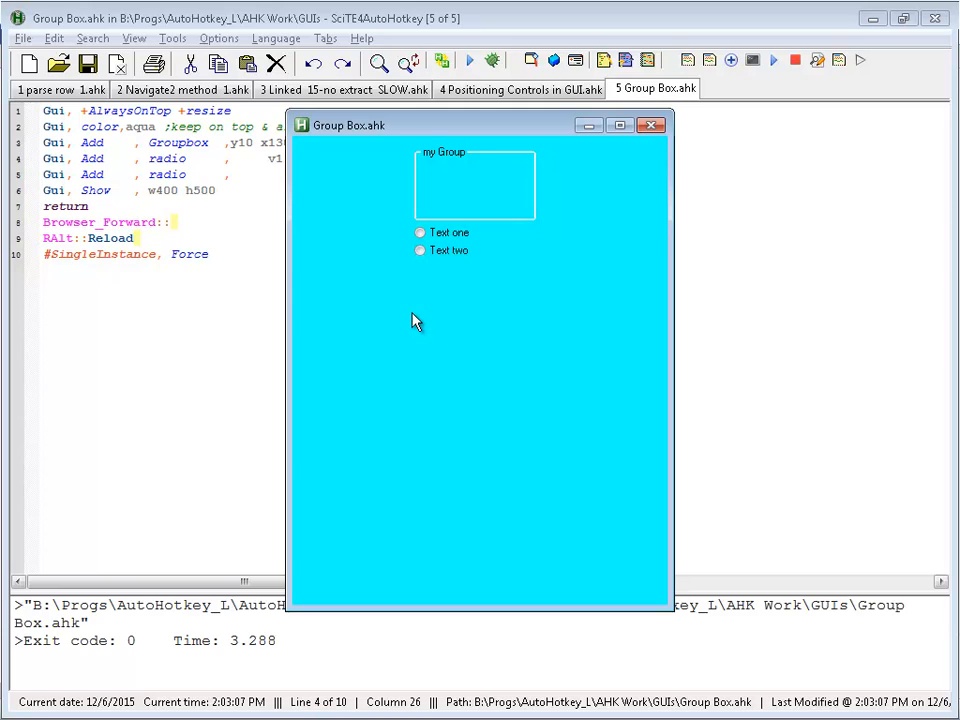
mouse_move(245, 164)
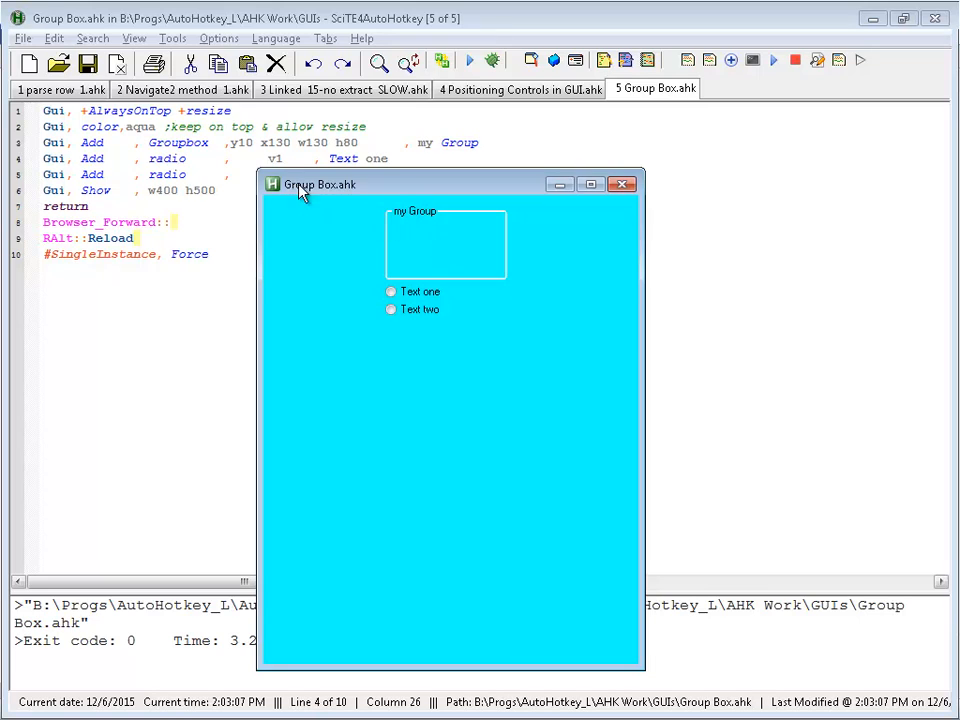
mouse_move(425, 200)
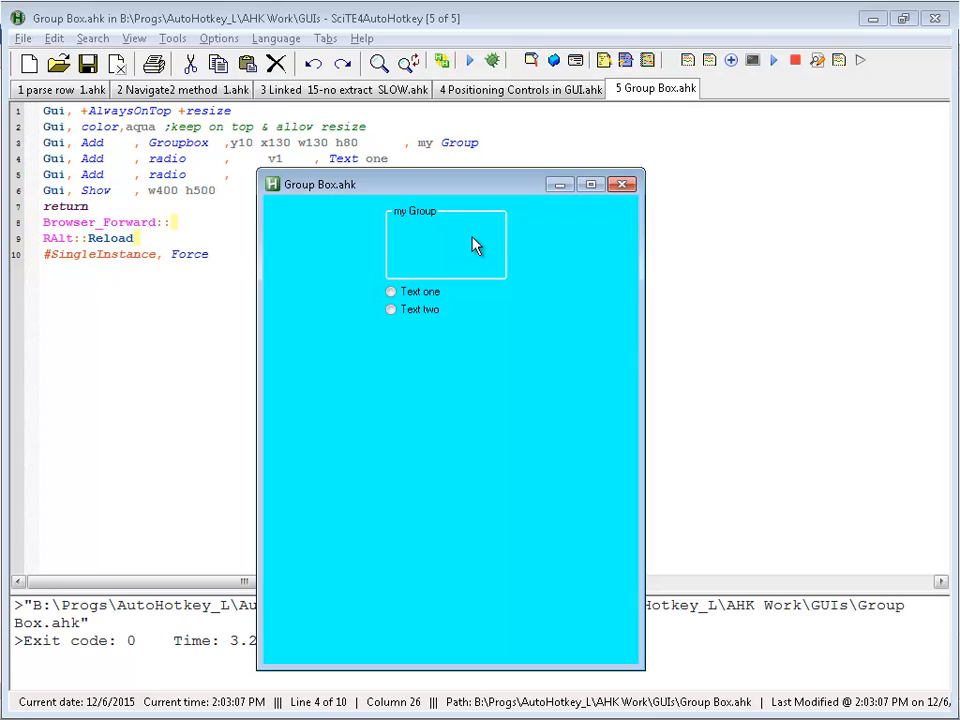
mouse_move(471, 258)
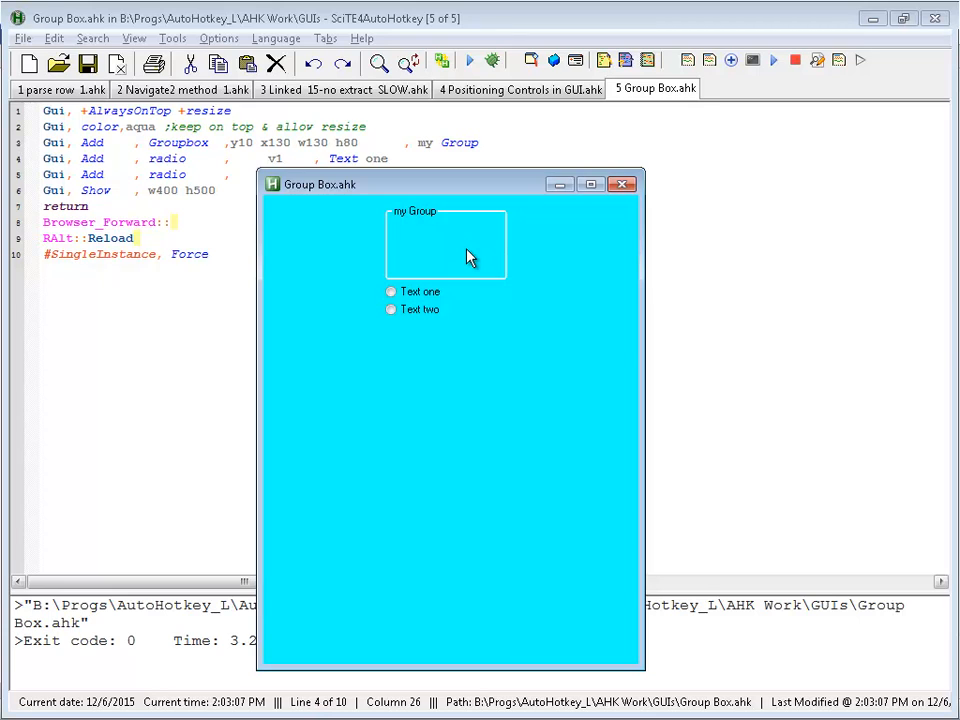
mouse_move(445, 190)
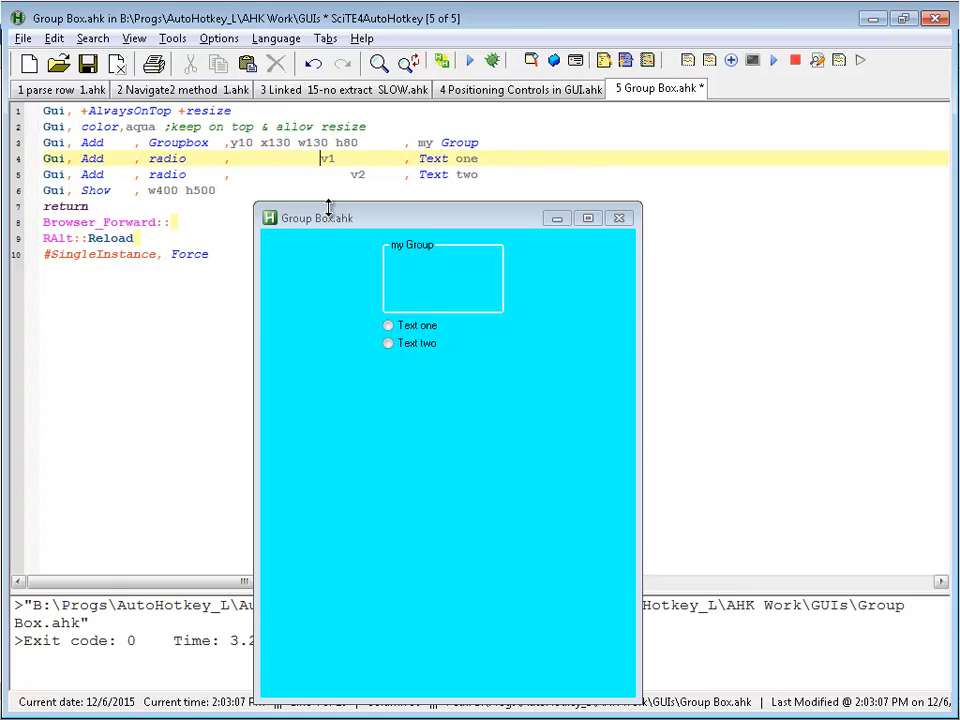
mouse_move(427, 352)
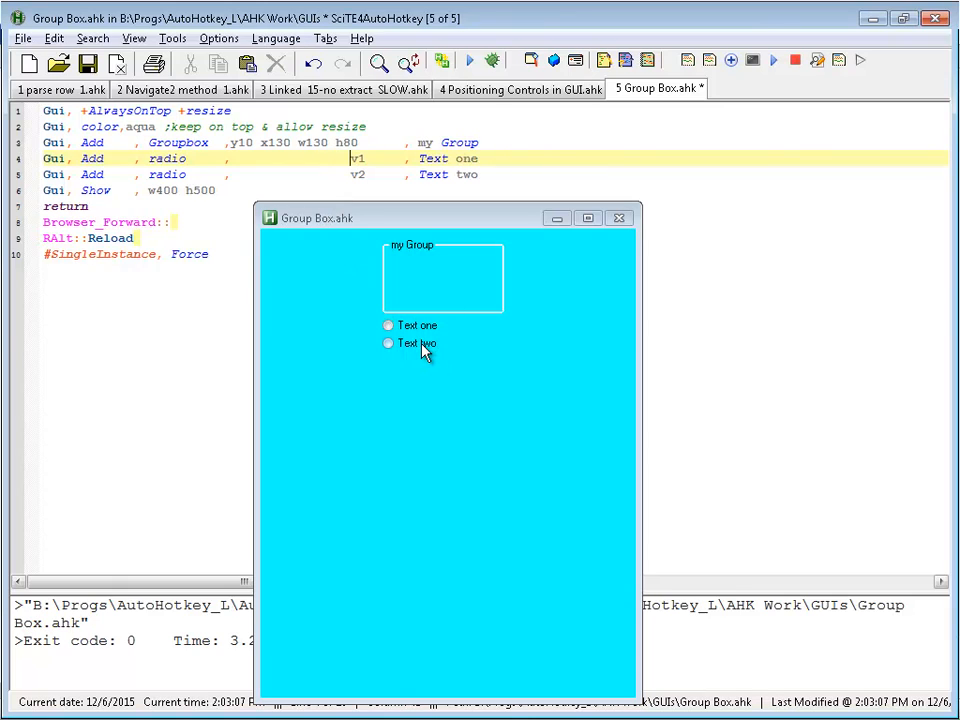
mouse_move(402, 338)
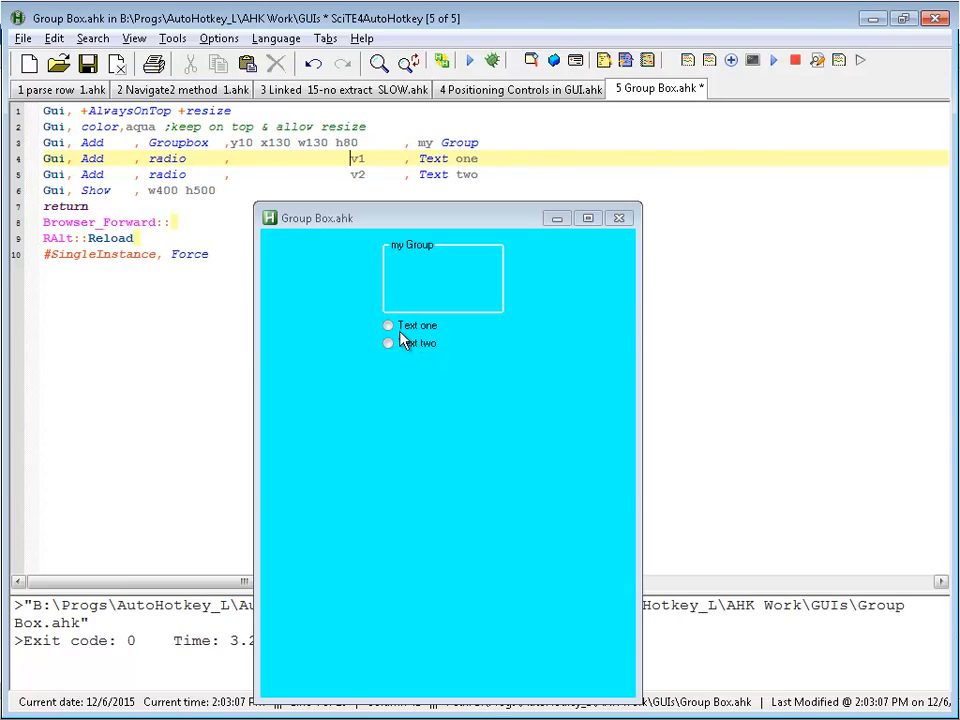
mouse_move(350, 335)
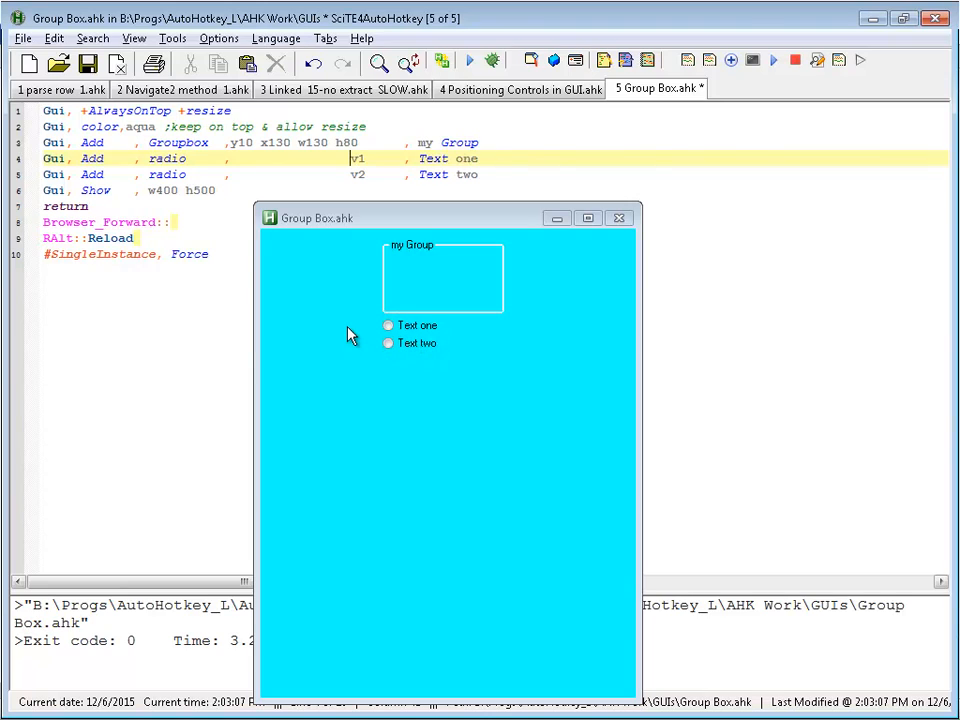
mouse_move(432, 276)
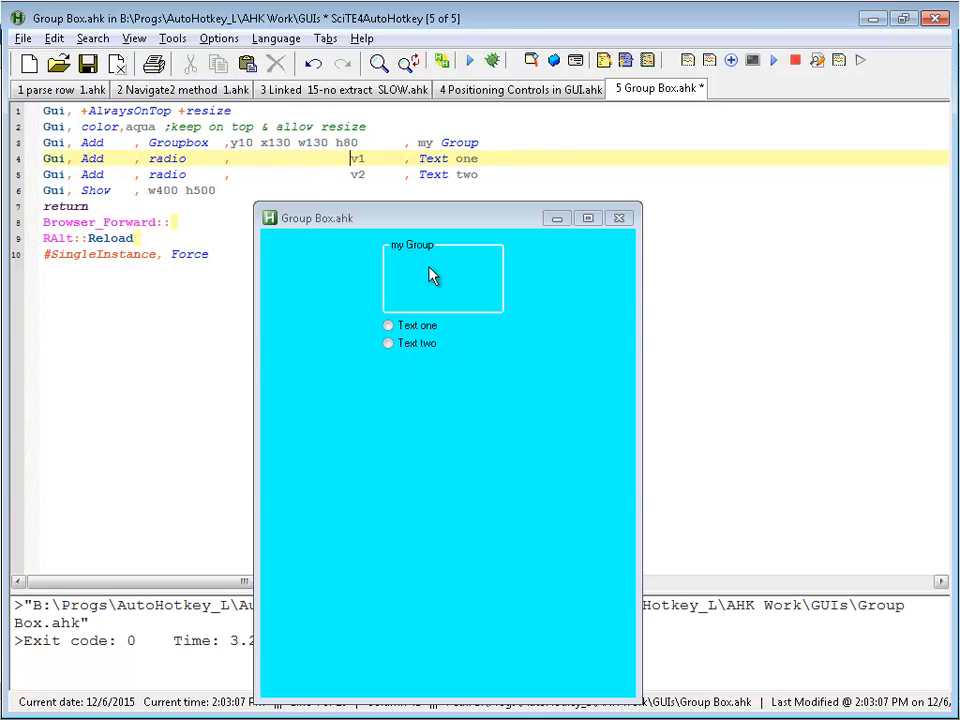
mouse_move(448, 282)
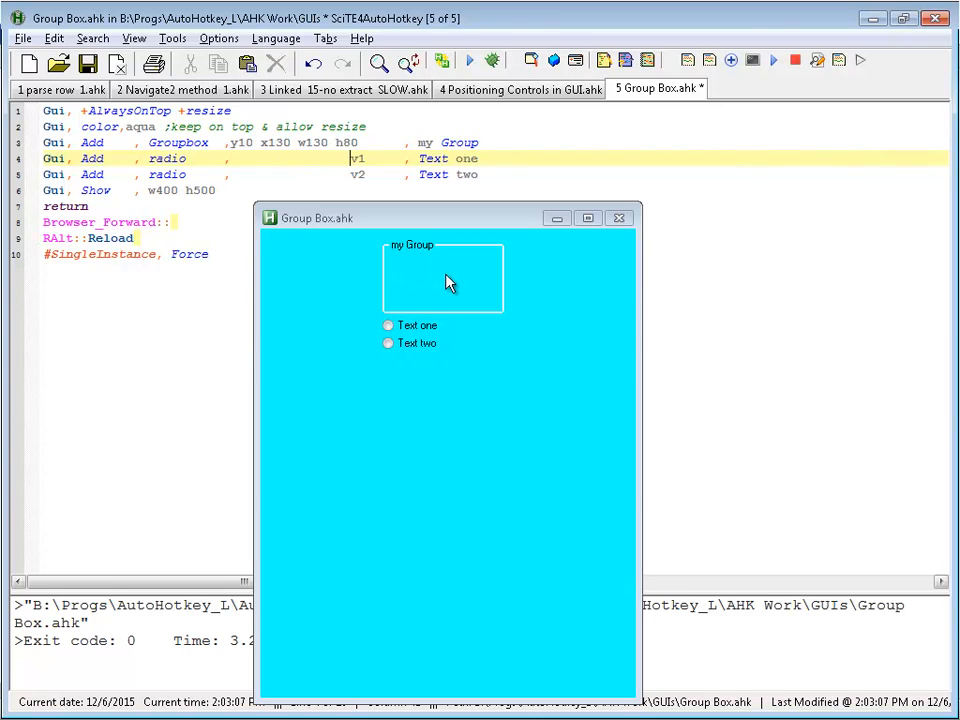
mouse_move(416, 266)
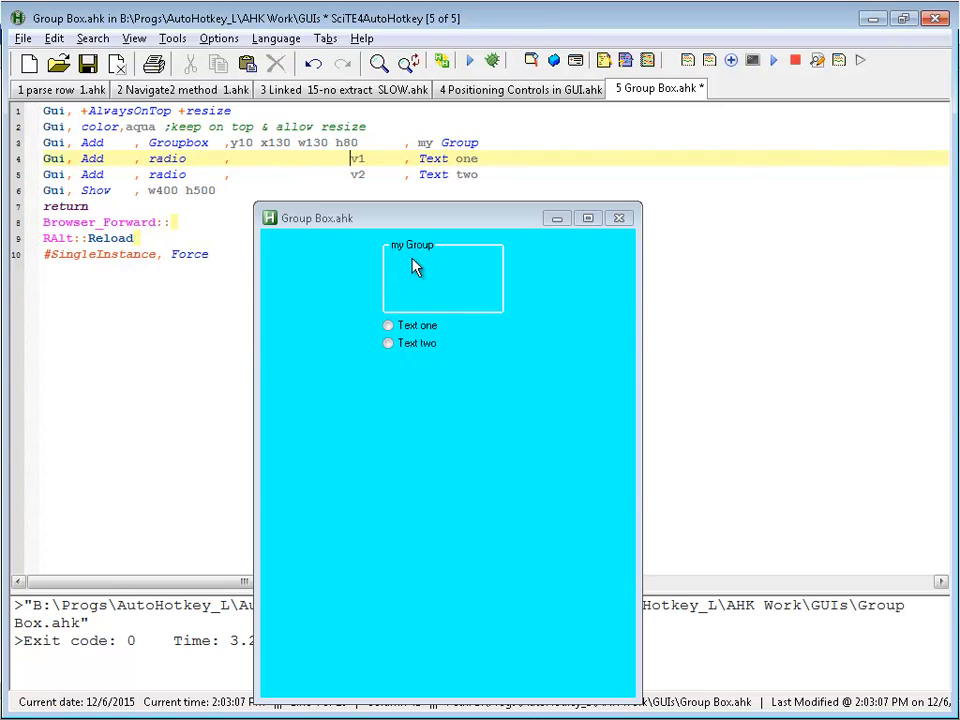
mouse_move(357, 314)
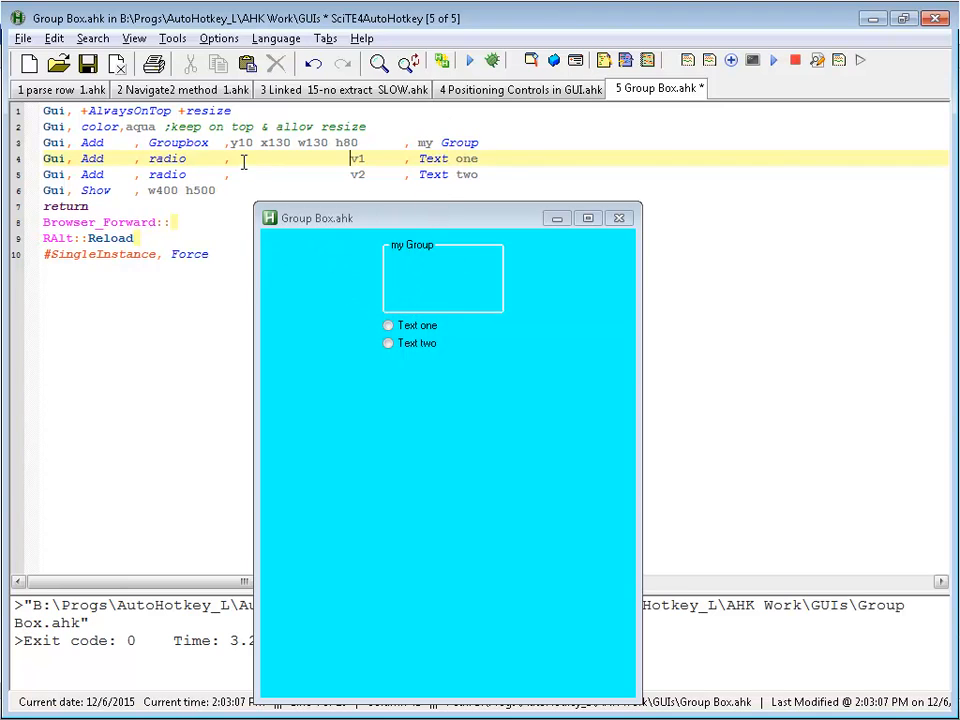
- Enter yp+25 xp+5 for the first radio and y+15 for the second
type("yp+25 xp+5")
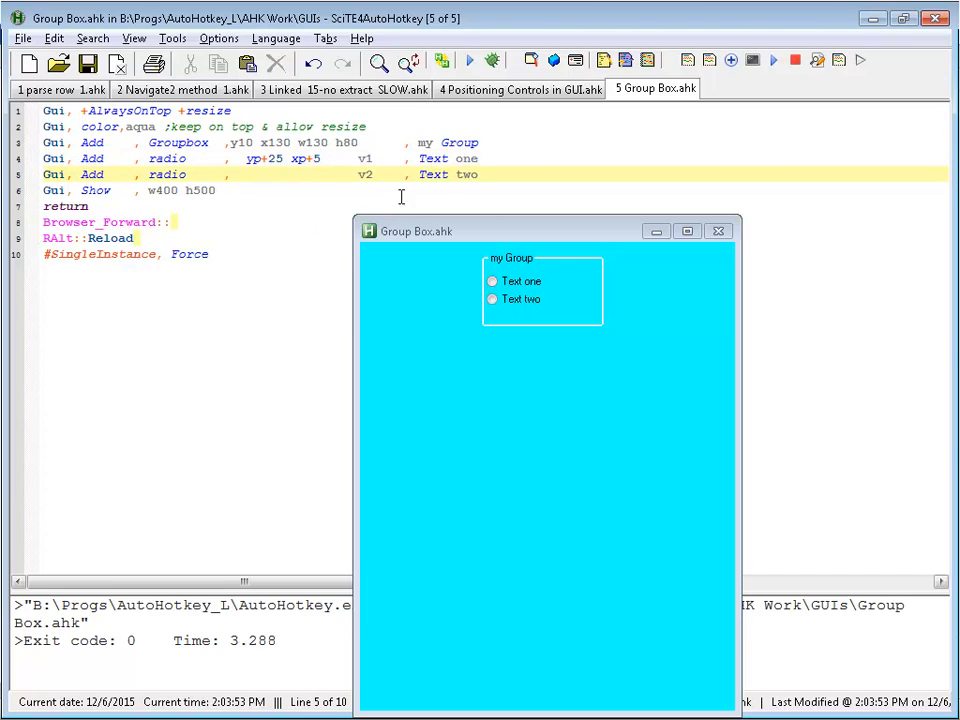
type("y")
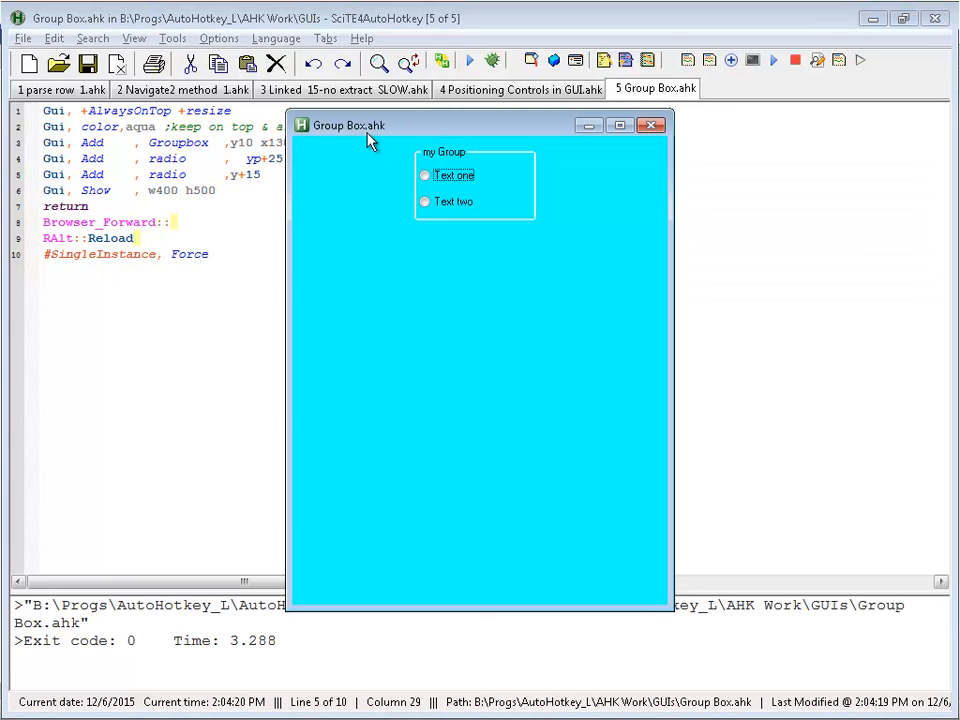
mouse_move(455, 140)
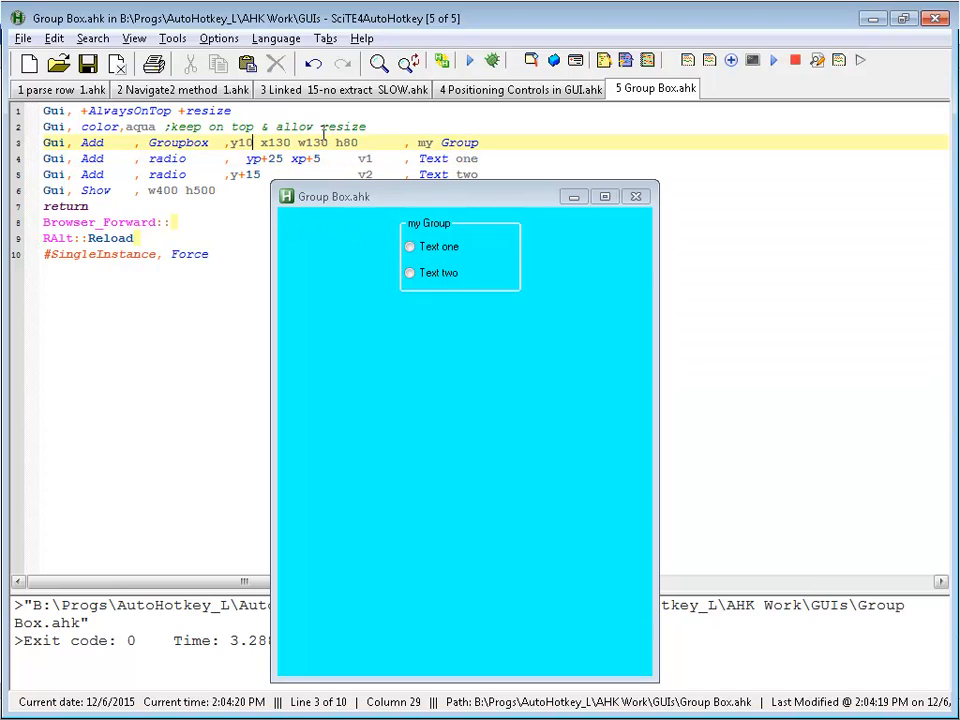
mouse_move(380, 228)
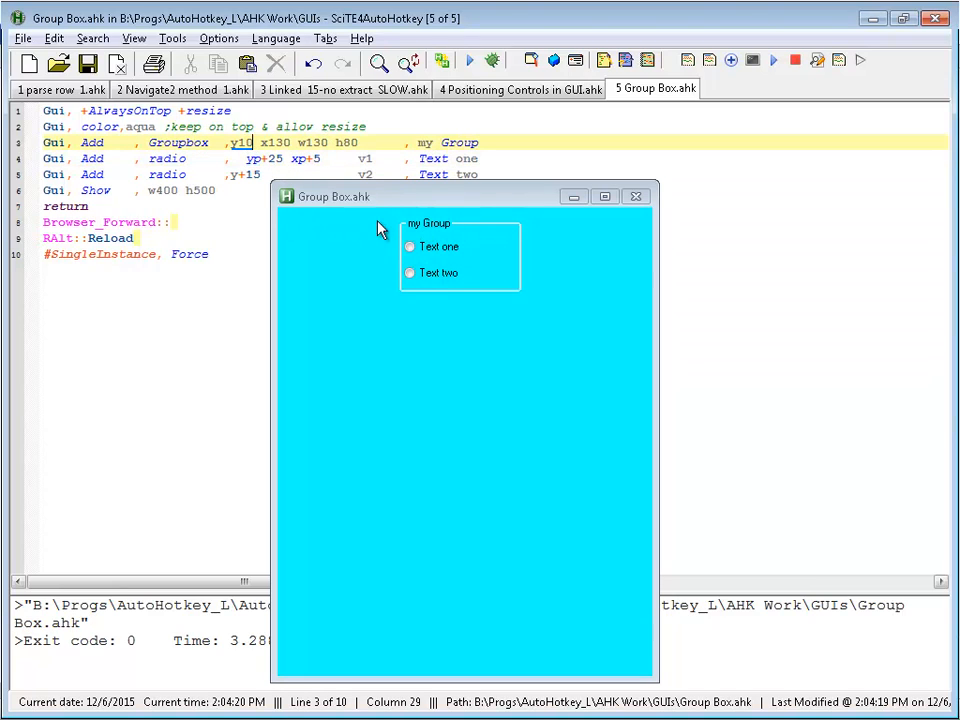
mouse_move(418, 344)
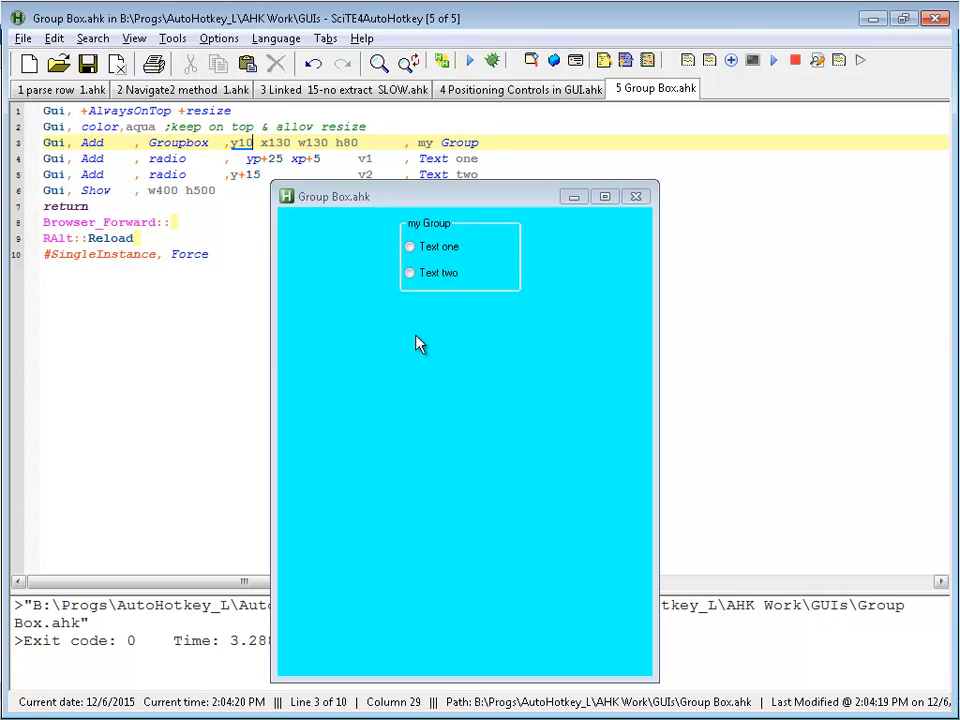
- Change the Groupbox position from y10 to y100
type("0")
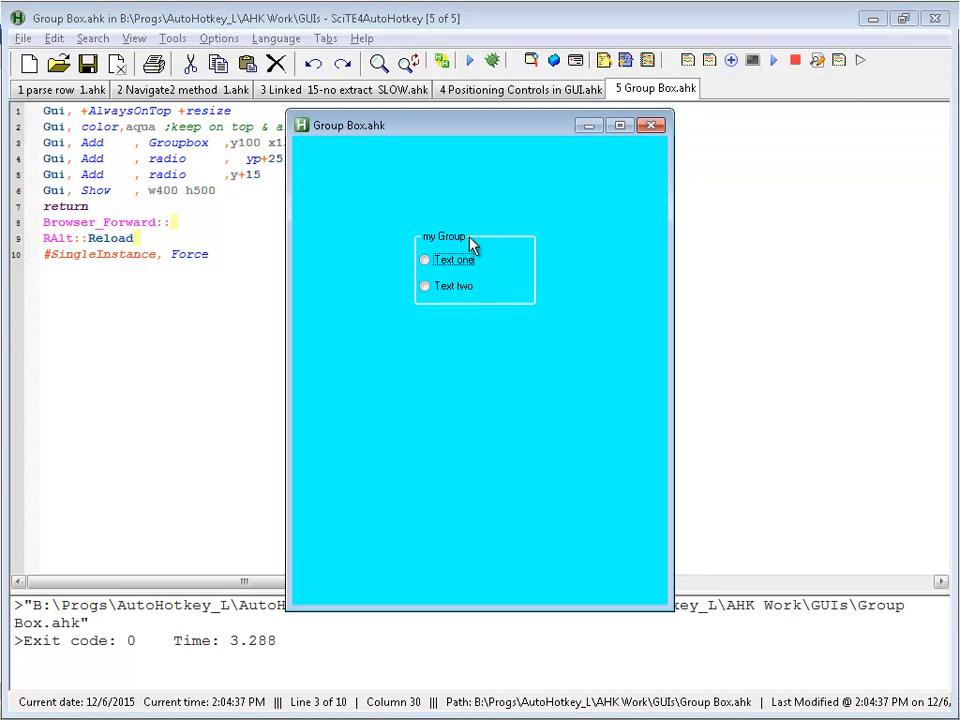
mouse_move(447, 262)
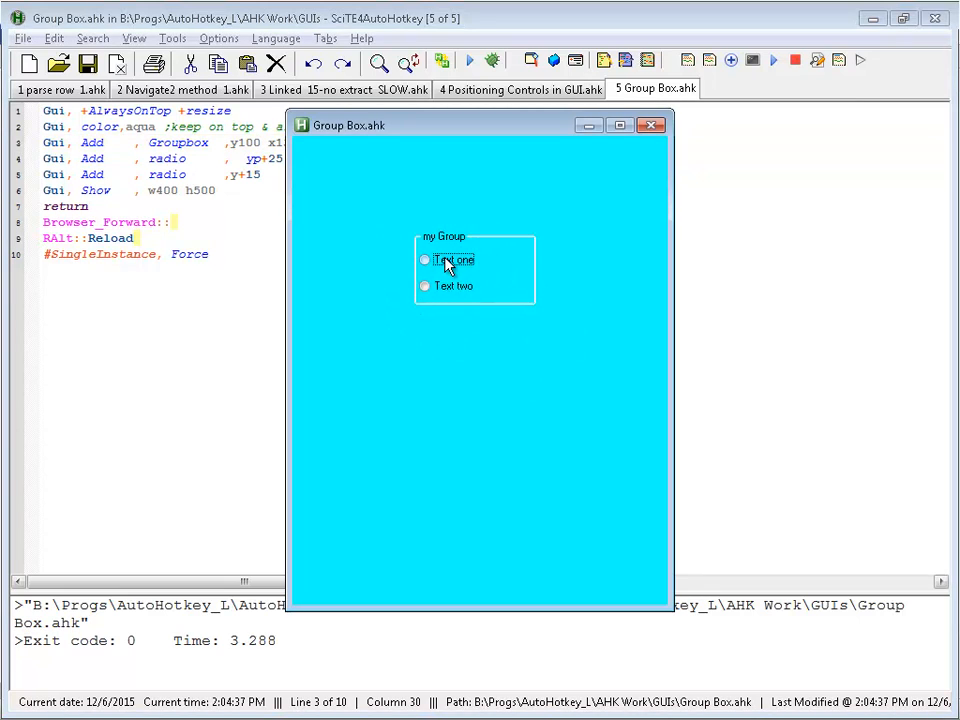
mouse_move(478, 272)
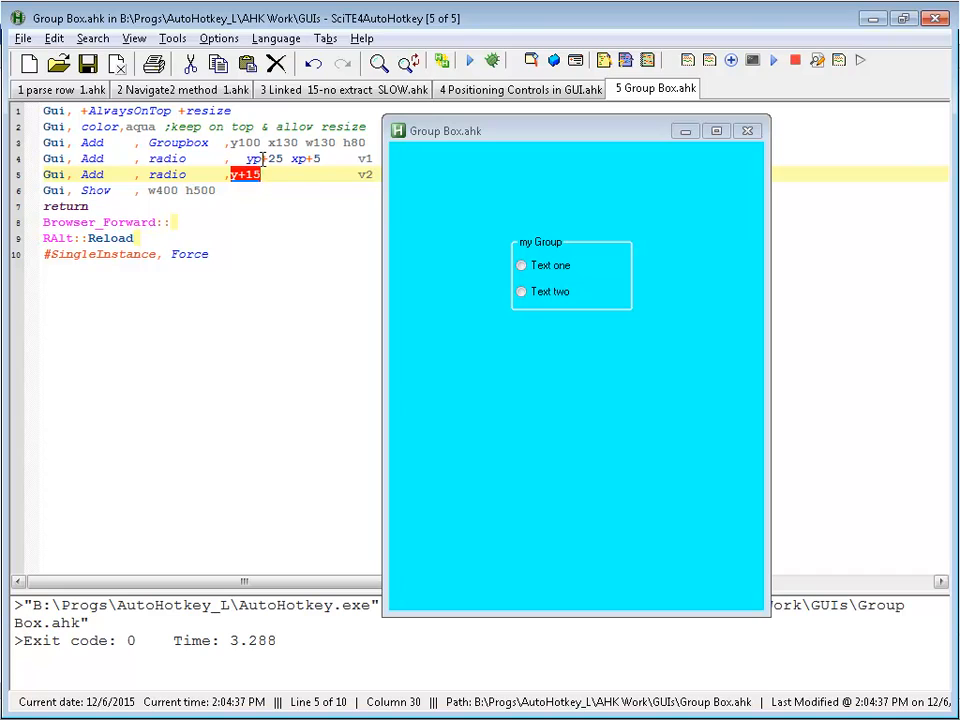
- Edit the second radio's vertical offset from y+15 to yp+25
left_click(263, 158)
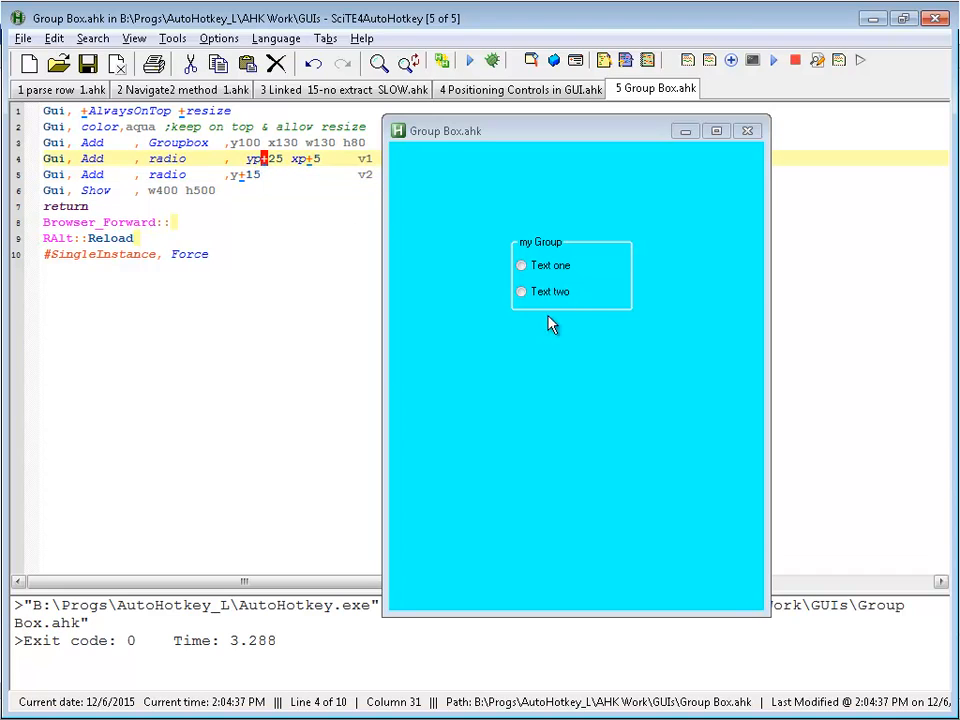
mouse_move(555, 300)
type("p")
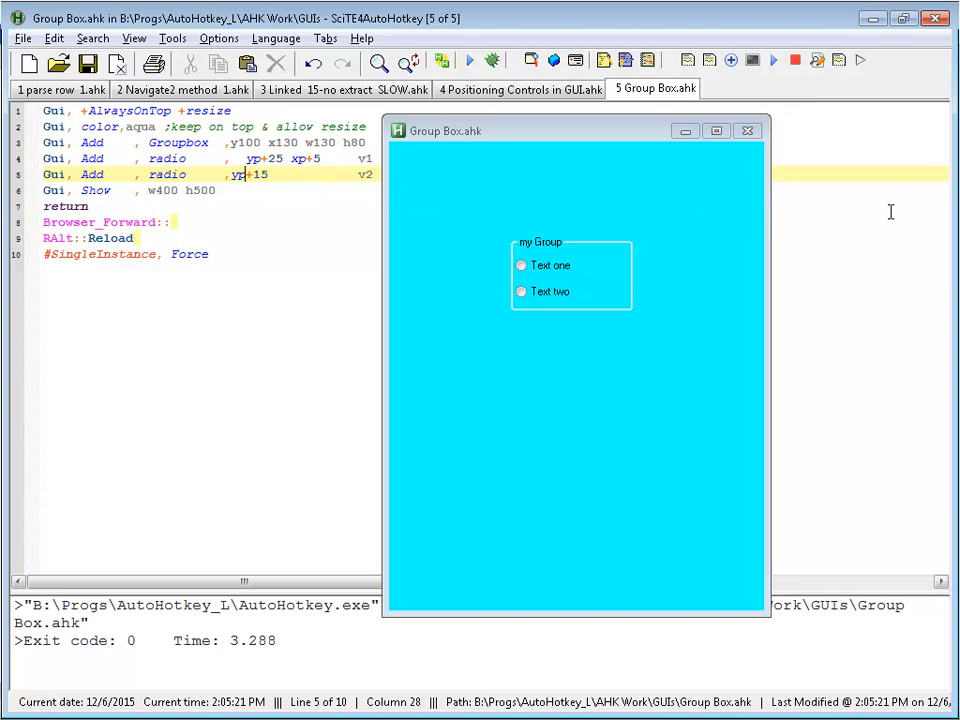
left_click_drag(575, 130, 480, 124)
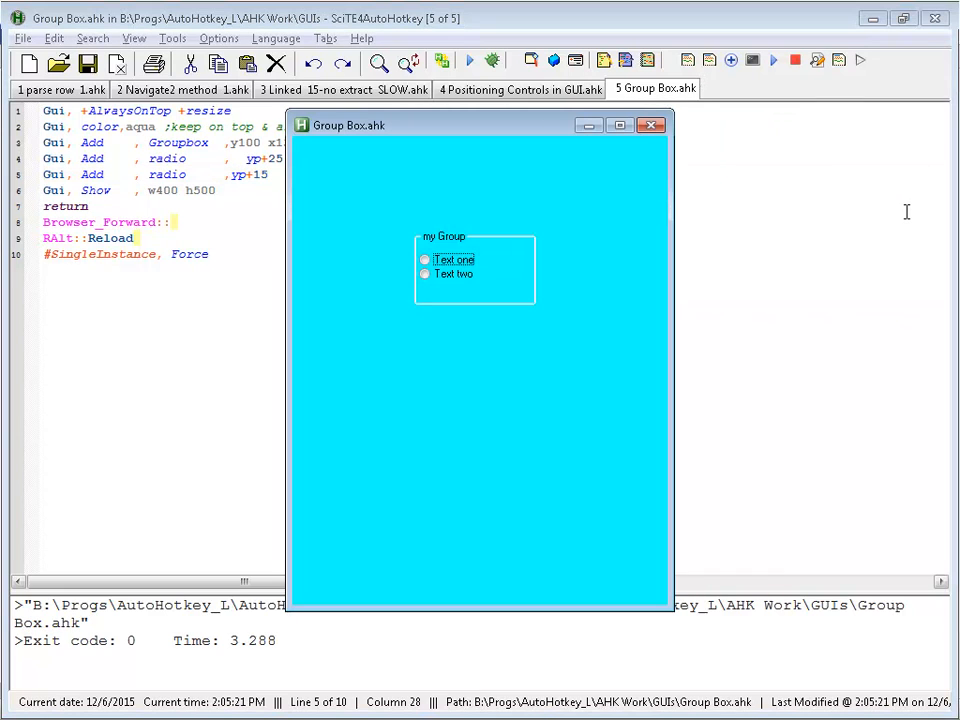
mouse_move(783, 200)
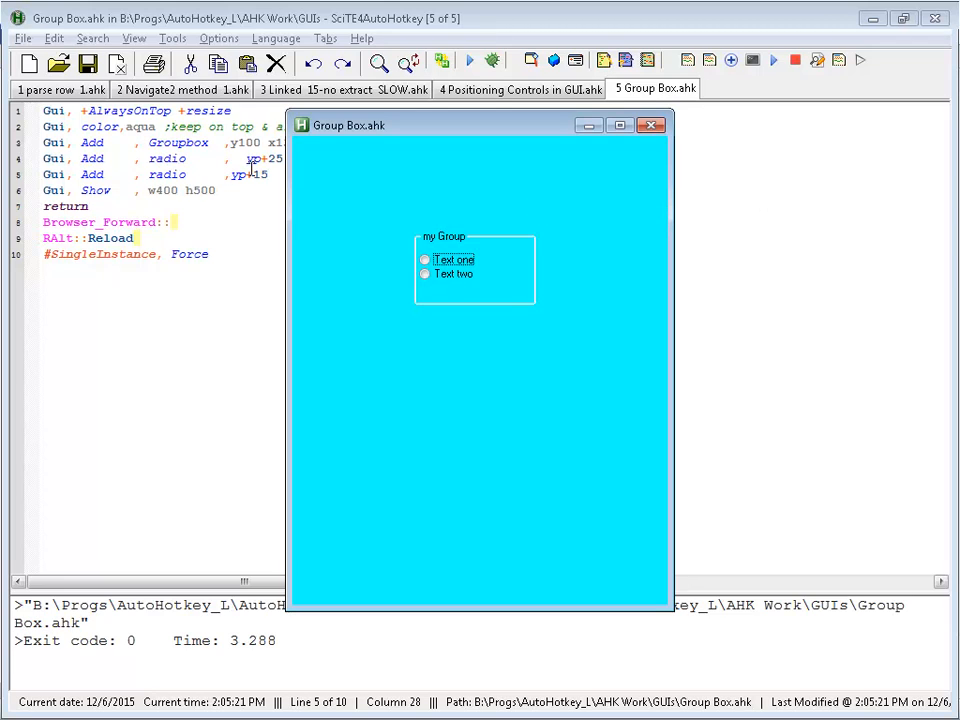
mouse_move(482, 247)
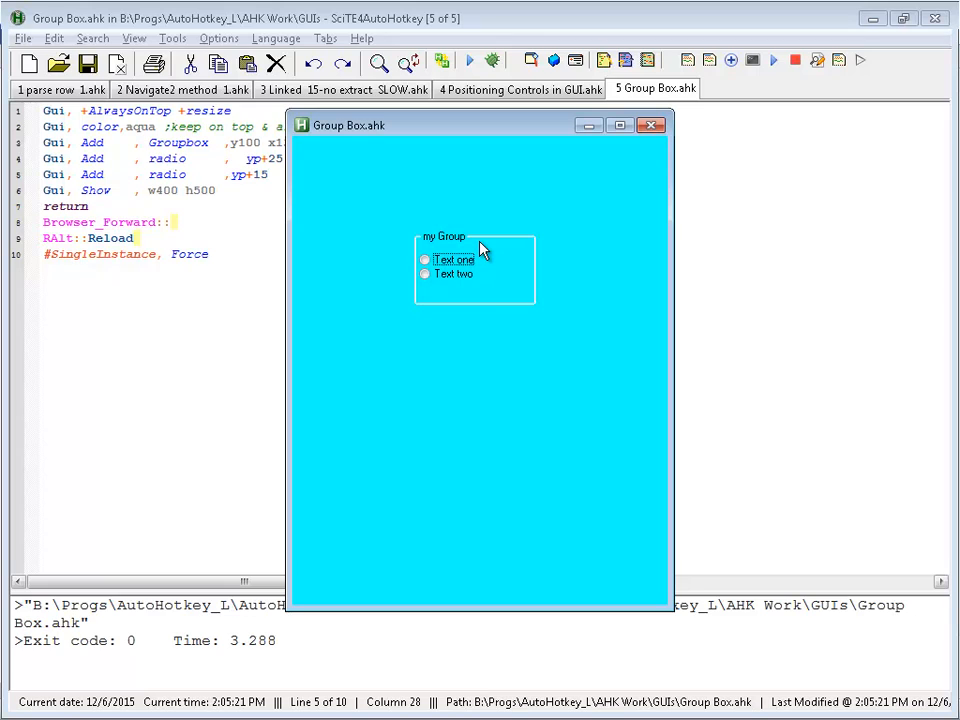
left_click(248, 175)
type("2")
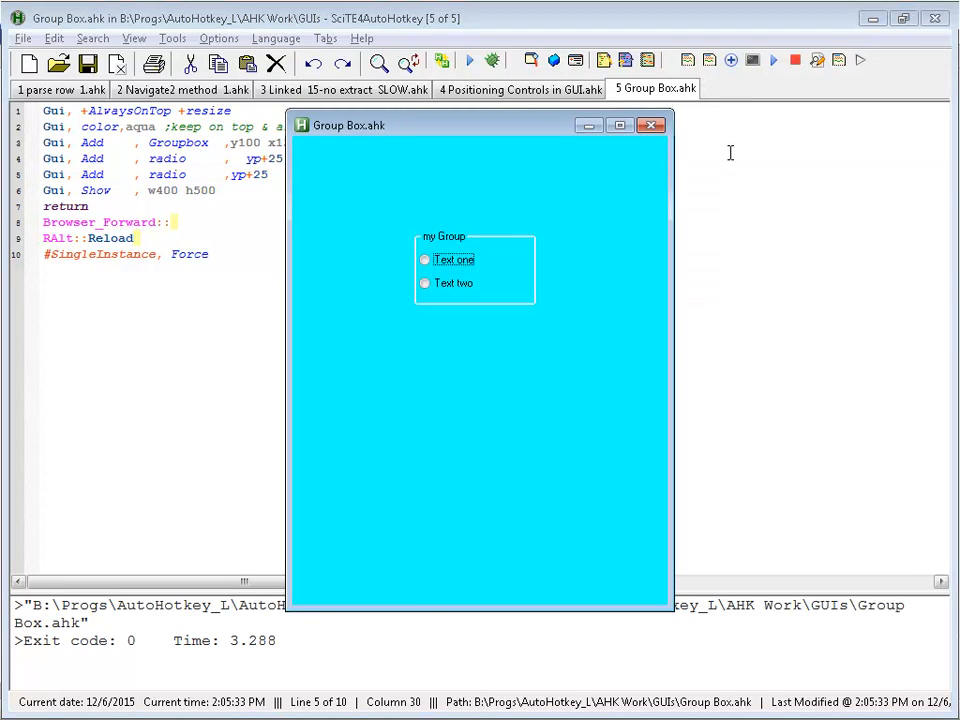
mouse_move(330, 168)
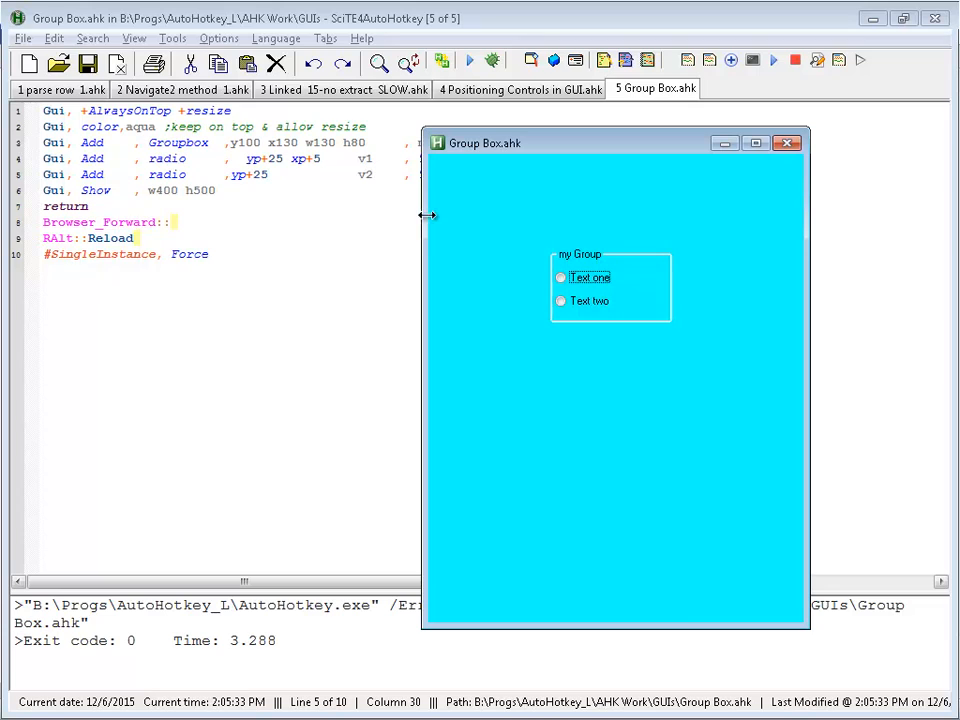
mouse_move(458, 348)
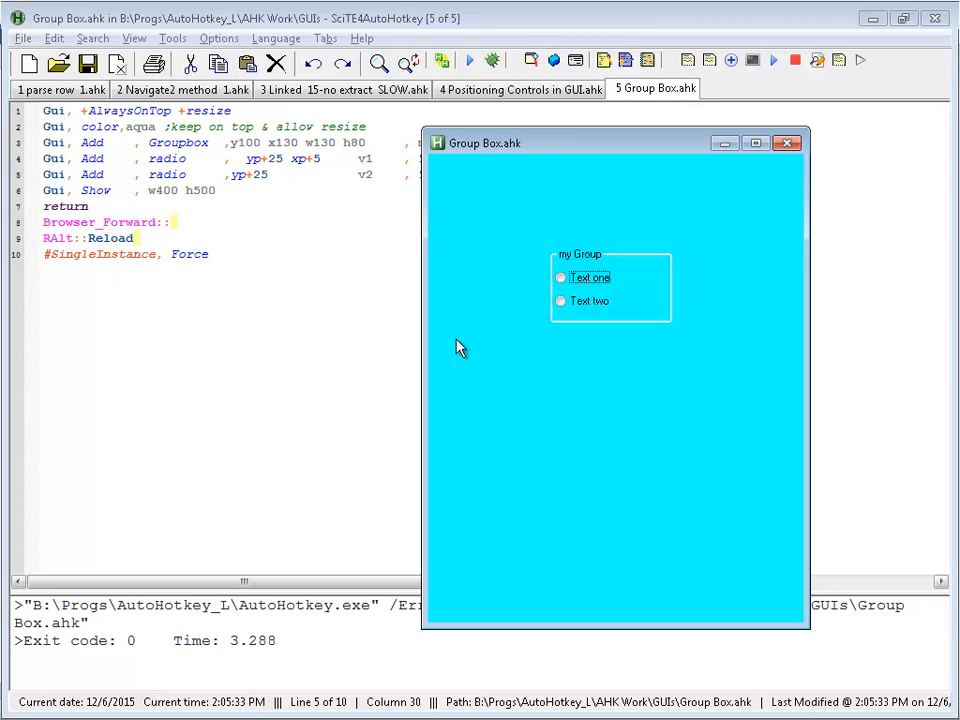